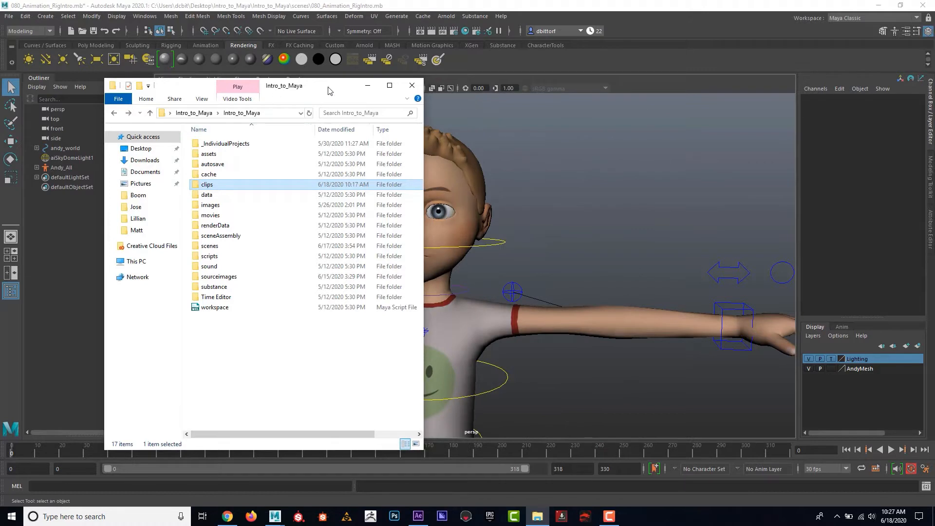
Step: Move Explorer aside and enter the clips folder containing the Dialogue video
left_click_drag(328, 86, 240, 81)
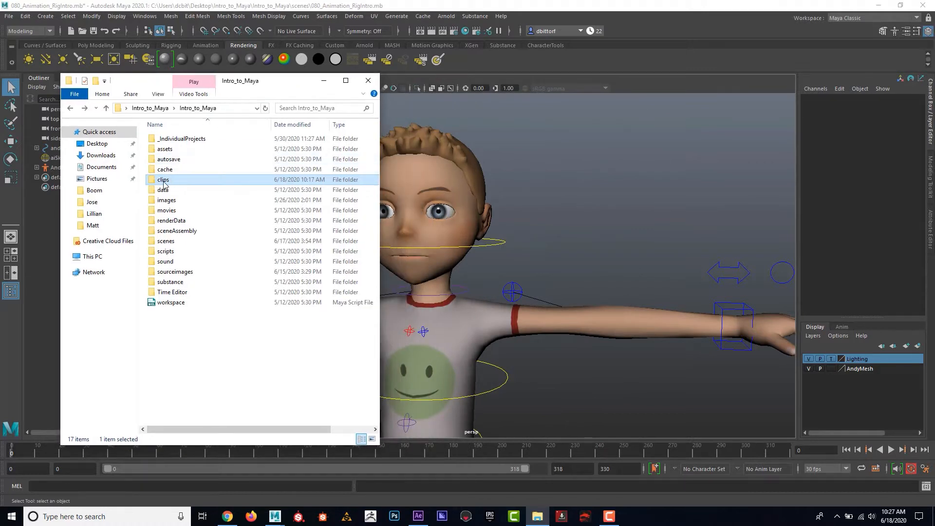
double_click(164, 179)
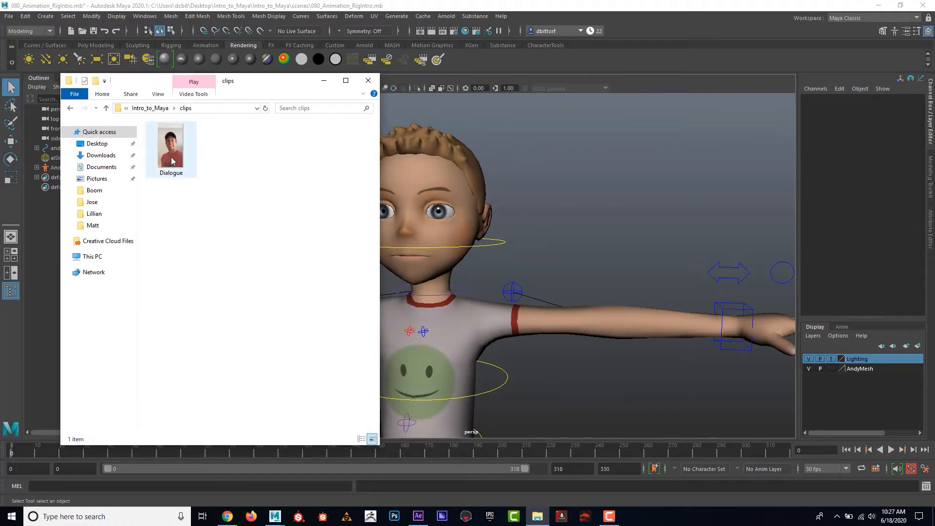
double_click(171, 146)
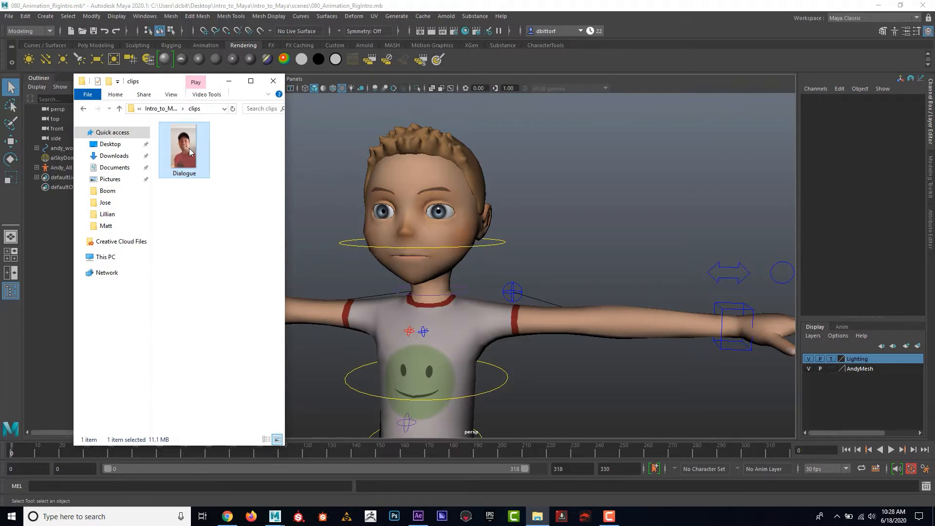
Step: Play Dialogue in Photos and scrub the seek bar forward to near the clip's end
double_click(184, 144)
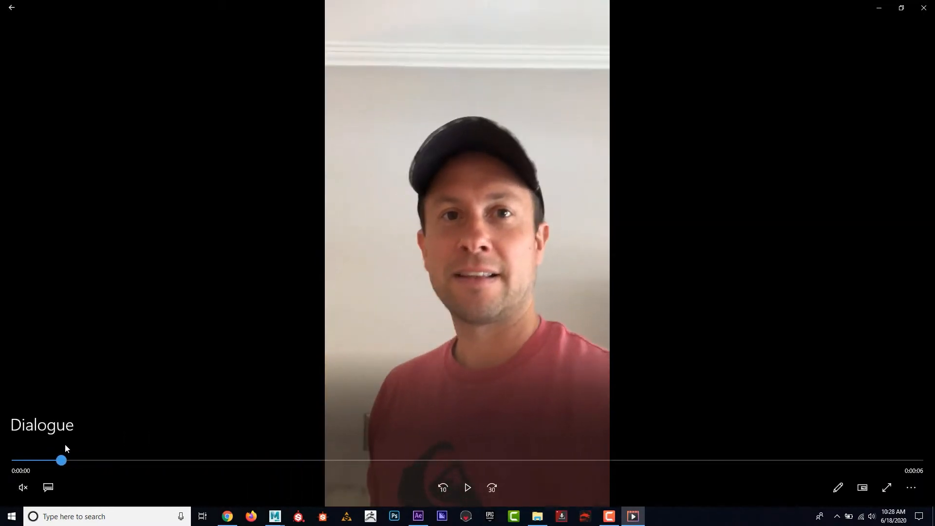
left_click_drag(60, 460, 249, 460)
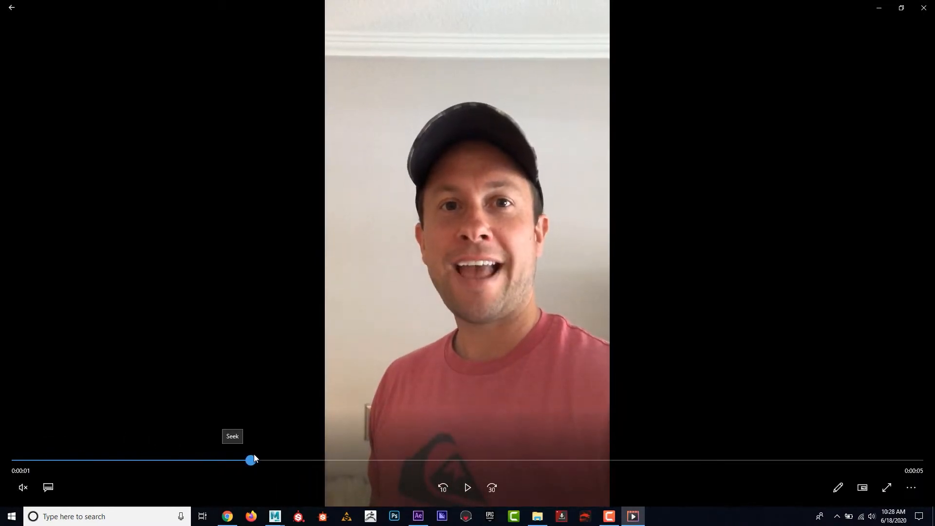
left_click_drag(250, 458, 422, 458)
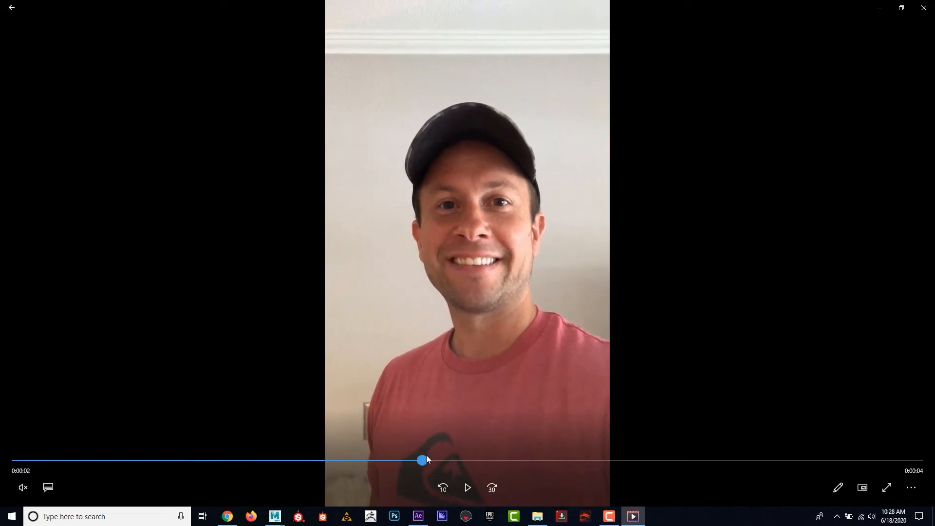
left_click_drag(422, 460, 601, 460)
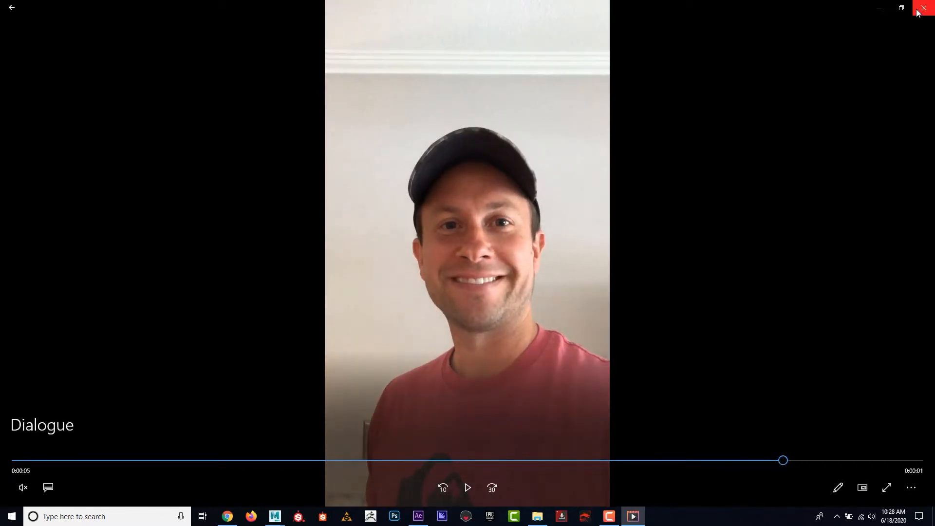
Step: Close the Photos video and the clips Explorer window, revealing the Andy rig in Maya
left_click(926, 7)
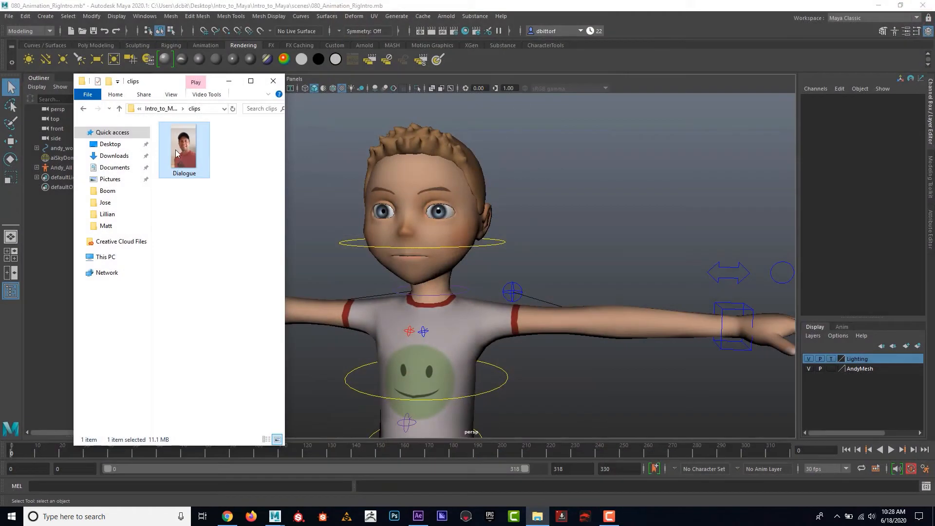
mouse_move(297, 180)
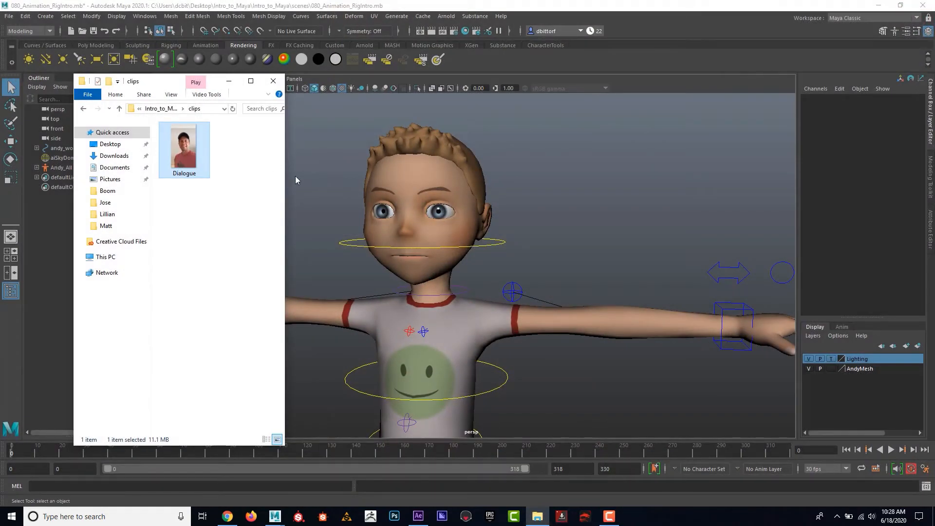
mouse_move(629, 227)
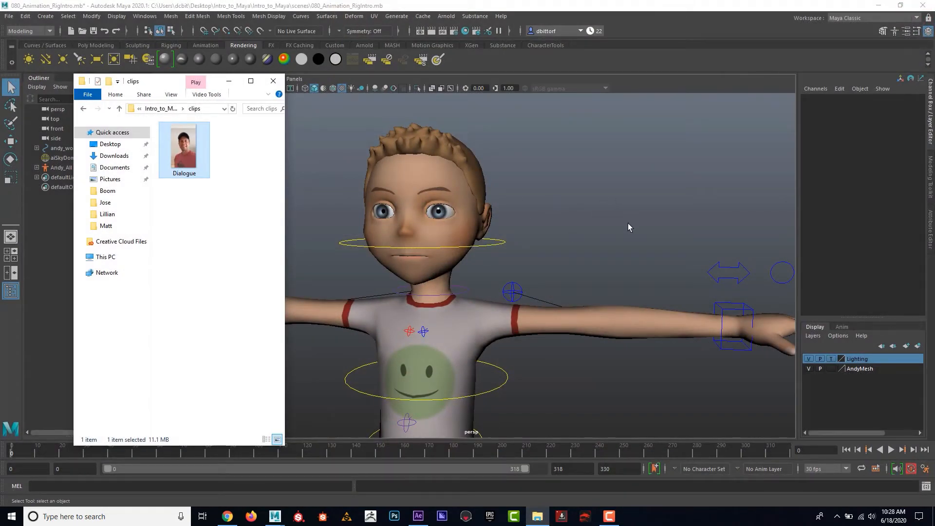
mouse_move(451, 202)
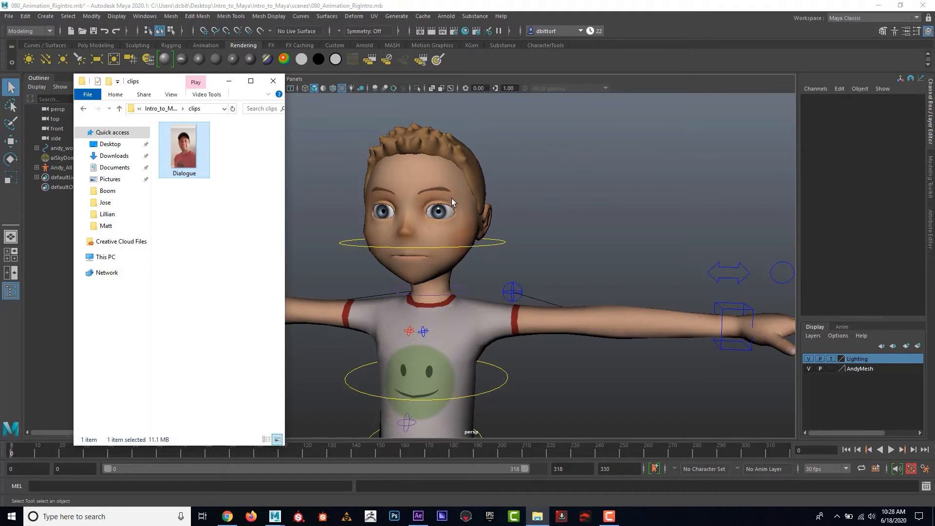
mouse_move(192, 152)
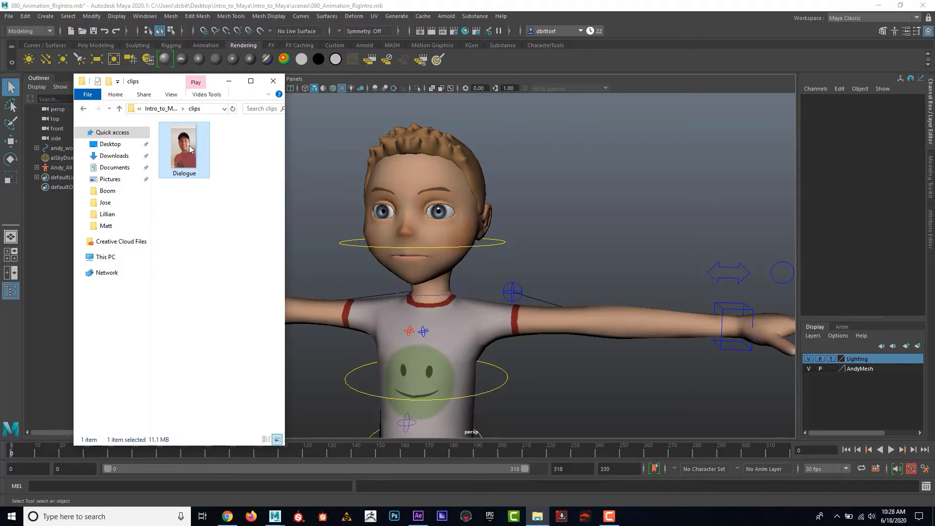
mouse_move(195, 153)
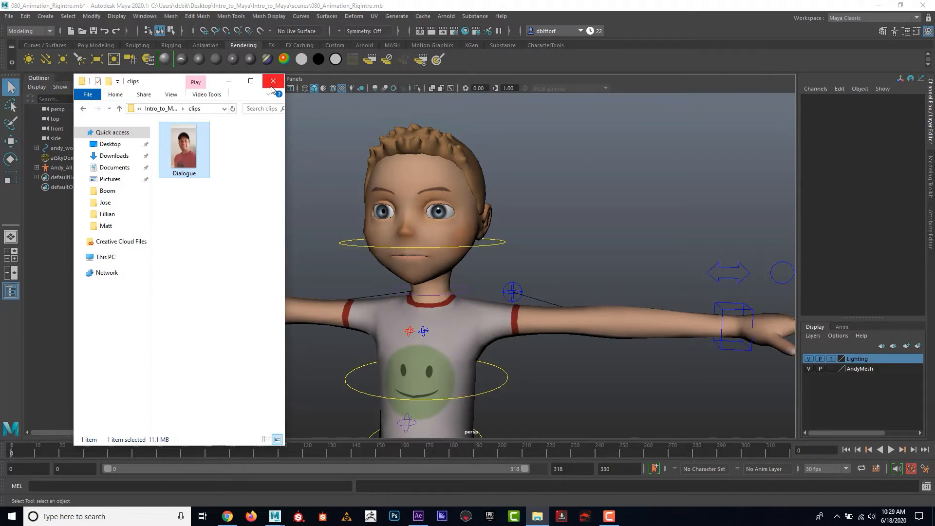
left_click(273, 81)
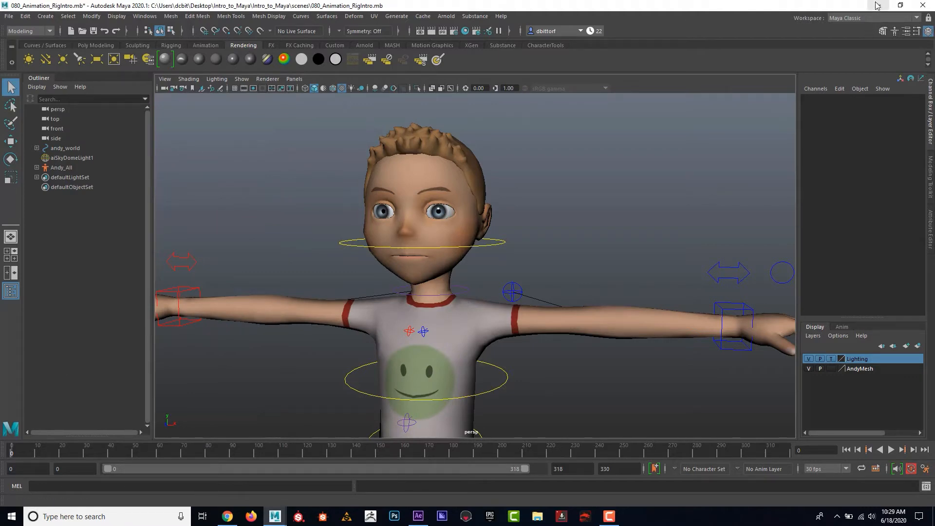
mouse_move(888, 6)
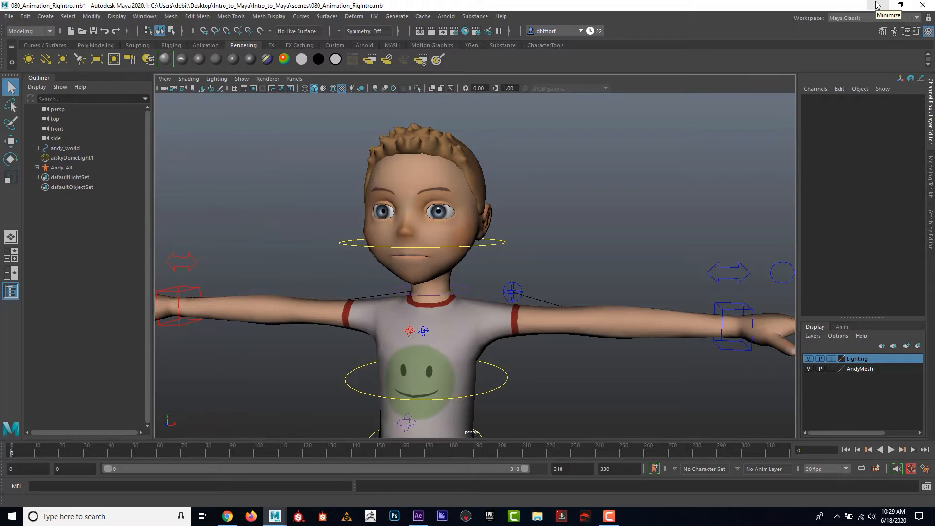
Step: Minimize Maya and browse File Explorer into the Intro_to_Maya project folder
left_click(418, 516)
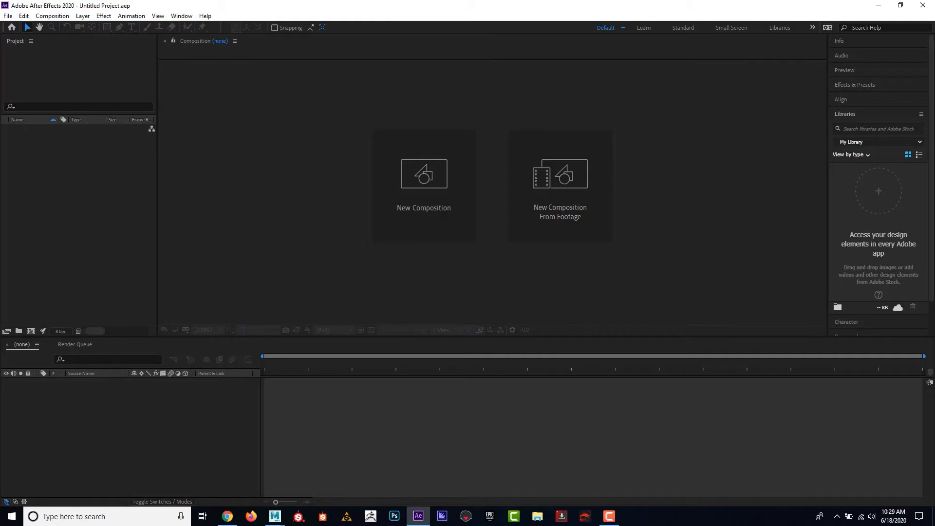
left_click(536, 517)
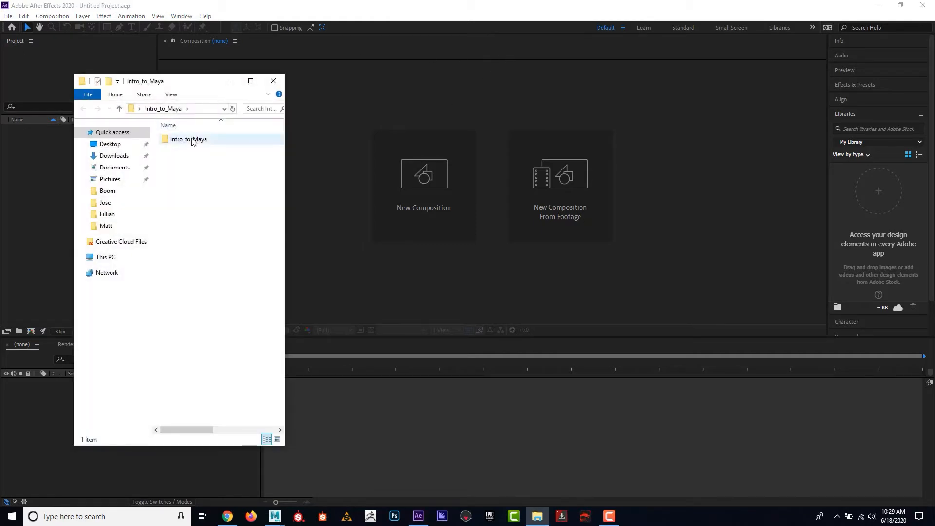
double_click(188, 139)
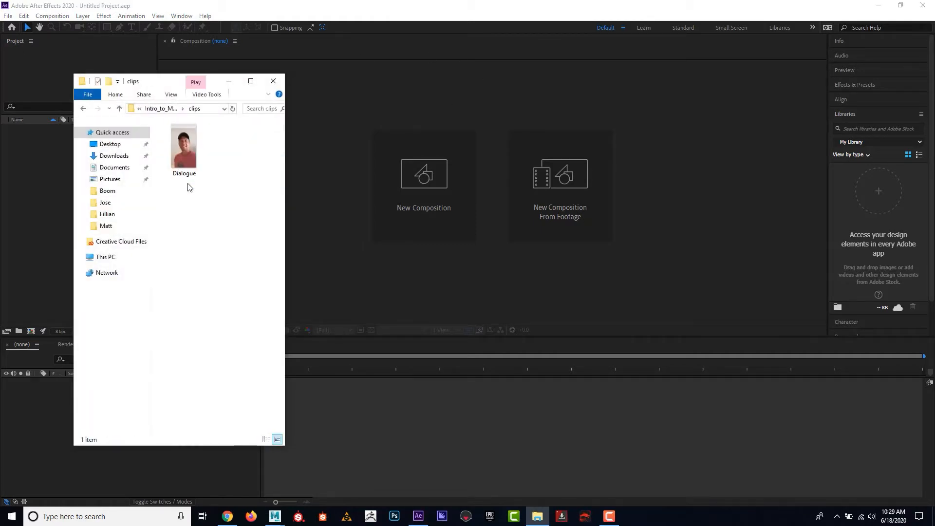
Step: Create a new folder in clips and name it Sequence
right_click(187, 188)
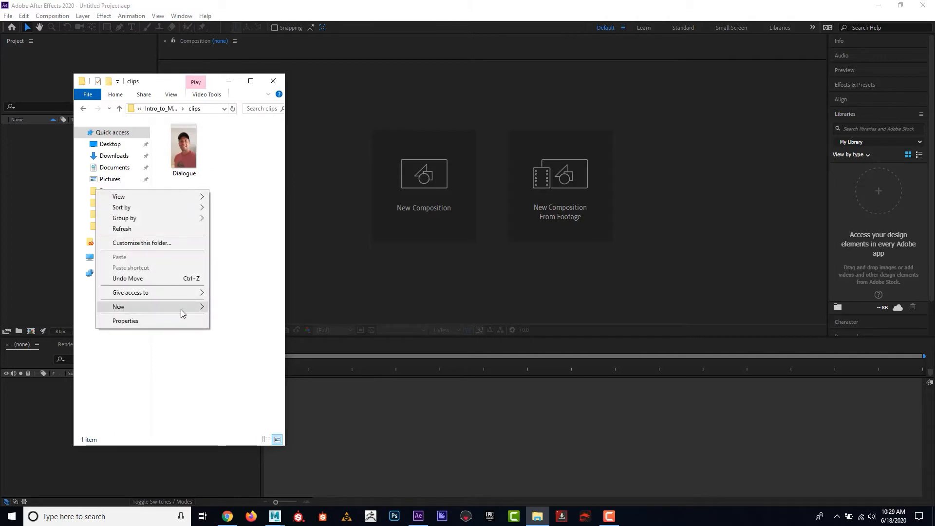
left_click(118, 306)
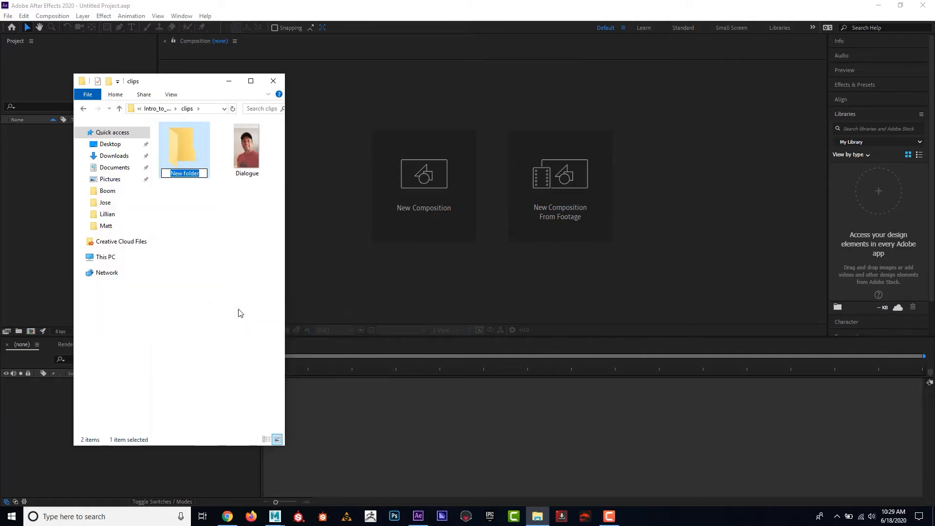
type("S")
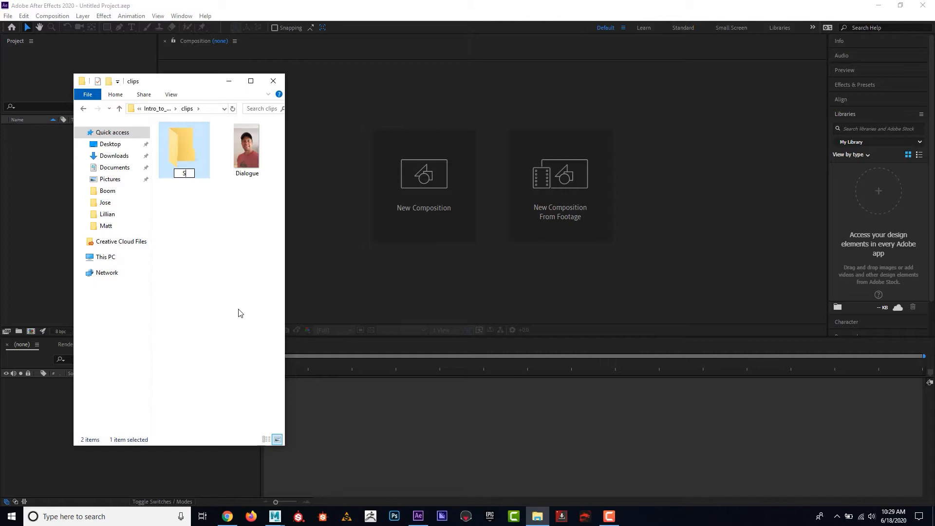
type("equence")
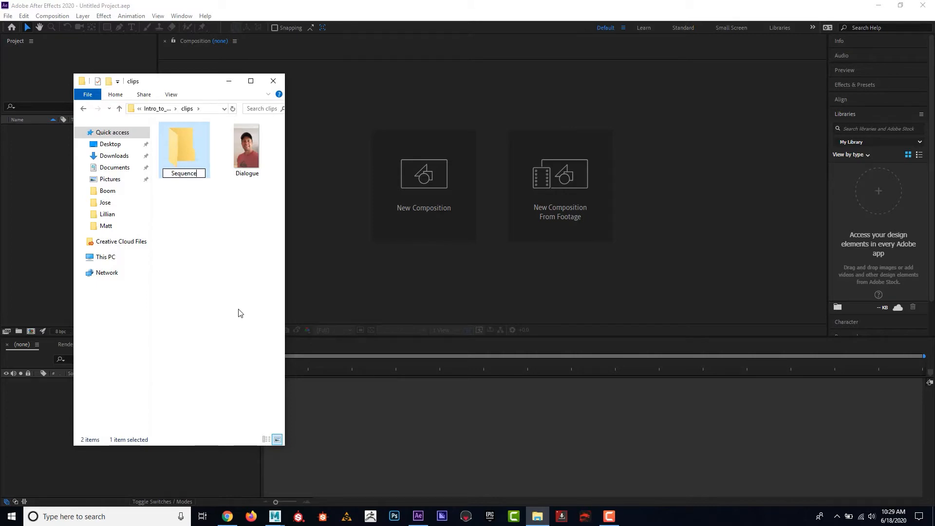
mouse_move(209, 224)
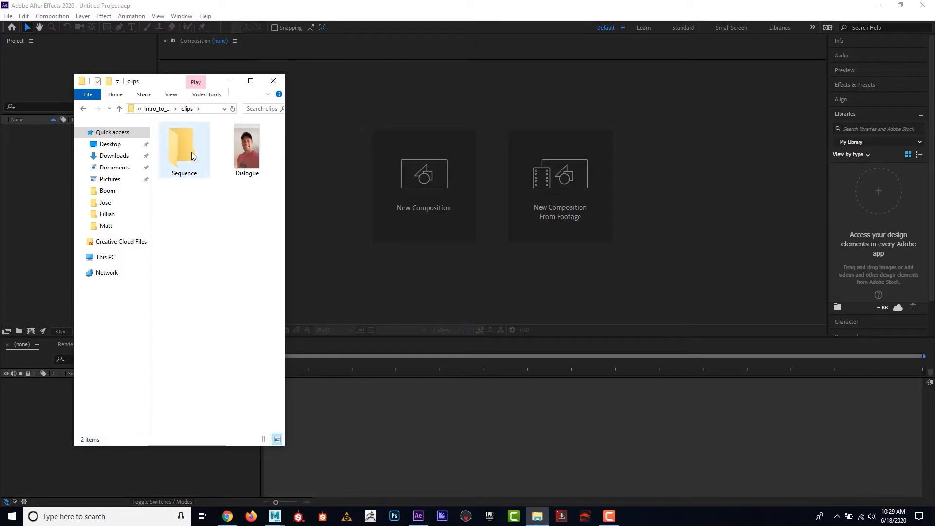
mouse_move(193, 157)
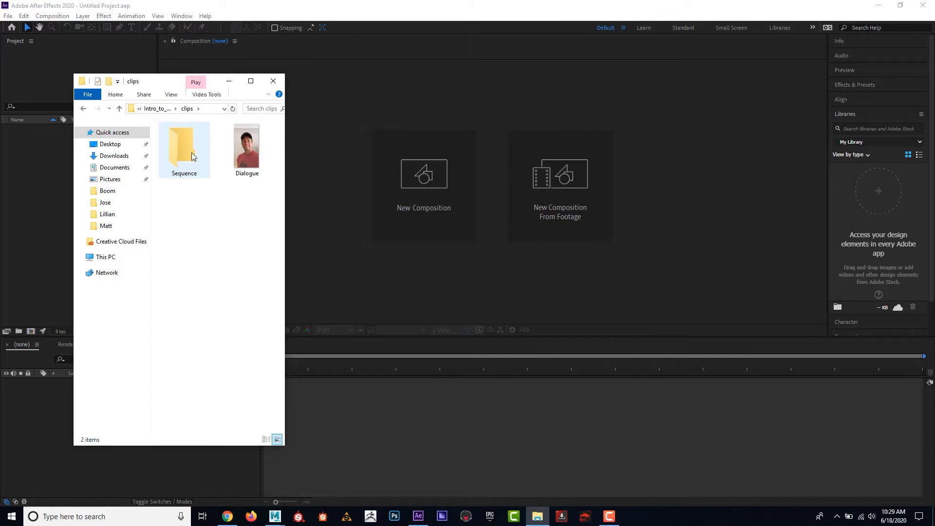
mouse_move(219, 162)
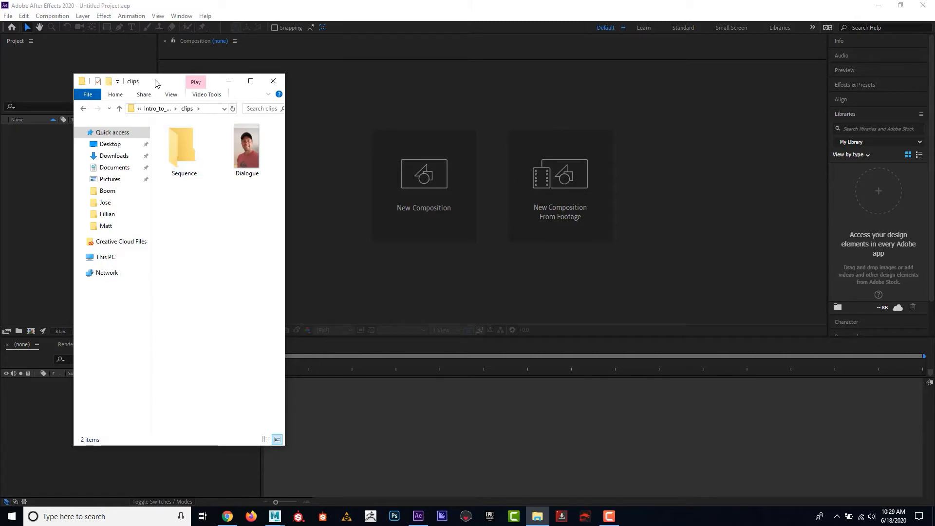
Step: Import Dialogue.MOV from Intro_to_Maya\clips into the After Effects project
left_click(272, 81)
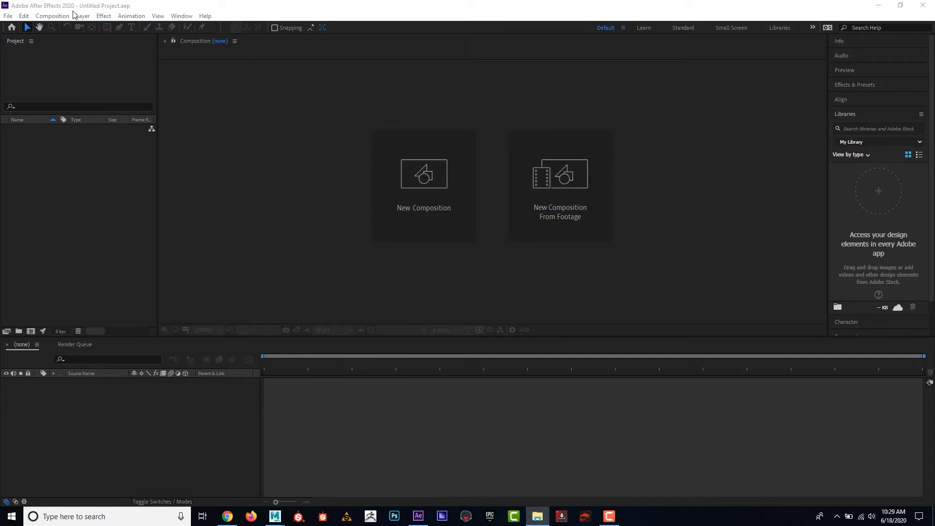
mouse_move(76, 16)
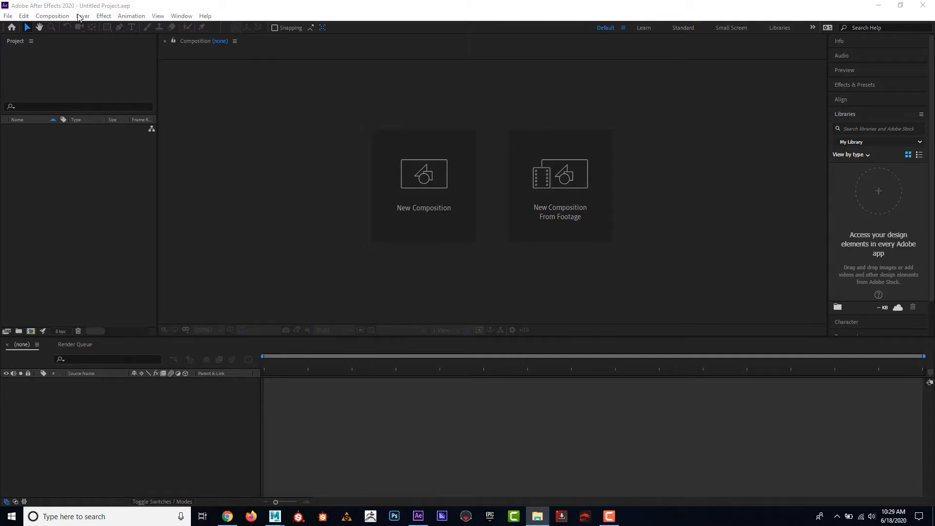
mouse_move(92, 163)
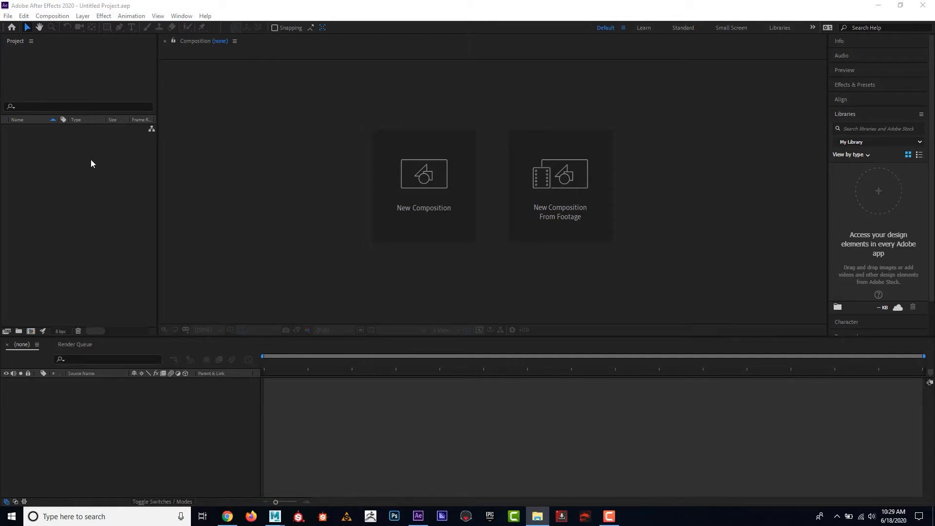
mouse_move(154, 148)
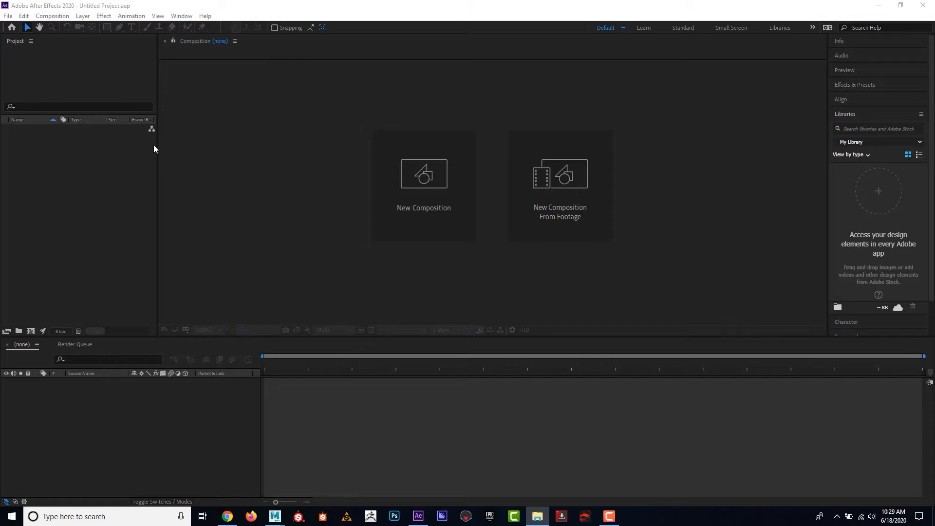
mouse_move(107, 160)
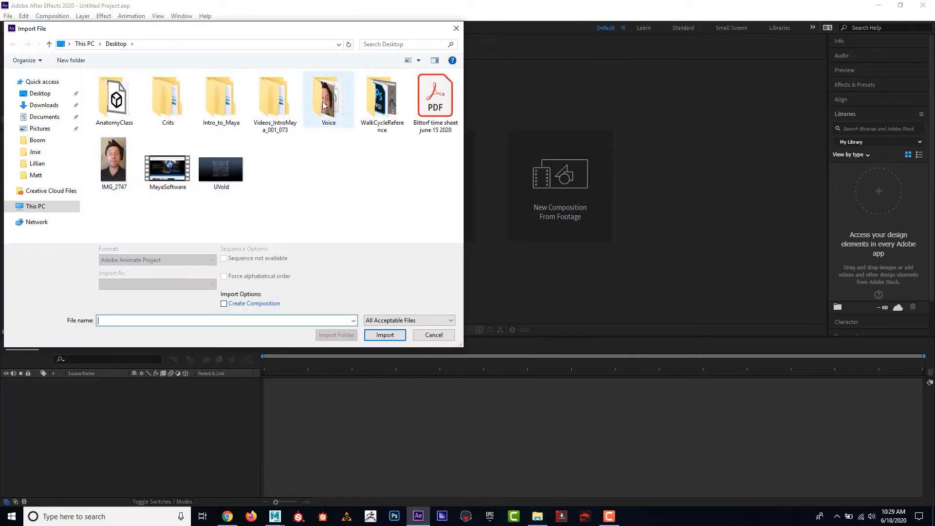
double_click(221, 95)
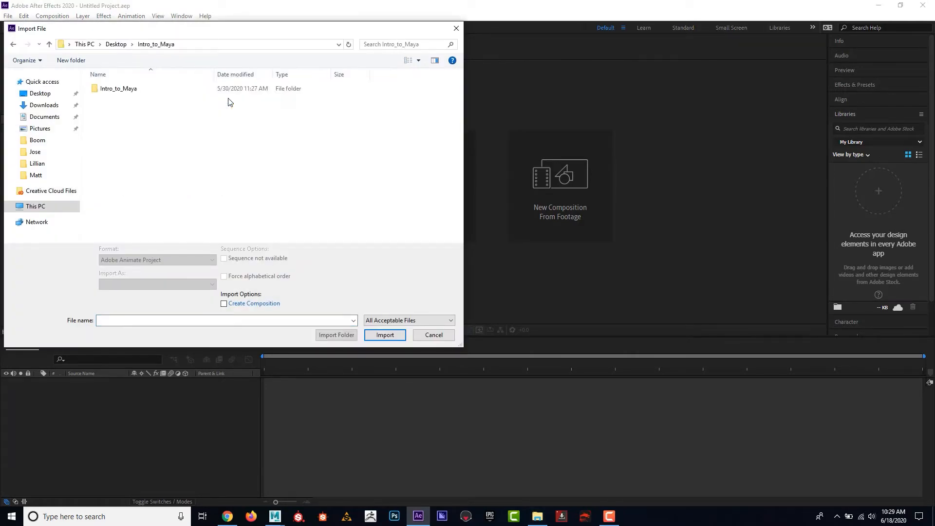
double_click(117, 89)
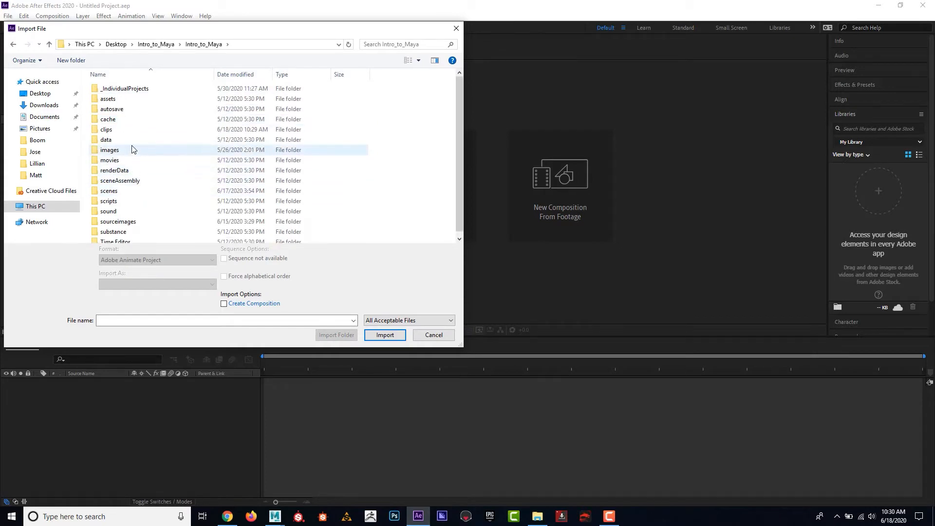
double_click(106, 130)
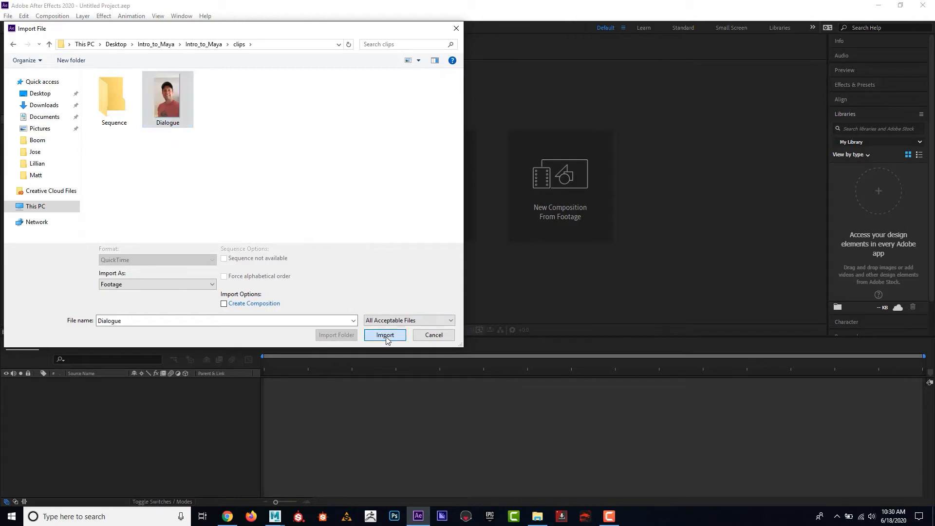
left_click(385, 334)
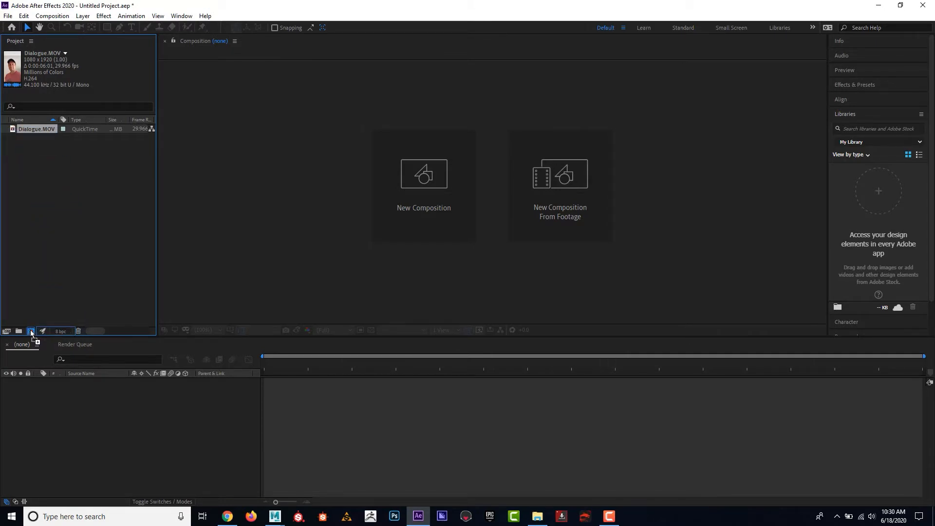
Step: Make a Dialogue composition from Dialogue.MOV as its single layer
left_click(31, 331)
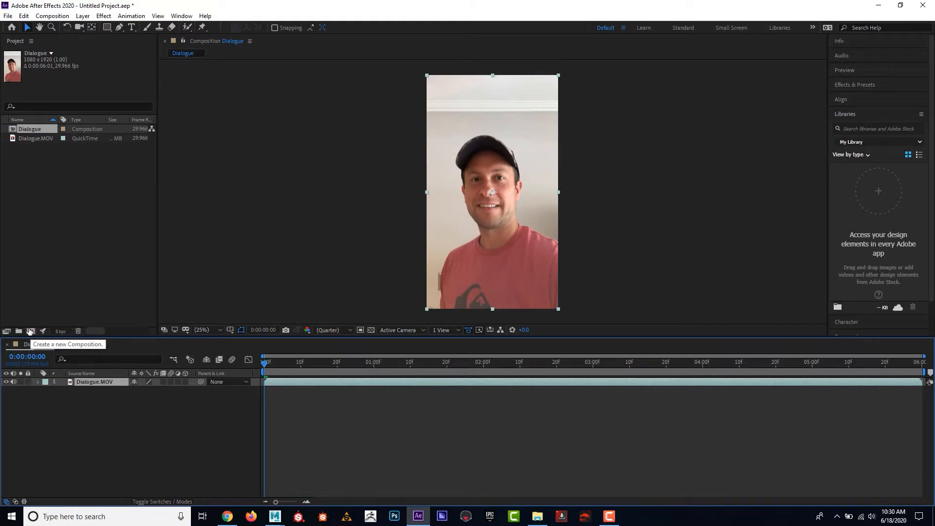
left_click(31, 331)
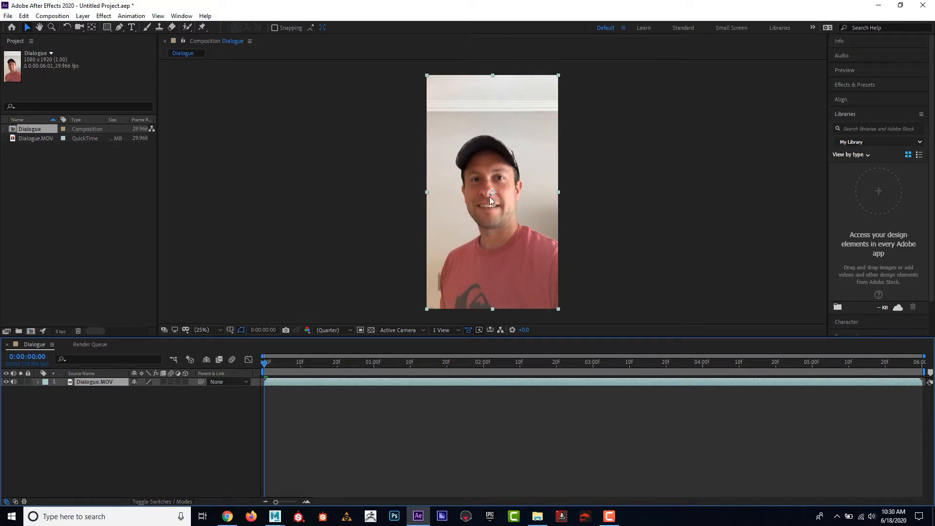
mouse_move(524, 209)
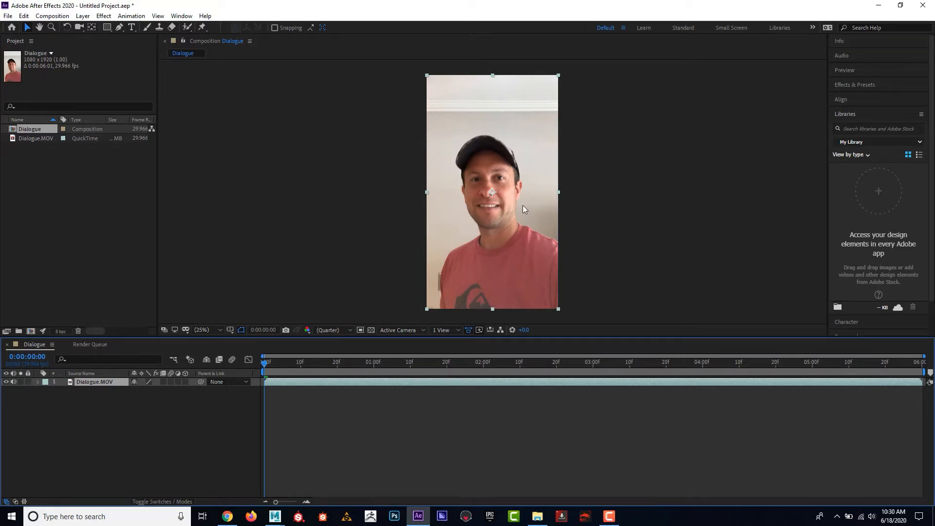
mouse_move(41, 219)
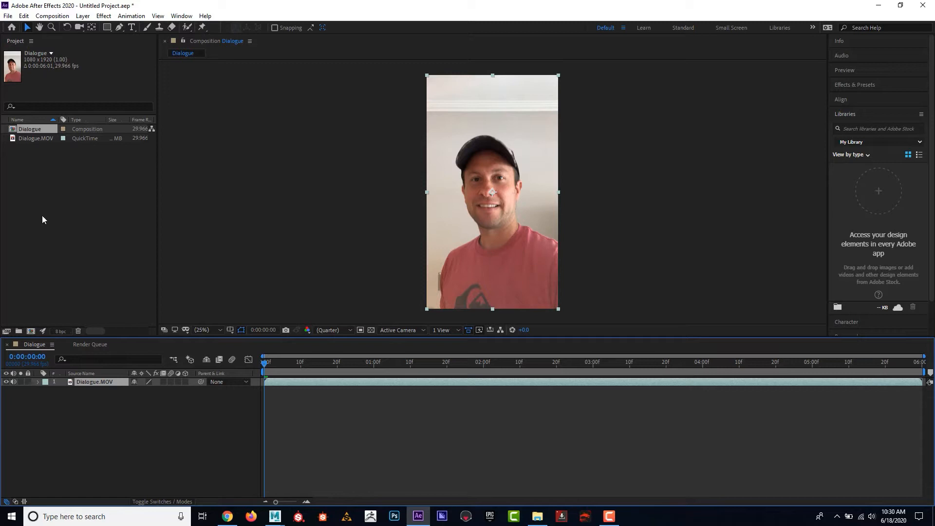
mouse_move(201, 403)
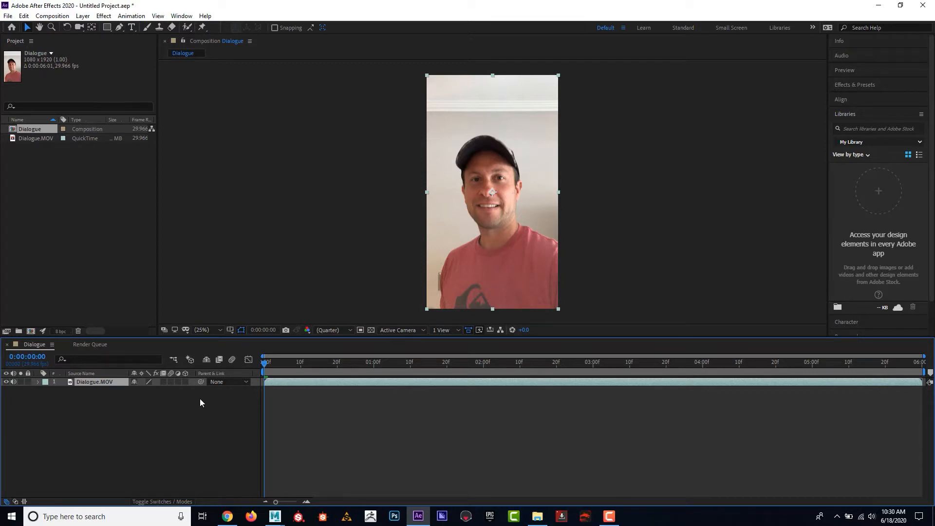
left_click(52, 16)
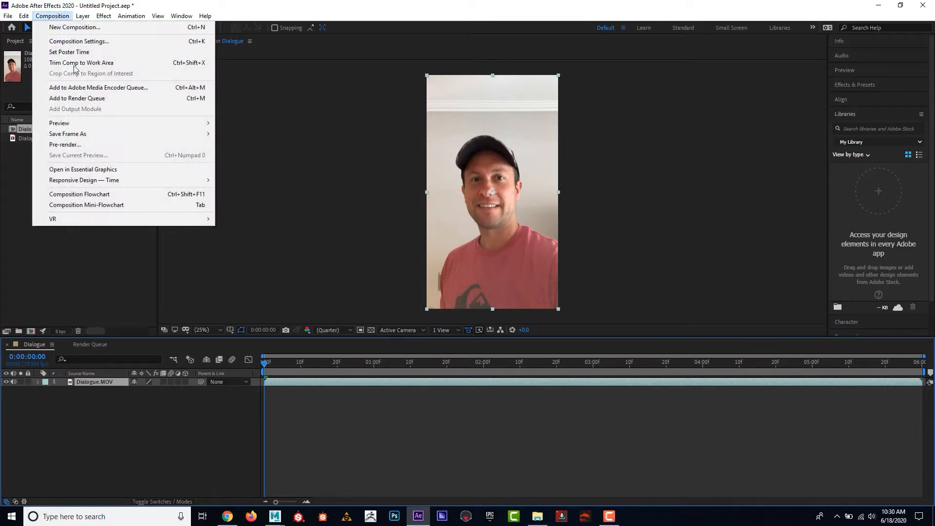
mouse_move(79, 41)
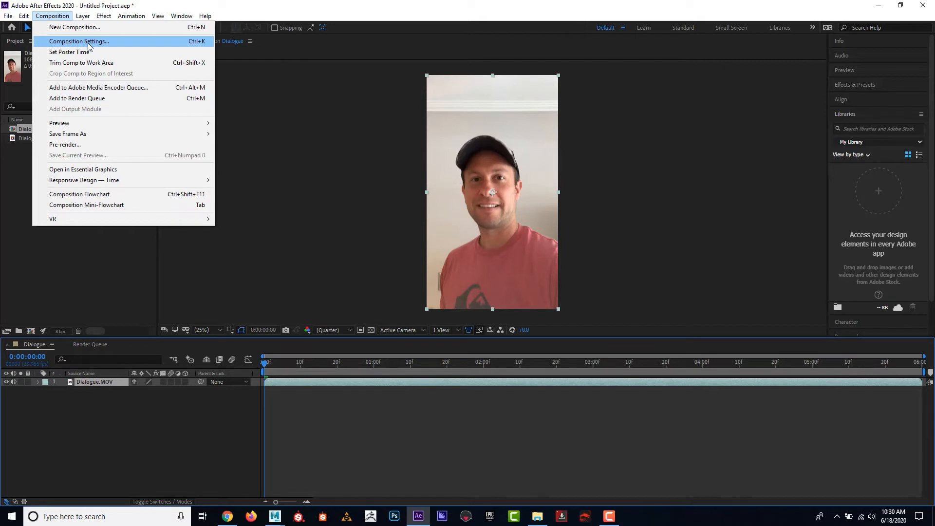
mouse_move(110, 283)
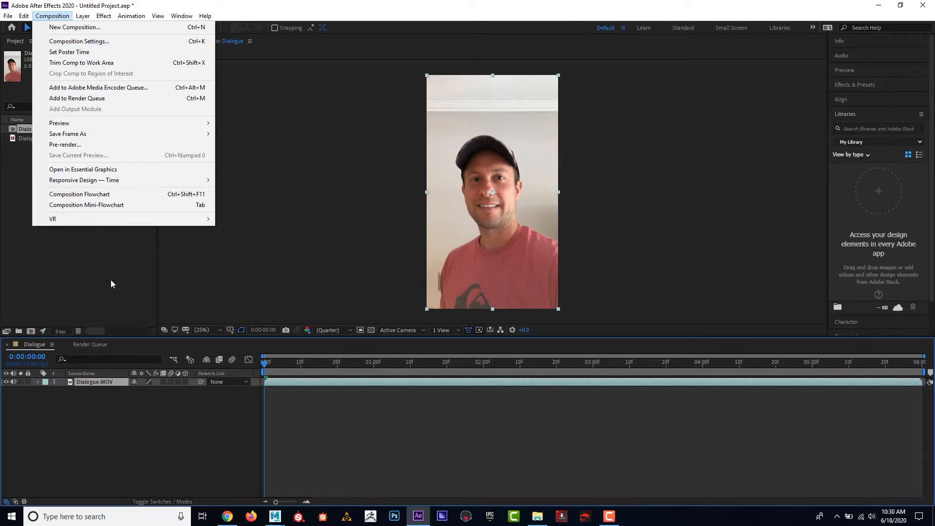
mouse_move(32, 331)
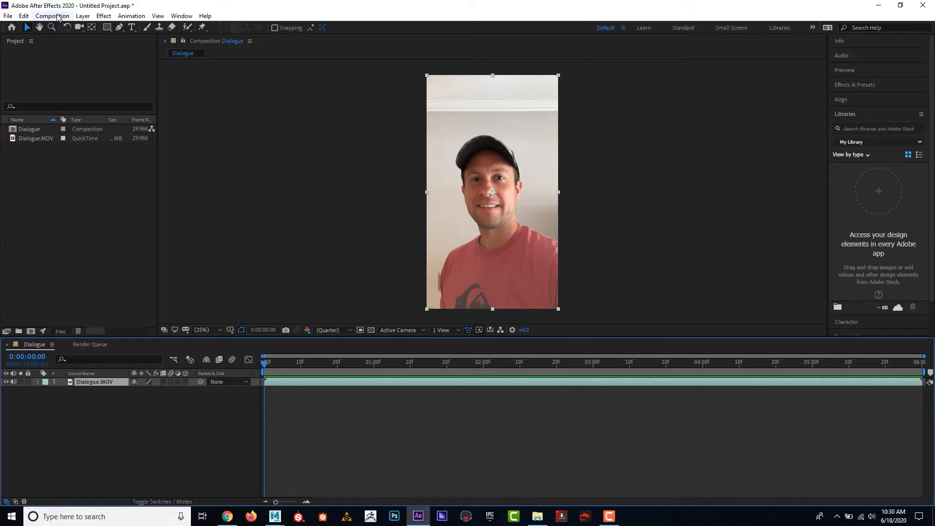
Step: Queue the Dialogue composition via Composition > Add to Render Queue
left_click(51, 16)
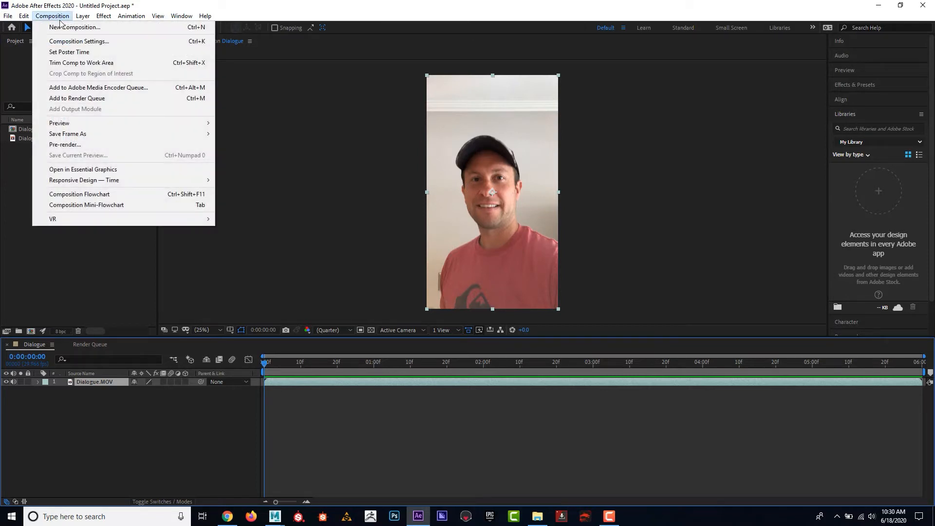
mouse_move(67, 134)
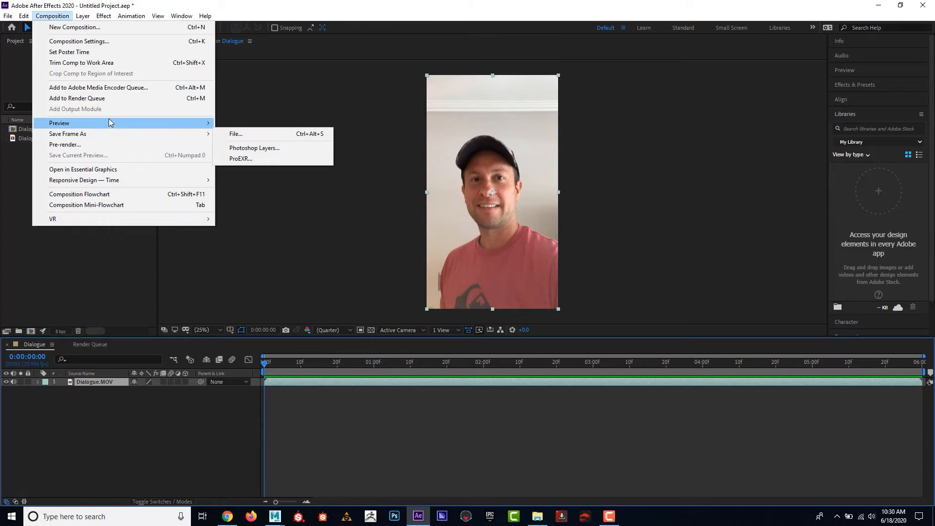
left_click(76, 97)
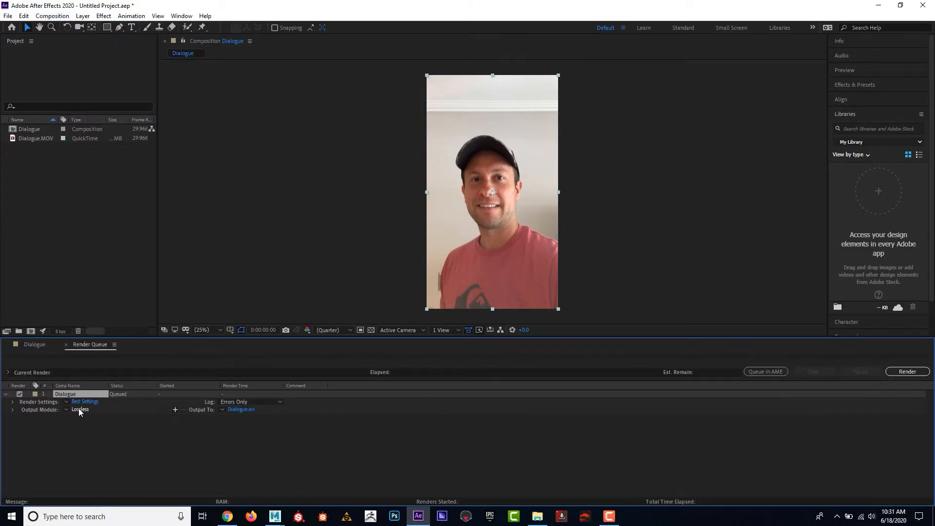
Step: Set the render item's Output Module format to JPEG Sequence and confirm
left_click(79, 409)
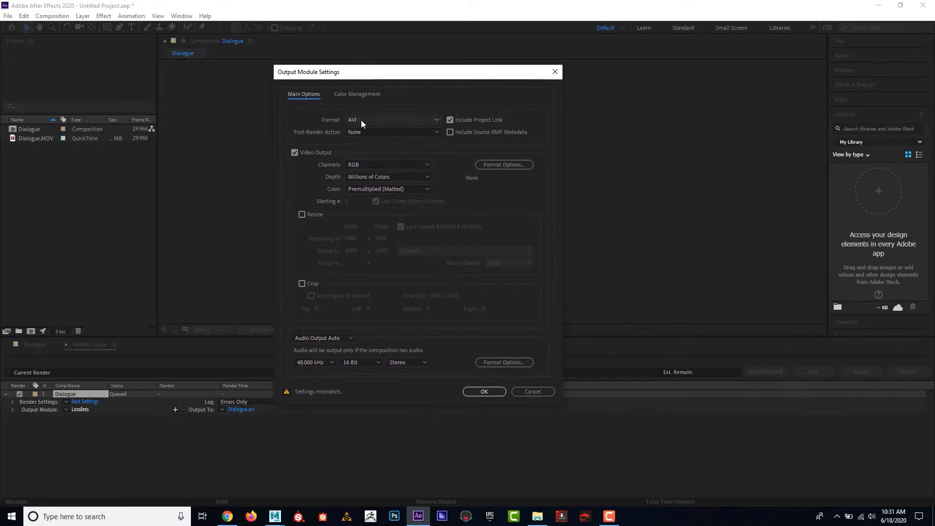
left_click(392, 119)
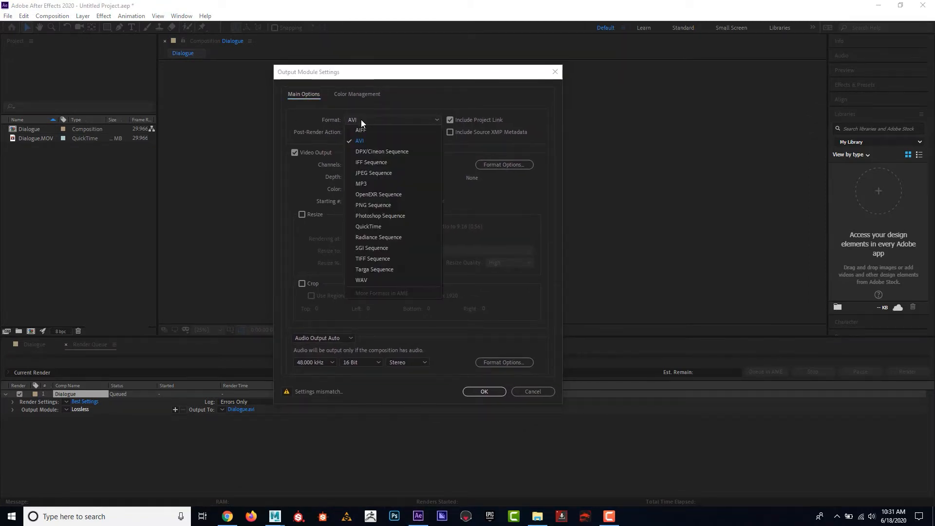
mouse_move(368, 225)
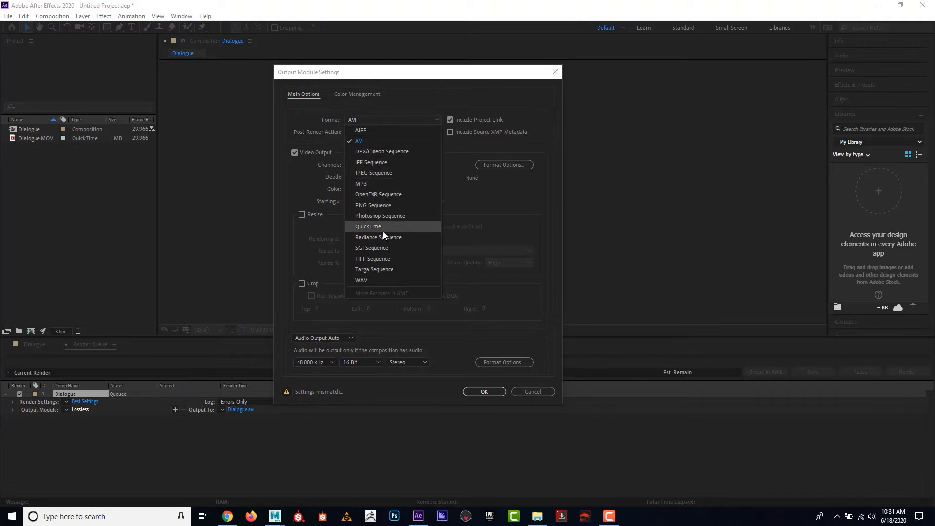
mouse_move(374, 174)
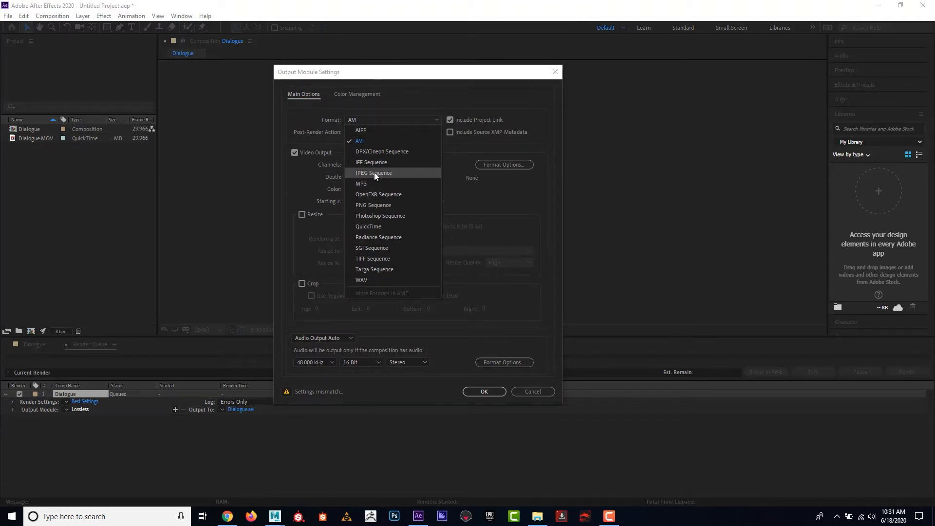
left_click(373, 174)
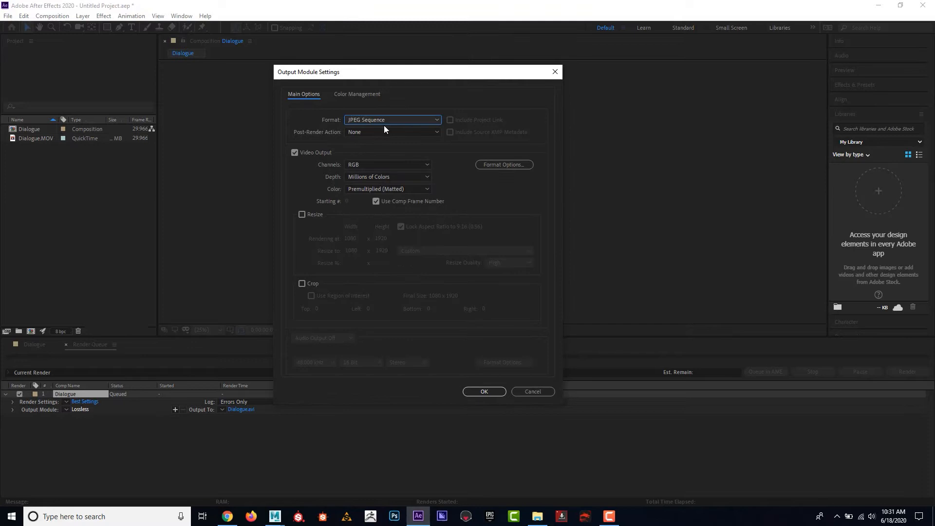
mouse_move(484, 382)
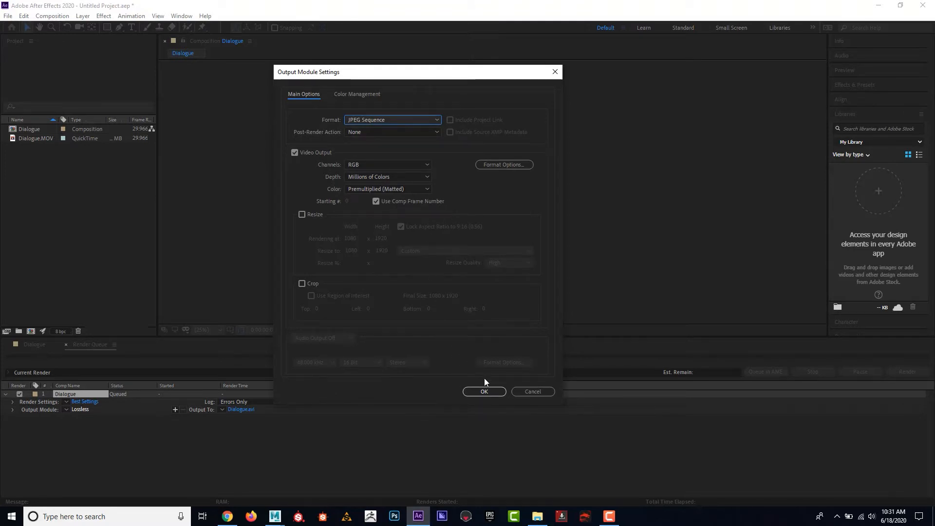
mouse_move(318, 346)
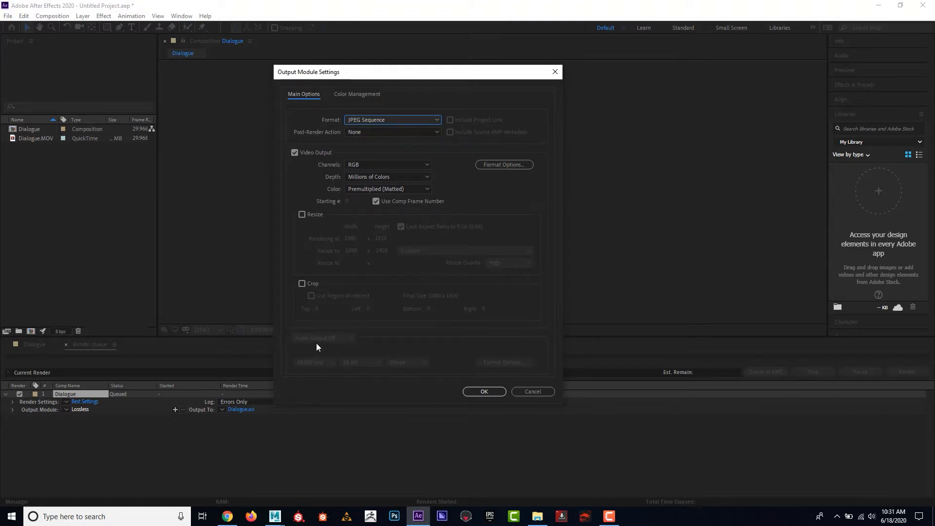
mouse_move(373, 127)
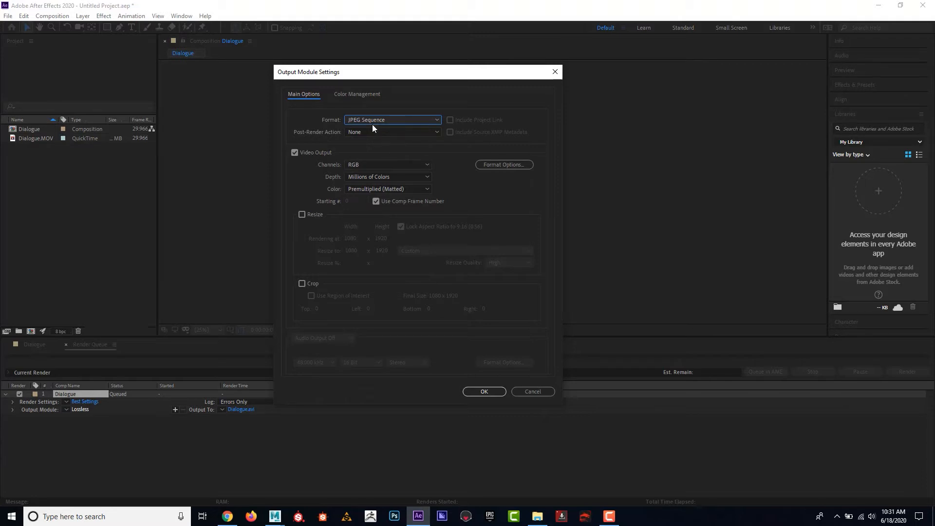
mouse_move(399, 122)
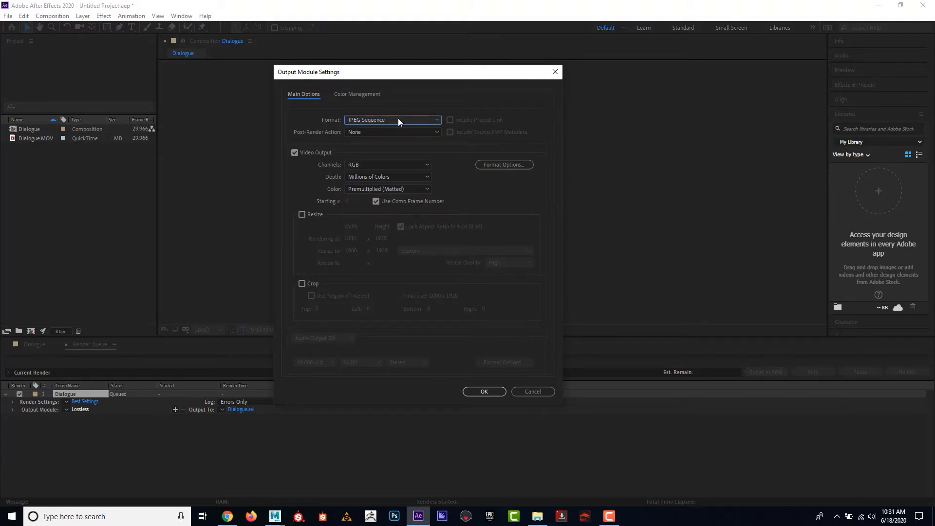
mouse_move(376, 278)
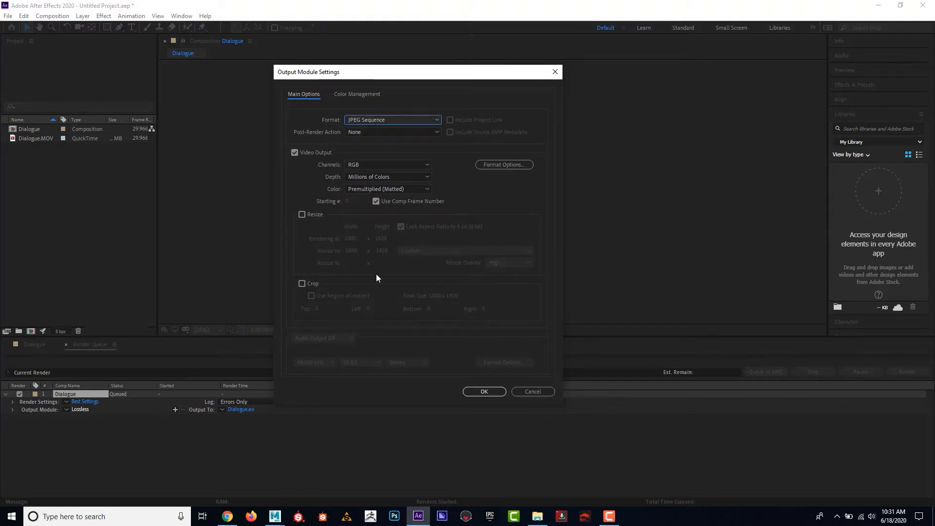
mouse_move(354, 126)
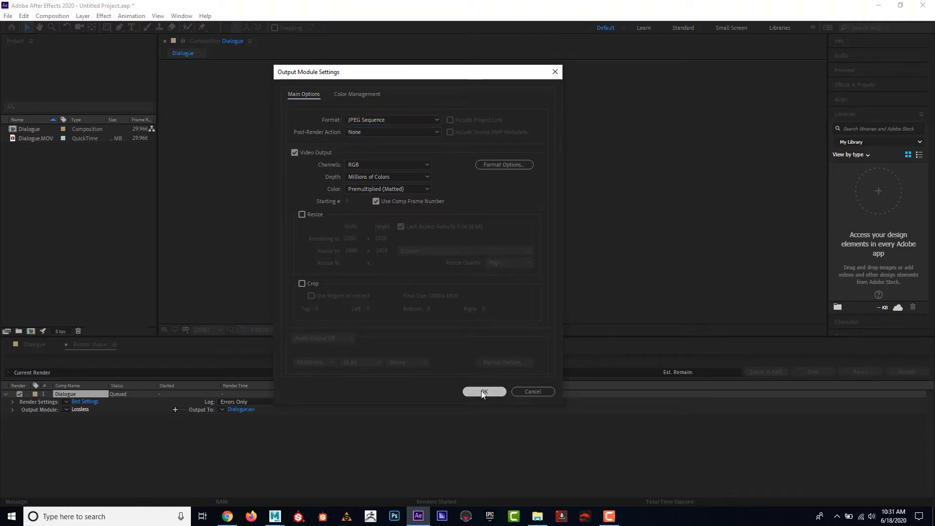
left_click(484, 392)
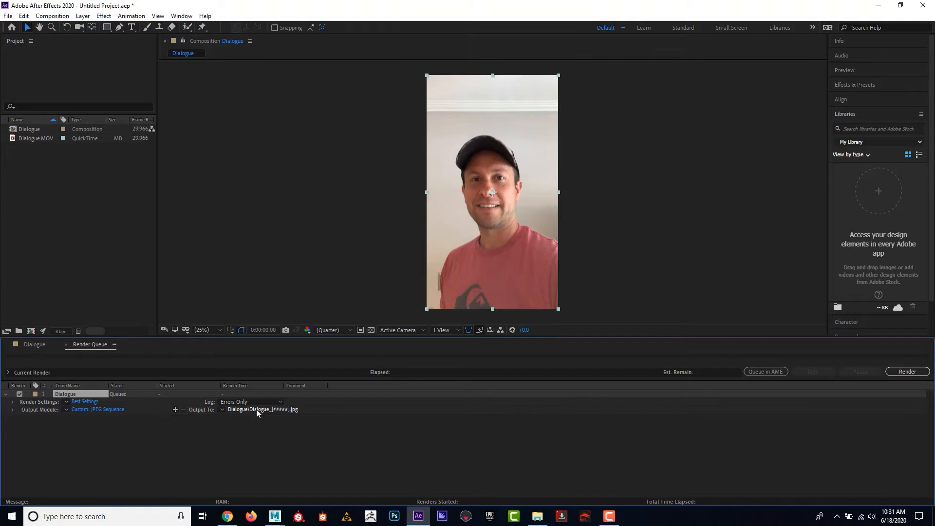
Step: Set Output To the clips\Sequence folder as Dialogue_[#####].jpg and save
left_click(261, 410)
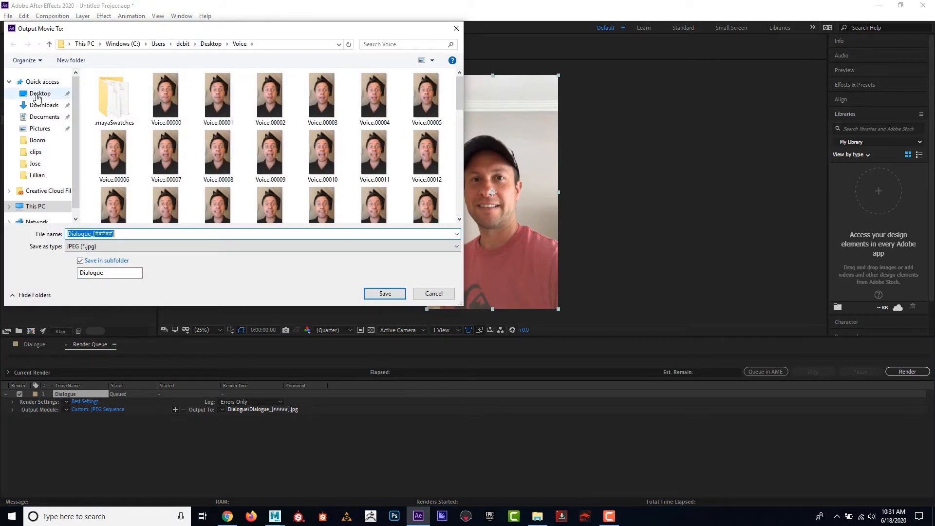
left_click(39, 93)
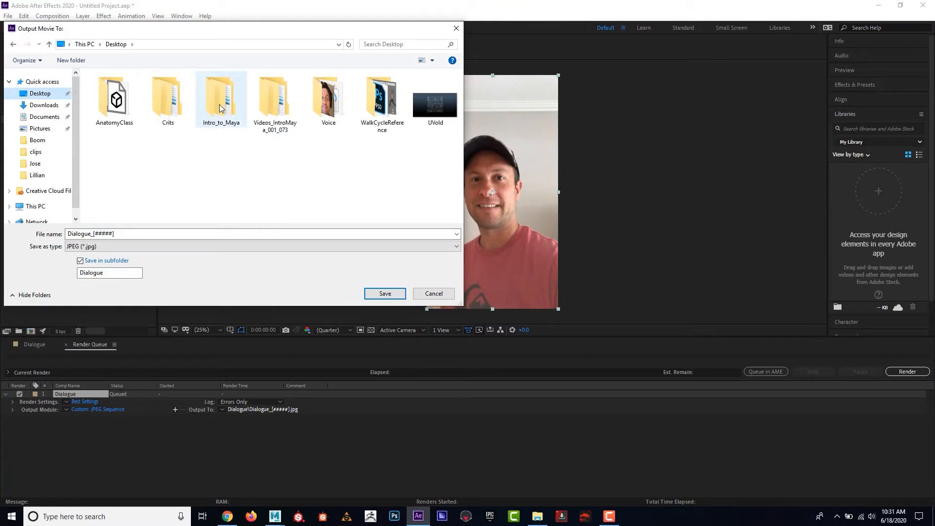
double_click(221, 98)
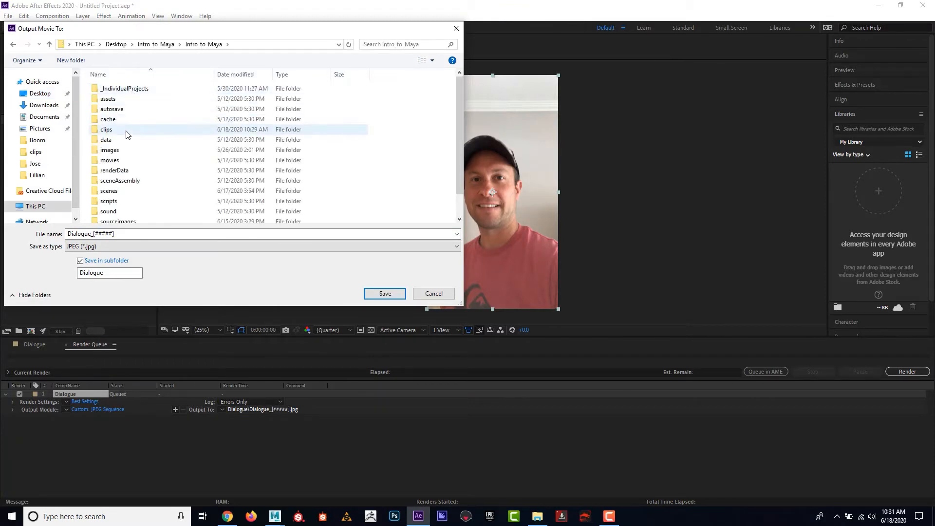
double_click(106, 129)
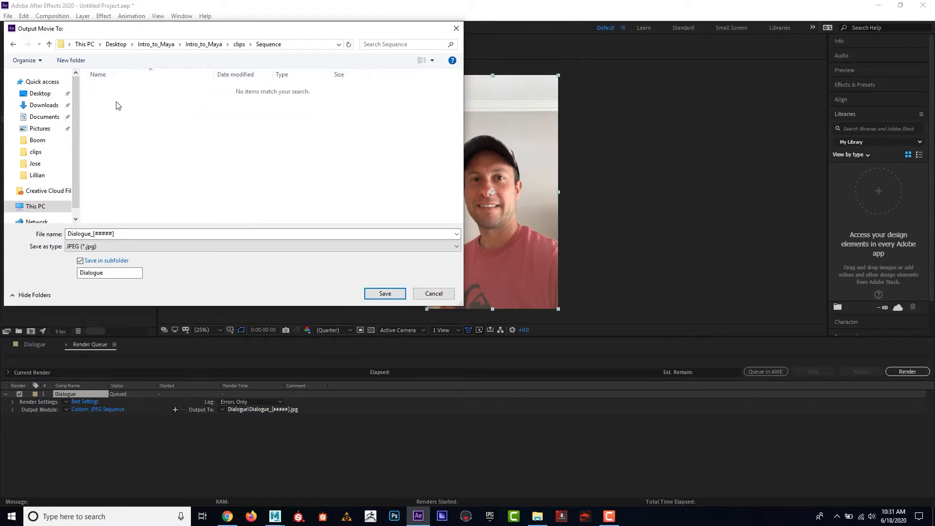
left_click(239, 233)
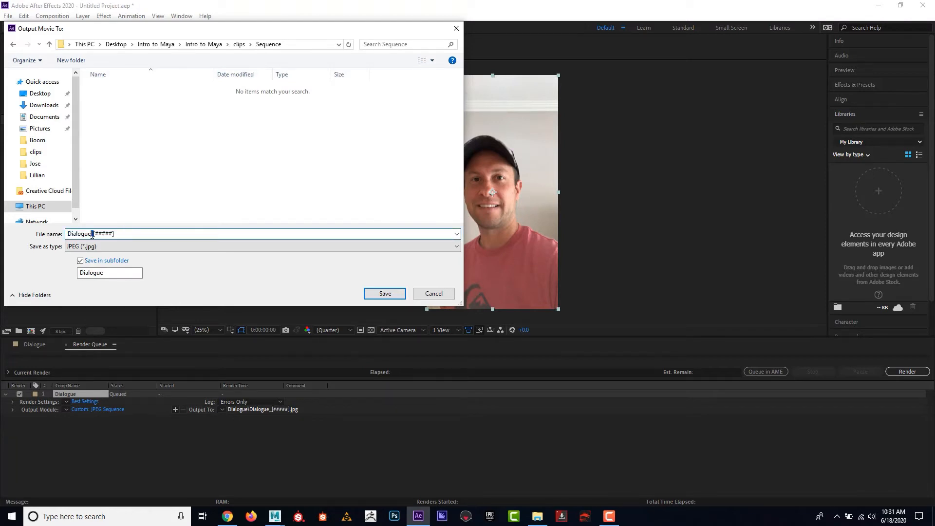
left_click(134, 233)
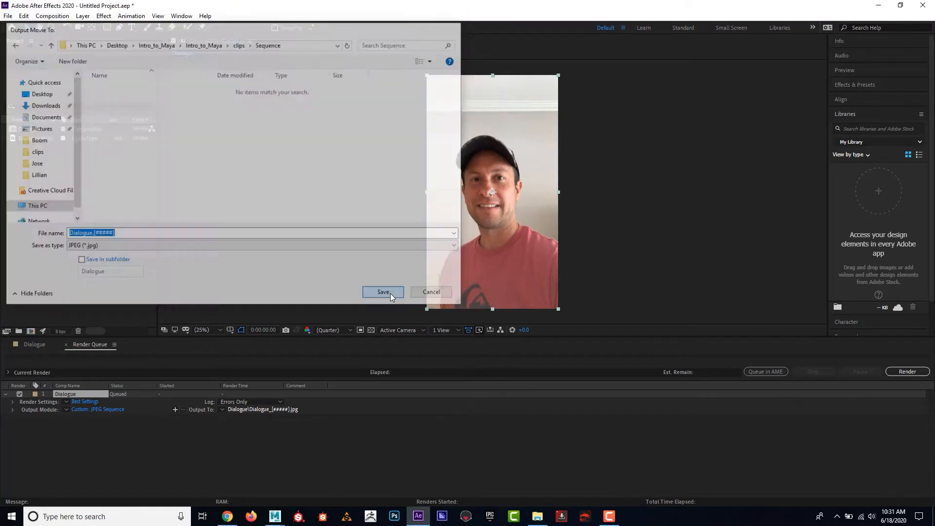
left_click(382, 292)
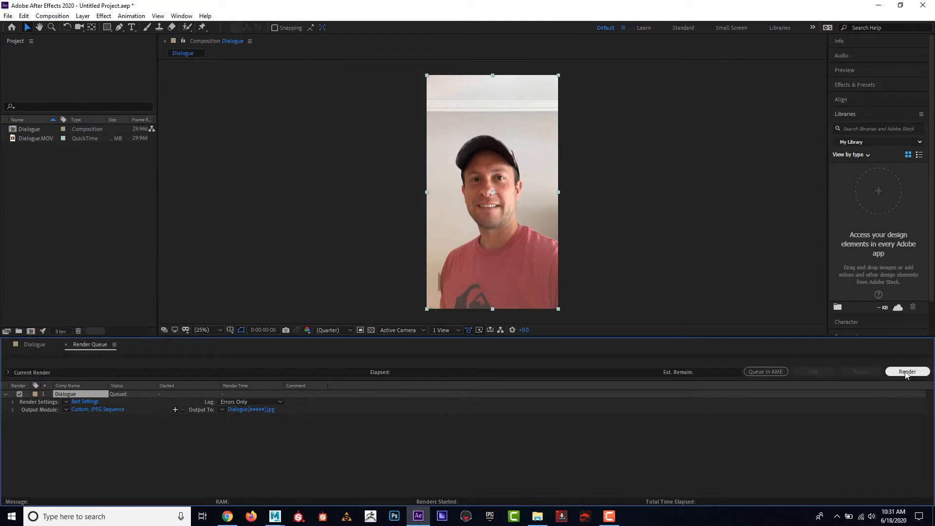
Step: Render the queue, verify 180 Dialogue JPEG frames in Sequence, then close Explorer
left_click(906, 371)
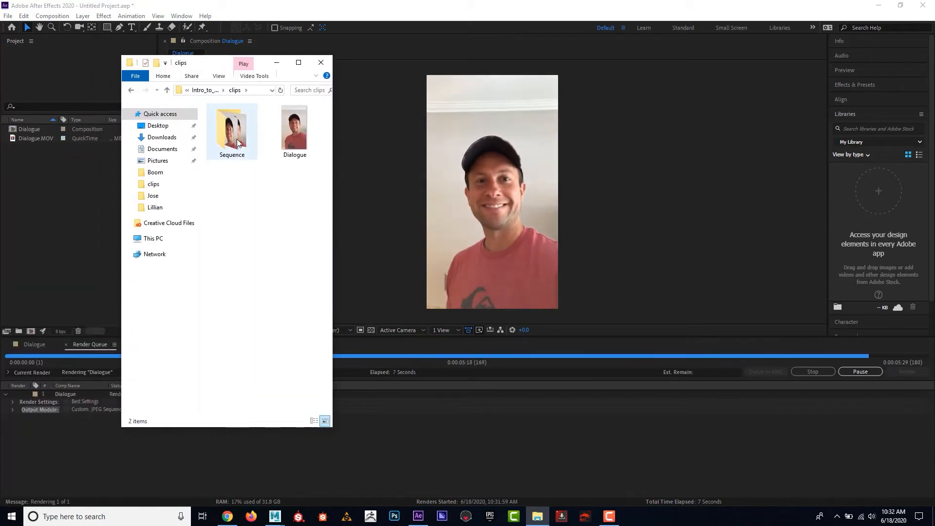
double_click(232, 126)
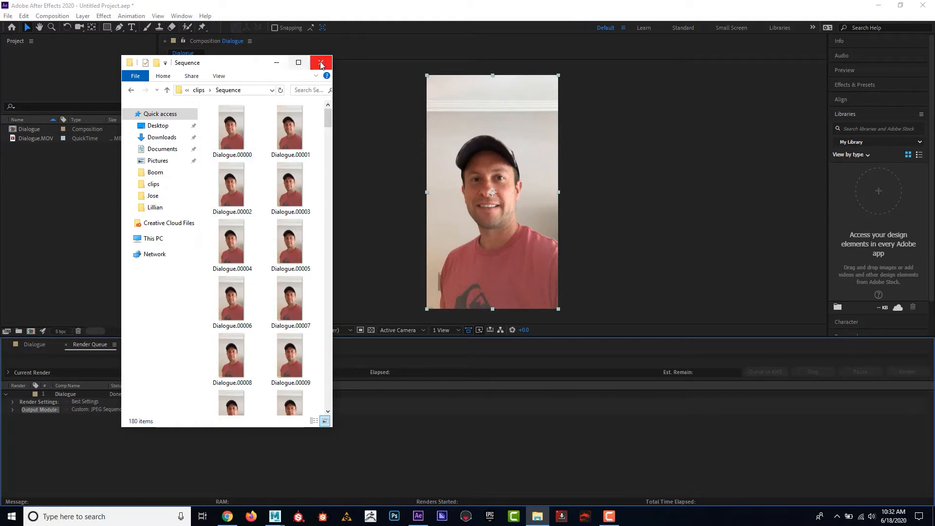
mouse_move(321, 62)
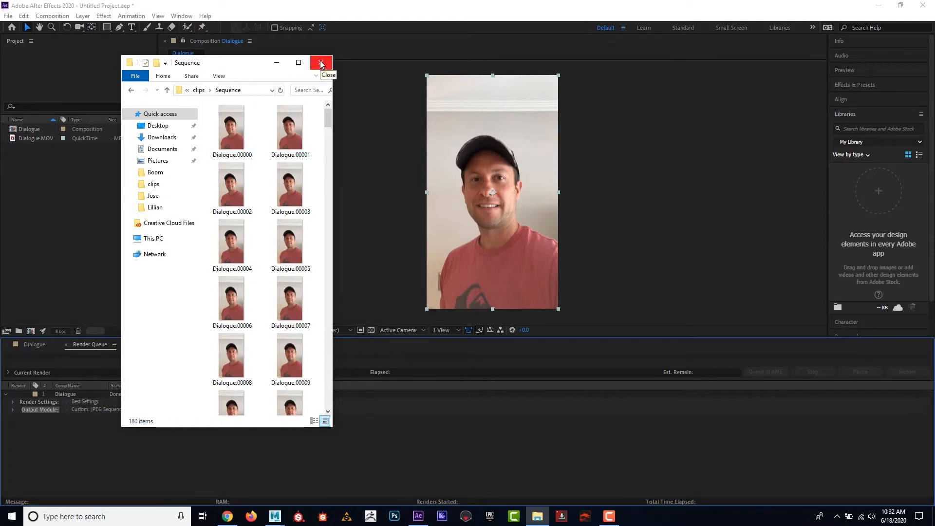
left_click(321, 62)
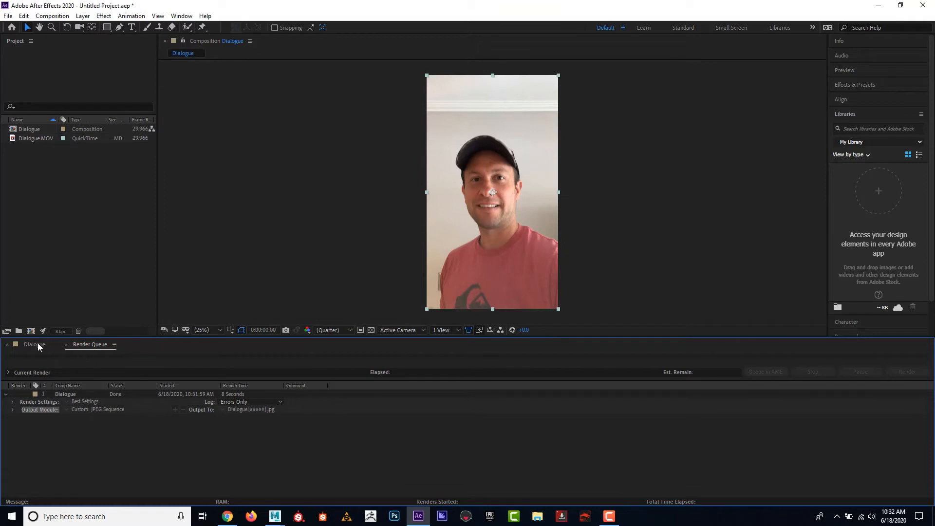
Step: Return to the Dialogue composition timeline in place of the render queue
left_click(34, 344)
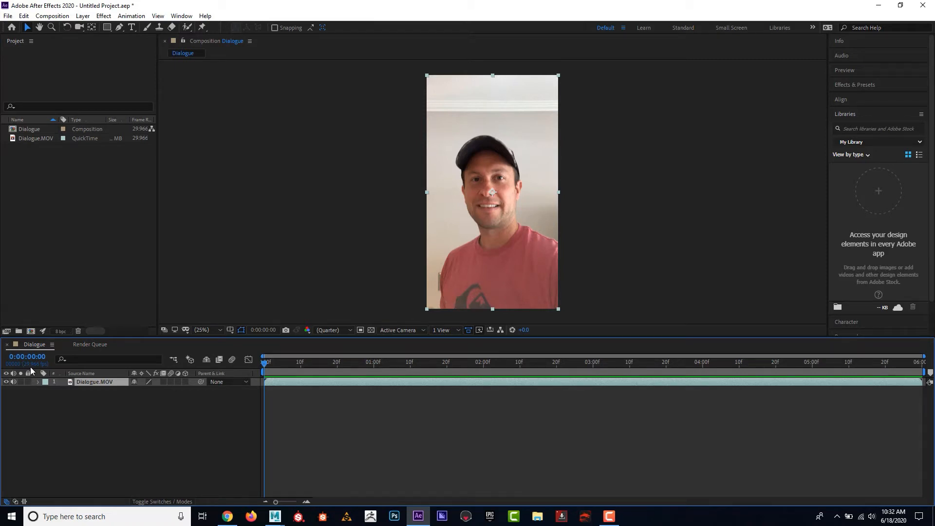
mouse_move(34, 371)
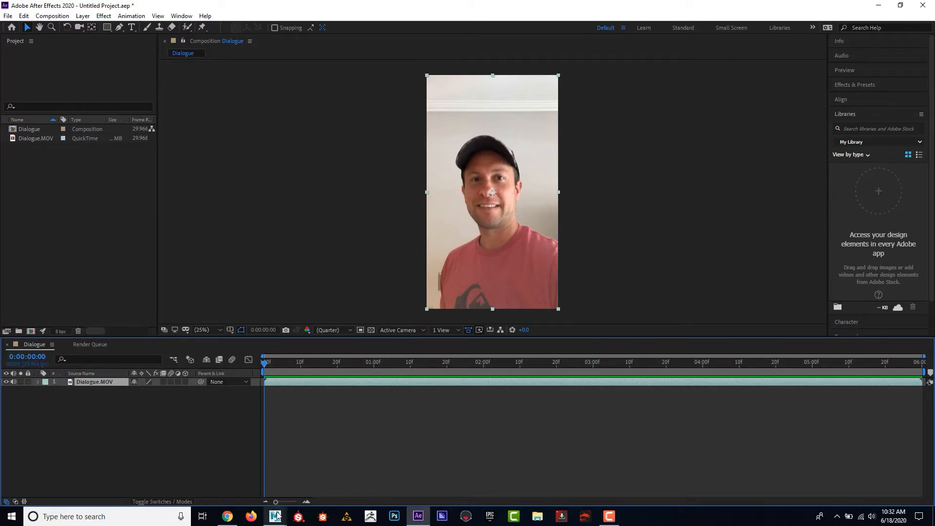
Step: Switch to Maya and bring up the Time Slider settings in Preferences
left_click(275, 517)
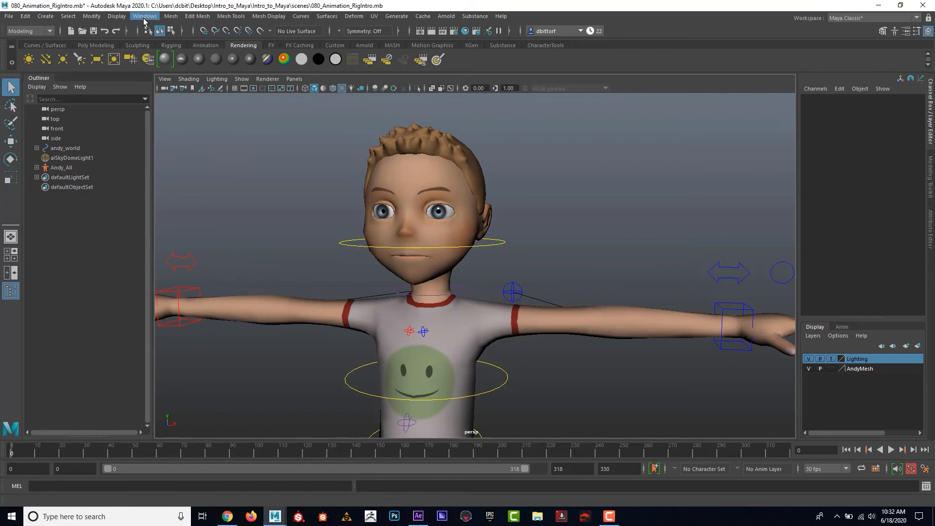
left_click(144, 16)
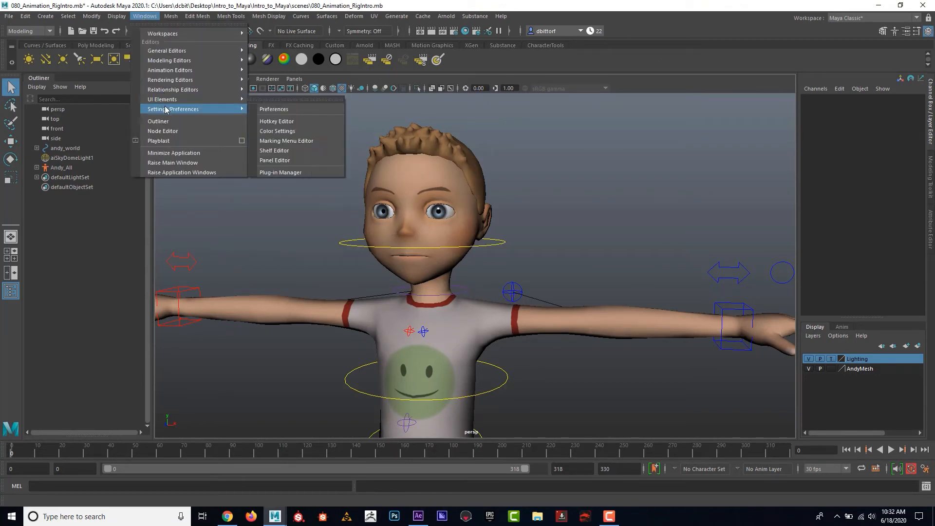
left_click(273, 109)
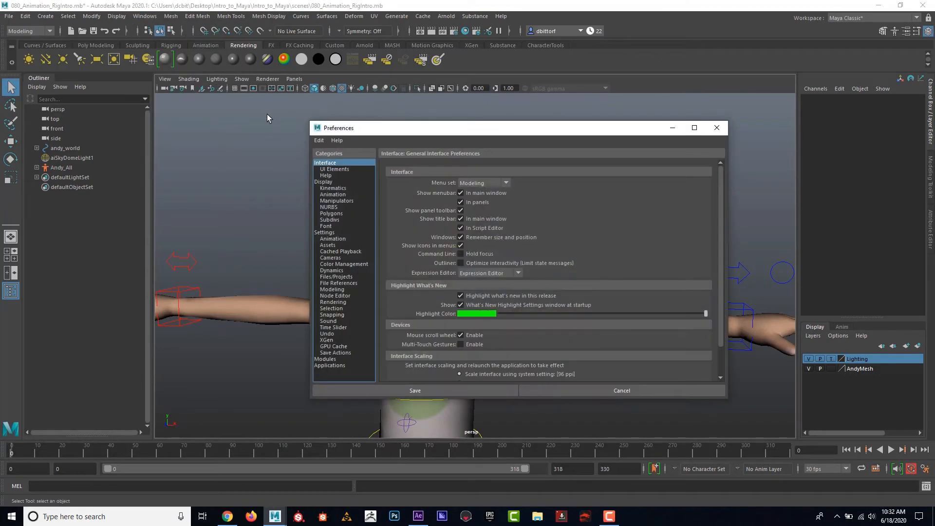
left_click(333, 327)
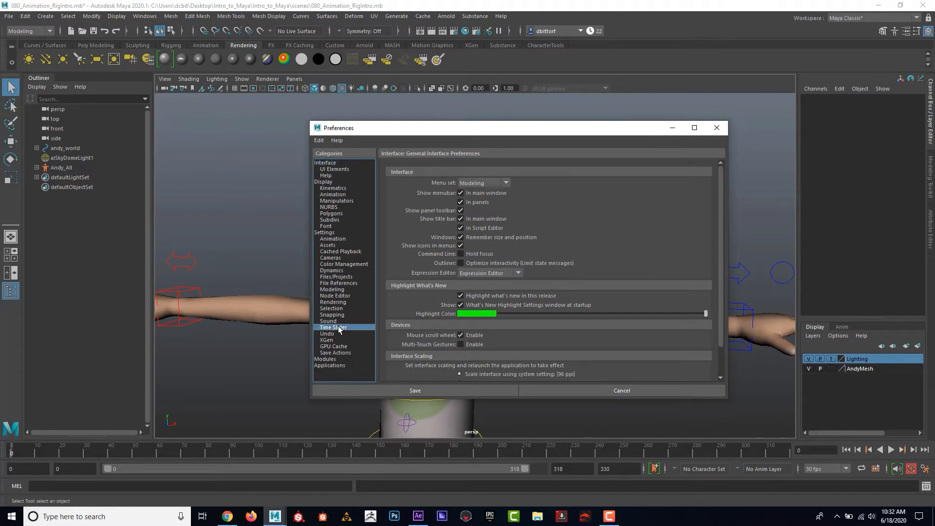
left_click(333, 327)
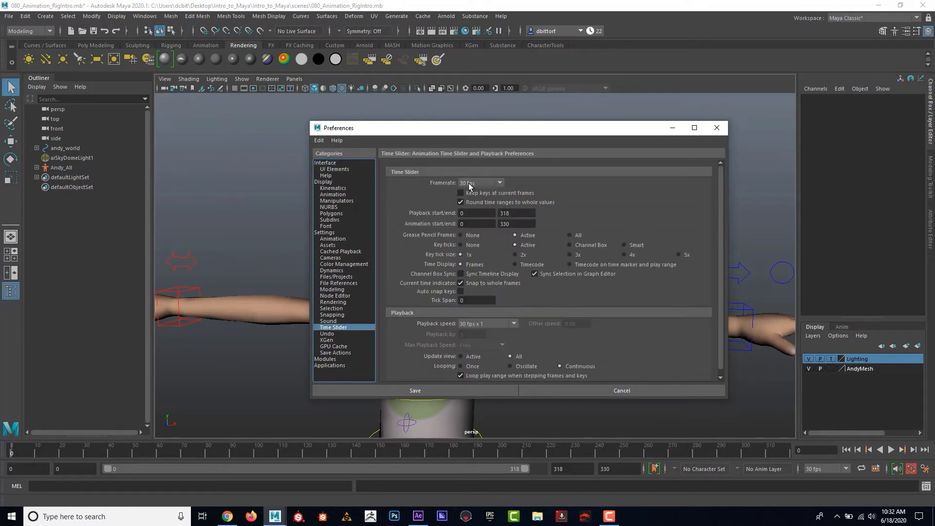
mouse_move(478, 188)
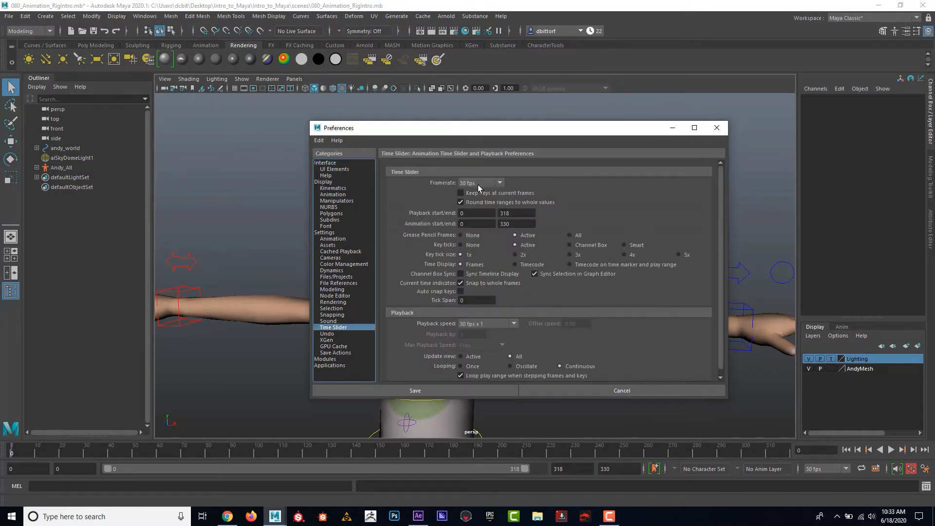
Step: Set the playback framerate to 29.97 fps and save the preference
left_click(500, 183)
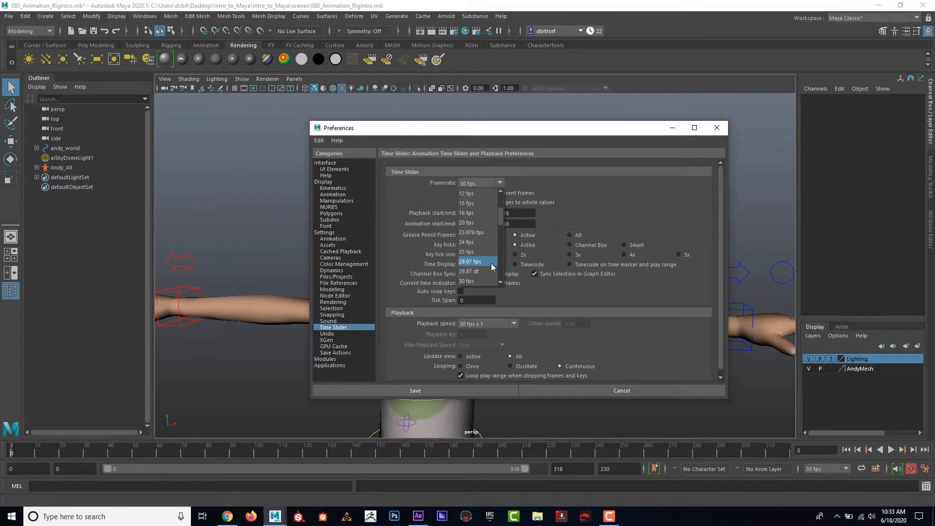
mouse_move(478, 265)
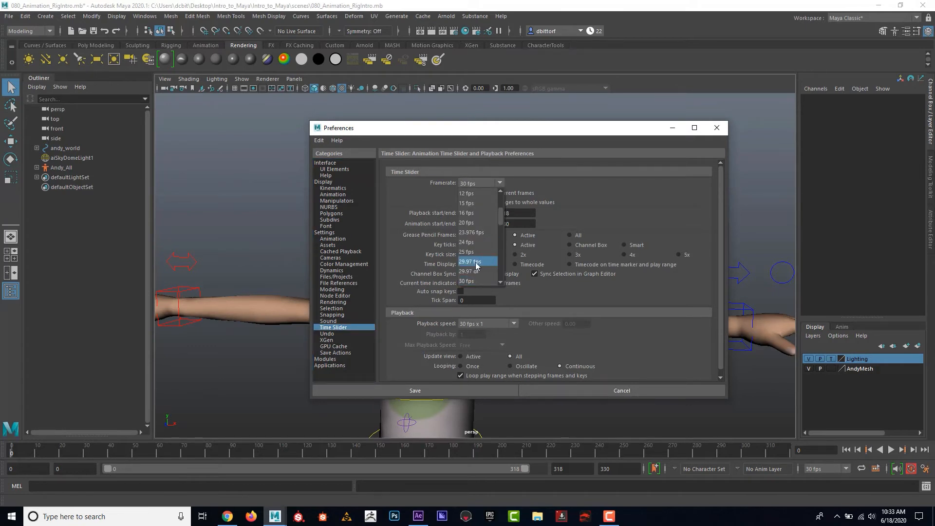
left_click(470, 261)
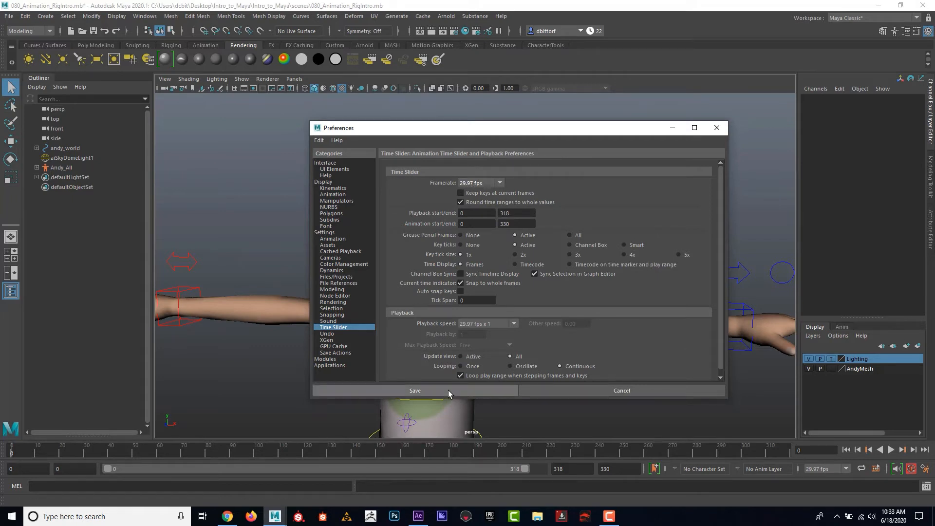
left_click(414, 390)
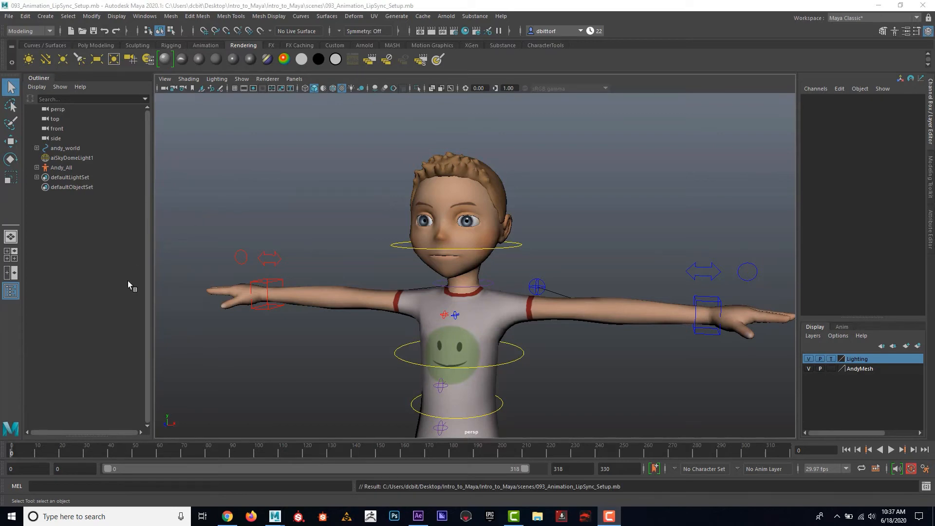
mouse_move(334, 271)
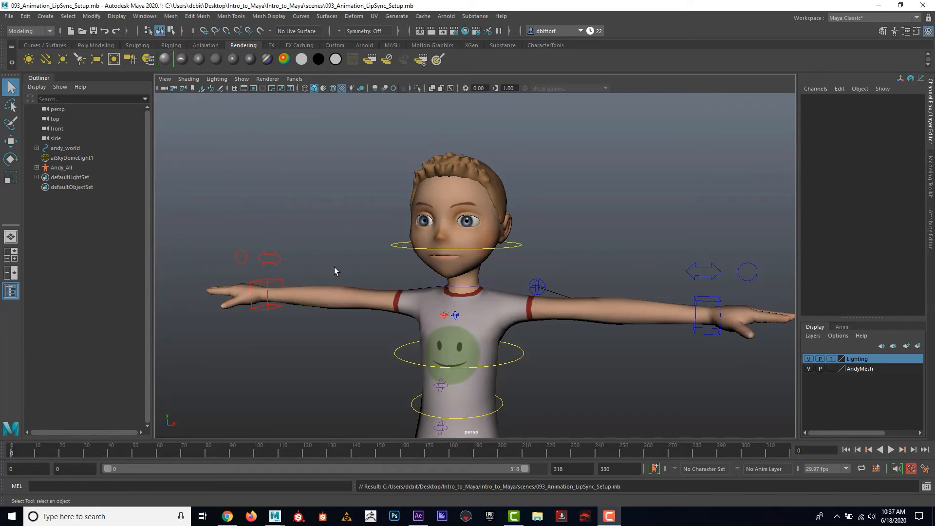
Step: Create a polygon plane, enlarge it and move it left of the character
left_click(45, 17)
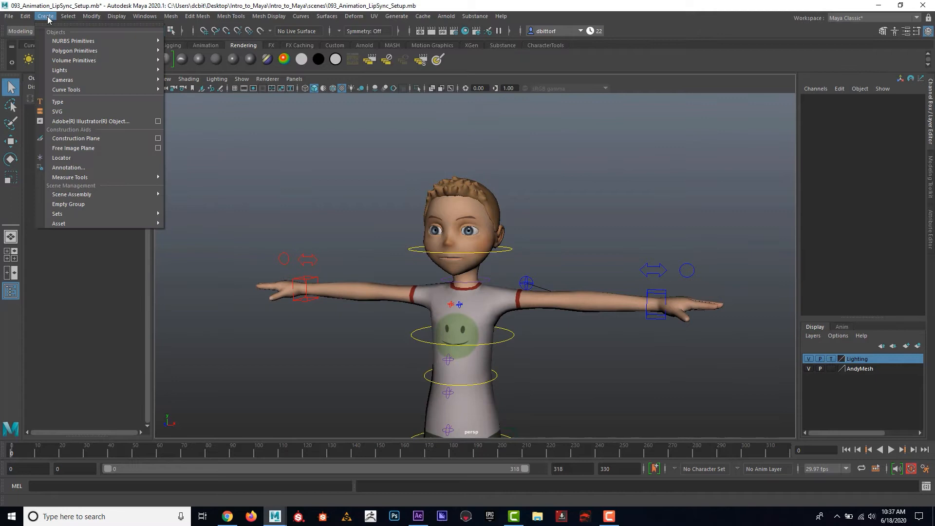
mouse_move(75, 50)
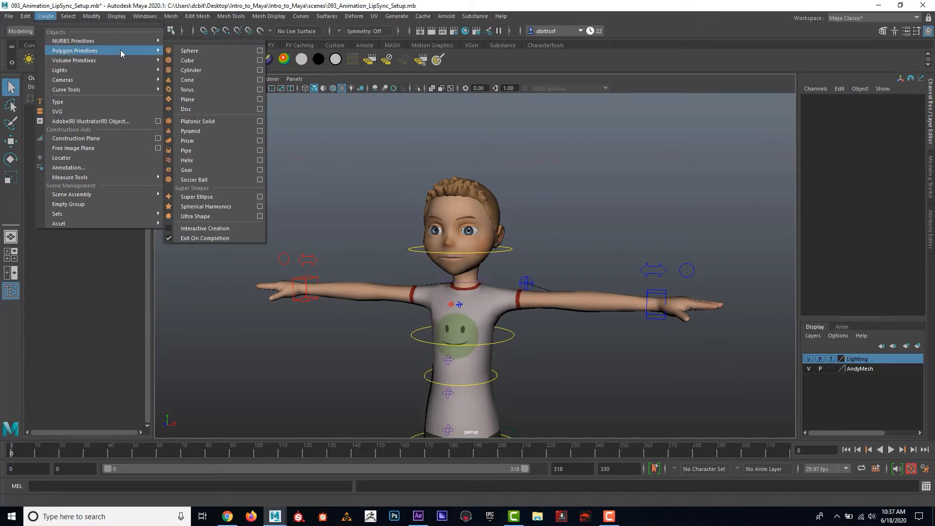
left_click(187, 99)
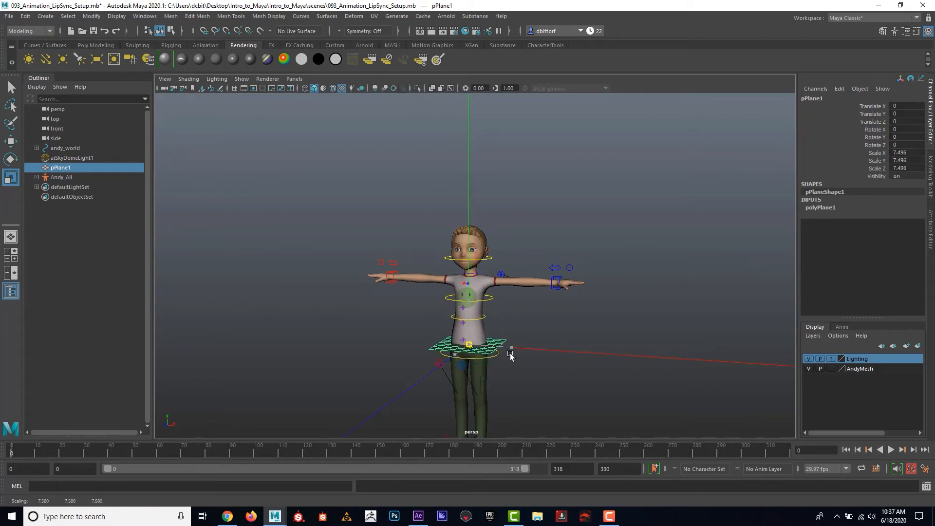
left_click_drag(510, 348, 514, 346)
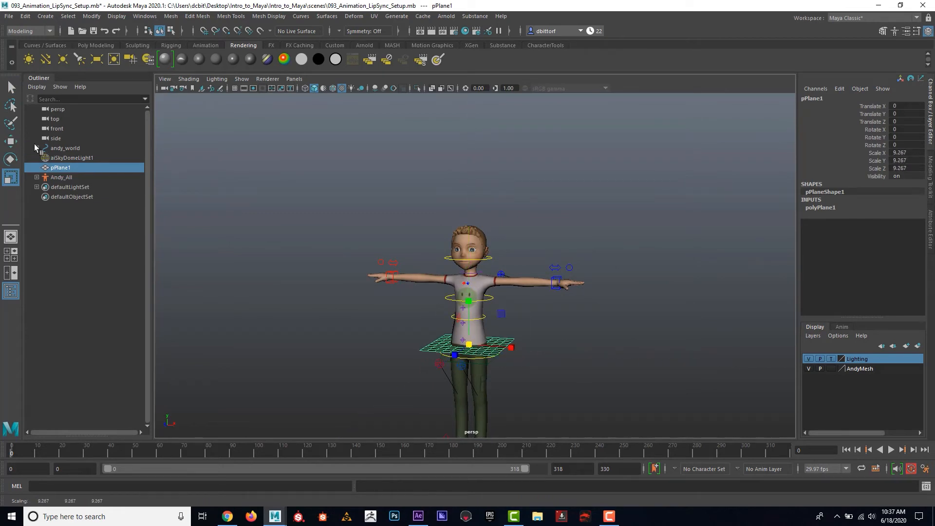
left_click(11, 142)
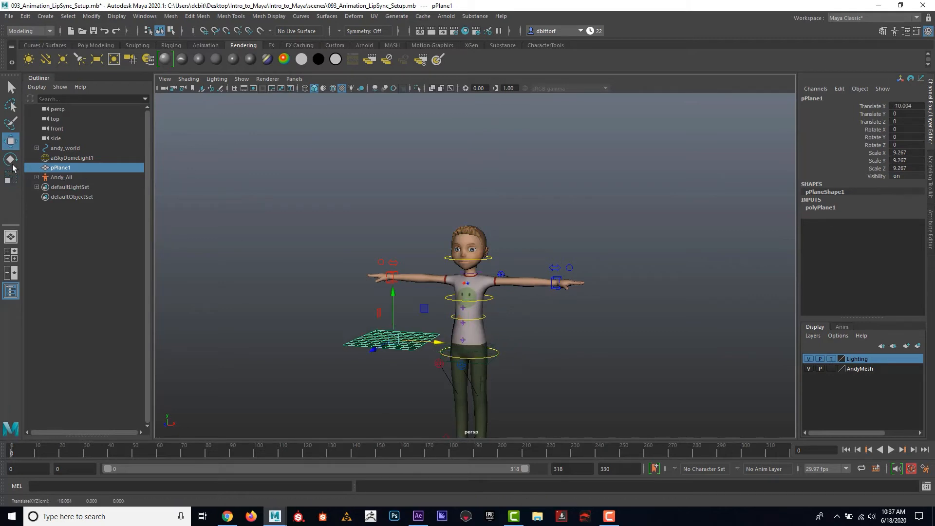
Step: Stand the plane upright with Rotate X 90 and reduce its subdivisions to 1
left_click_drag(393, 298, 382, 367)
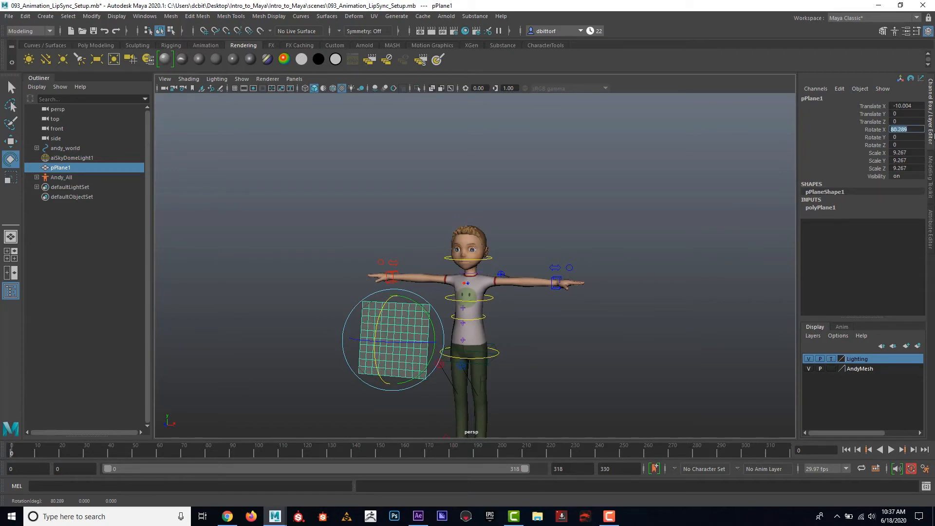
type("90")
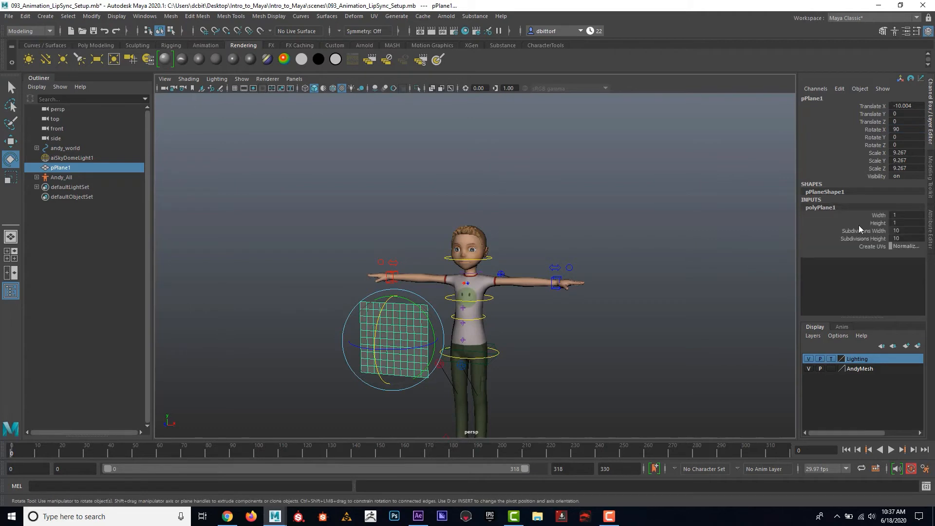
left_click(904, 231)
type("1")
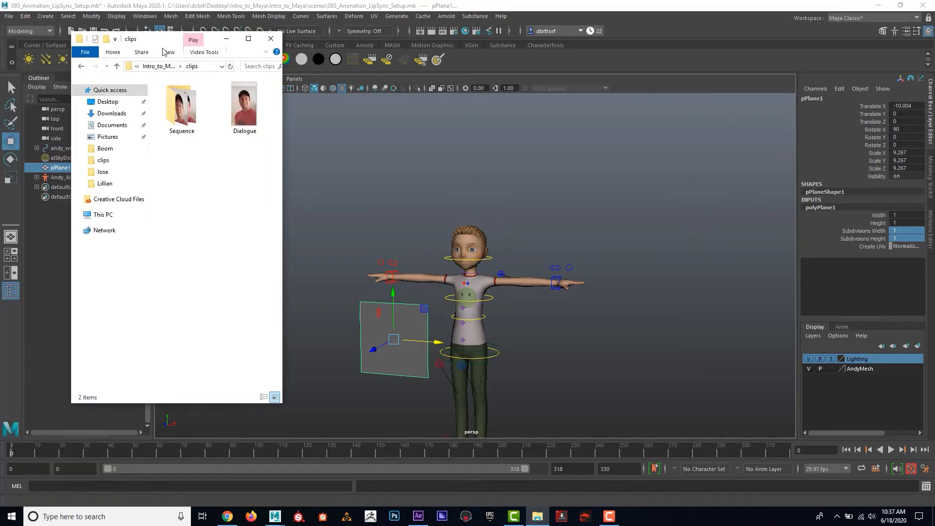
Step: Read Dialogue.00000's properties Details showing 1080 x 1920 dimensions
right_click(199, 123)
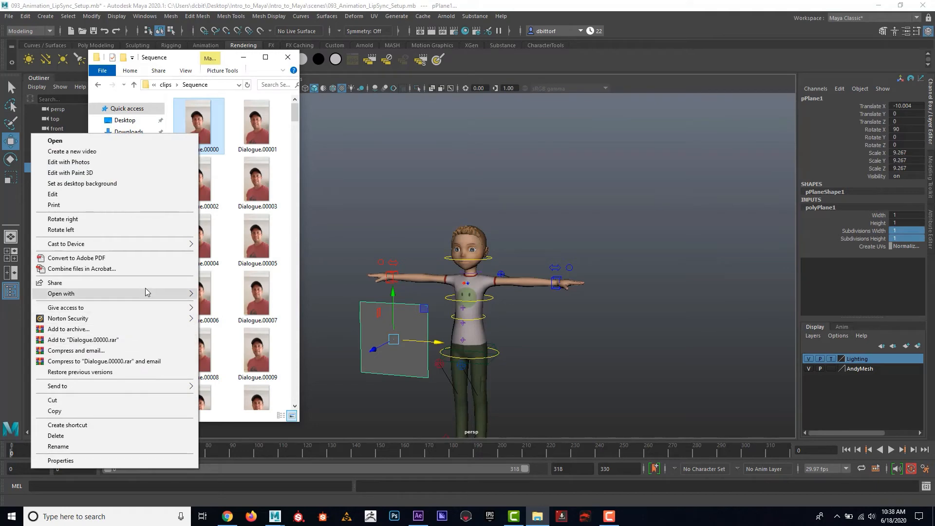
left_click(60, 461)
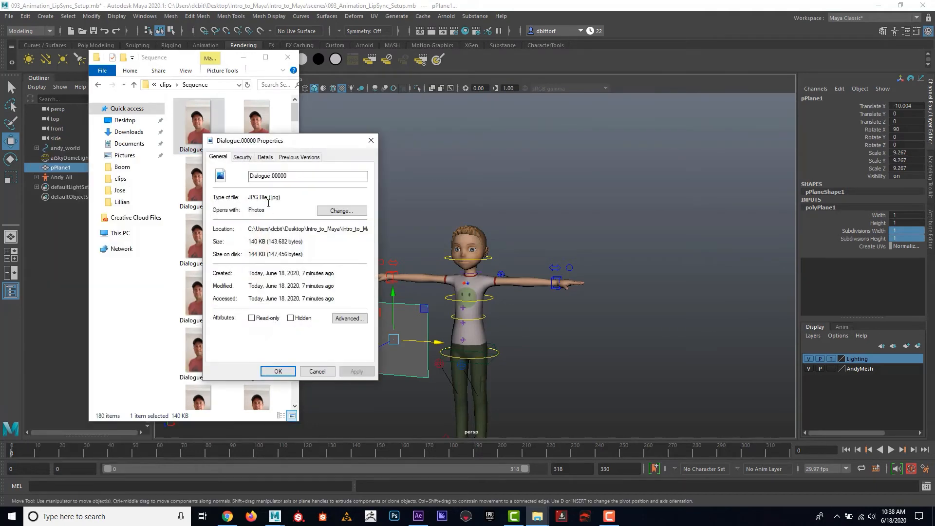
left_click(265, 156)
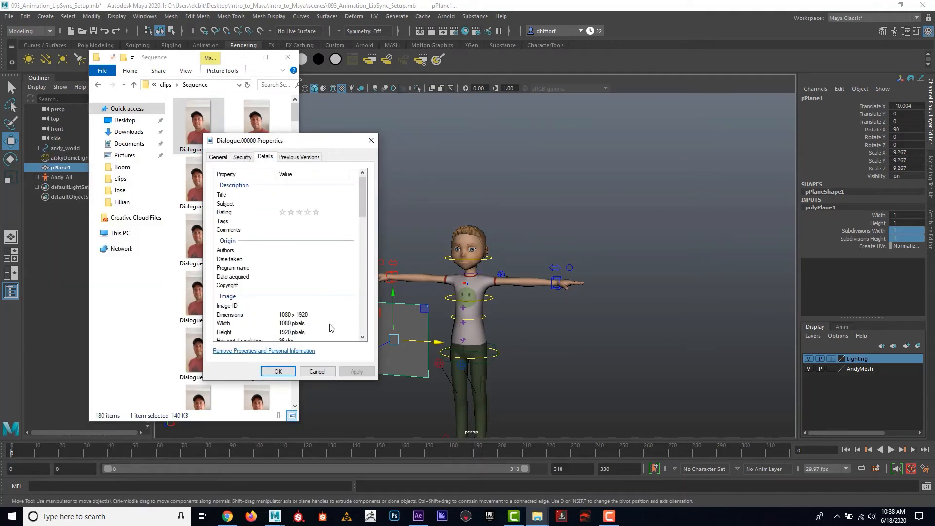
scroll("down", 3)
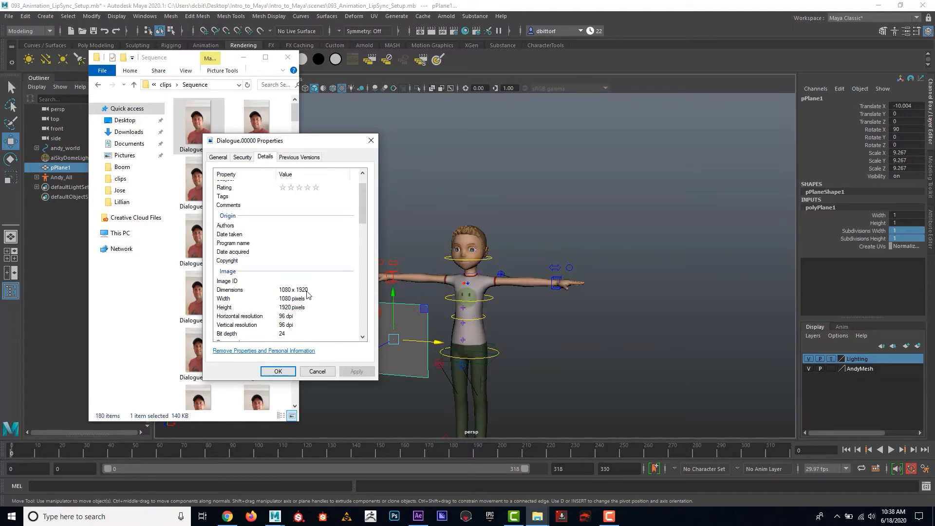
mouse_move(277, 273)
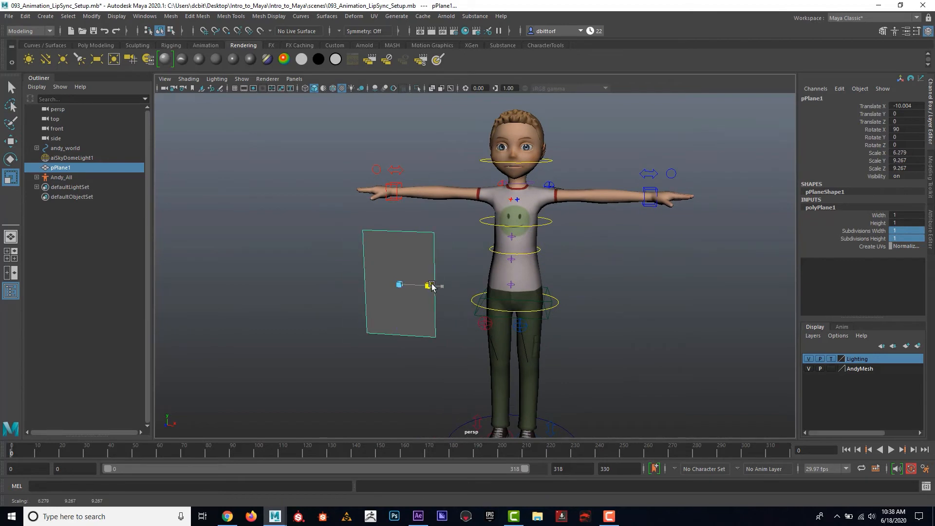
Step: Set pPlane1 Scale X to 10.80 and stretch it into a tall portrait card
left_click_drag(430, 285, 421, 285)
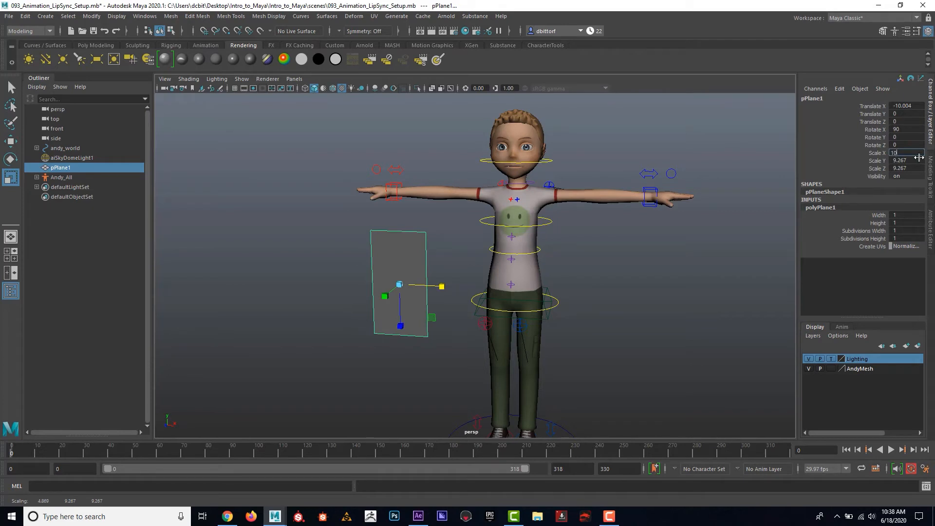
type("10.80")
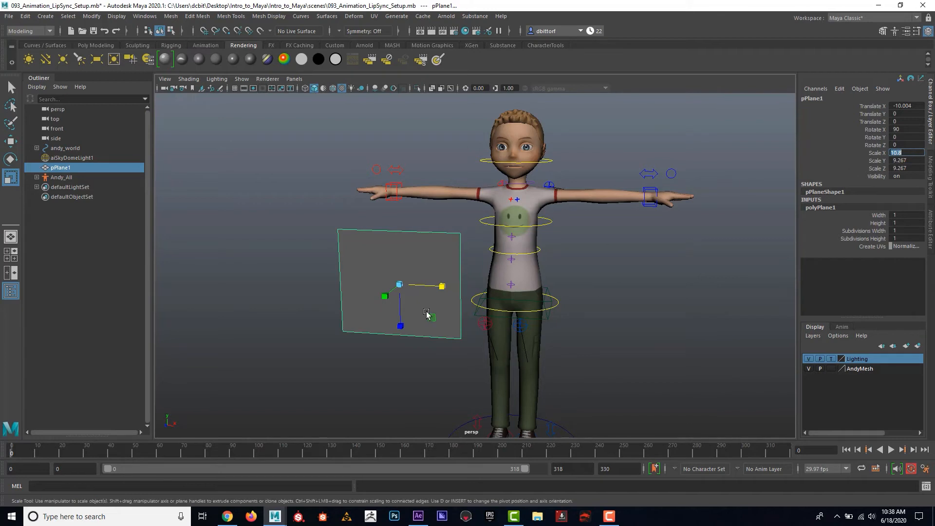
left_click_drag(400, 324, 401, 334)
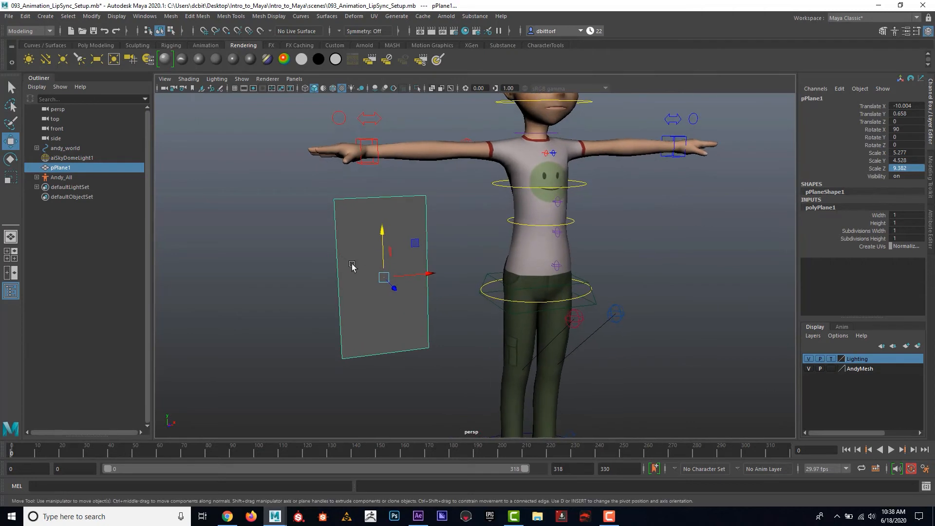
mouse_move(360, 247)
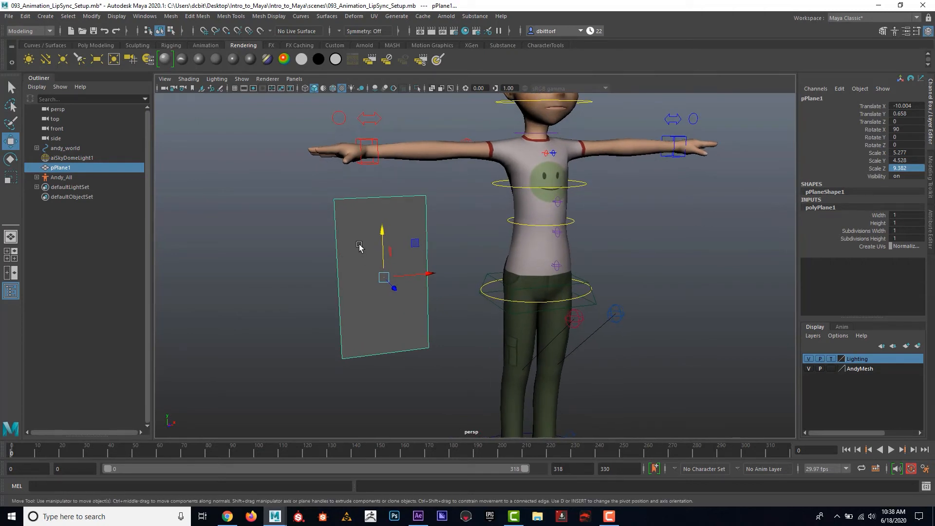
Step: Assign a new Lambert material to pPlane1 and show its lambert11 settings
right_click(359, 246)
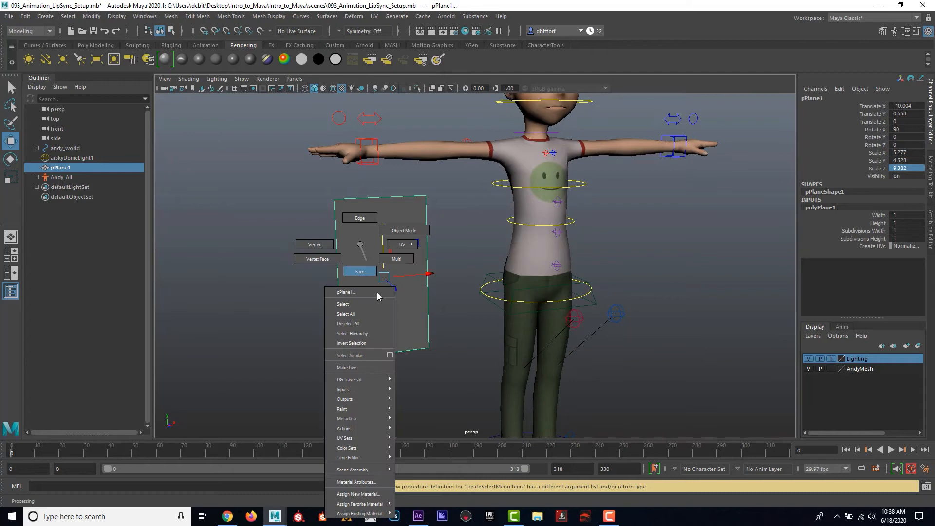
left_click(358, 494)
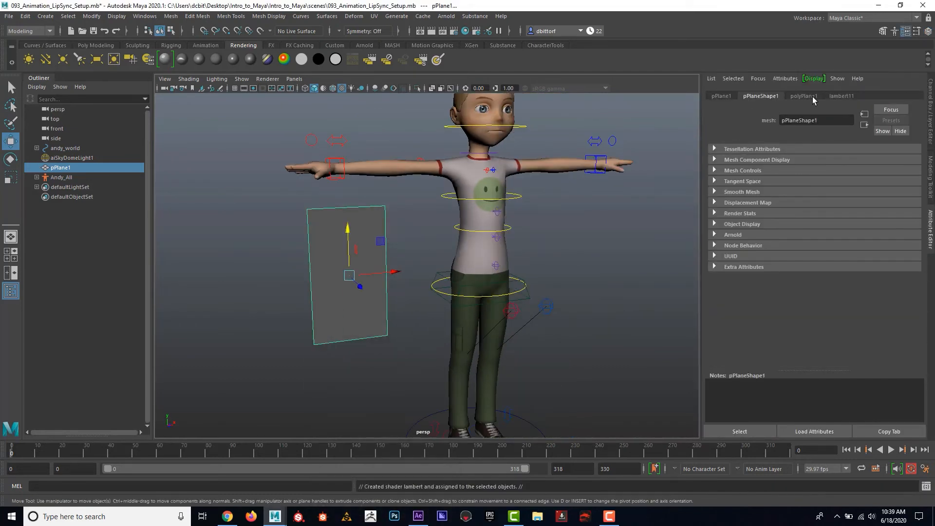
left_click(841, 95)
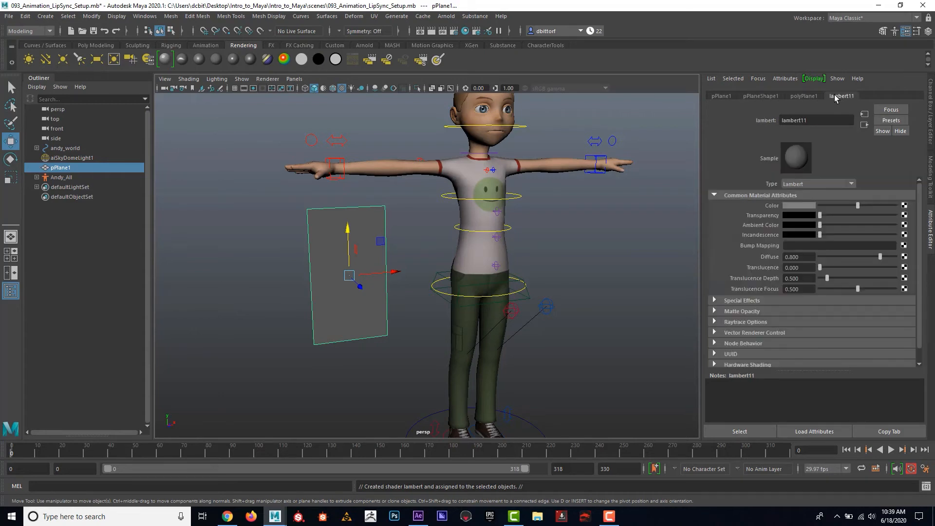
mouse_move(771, 100)
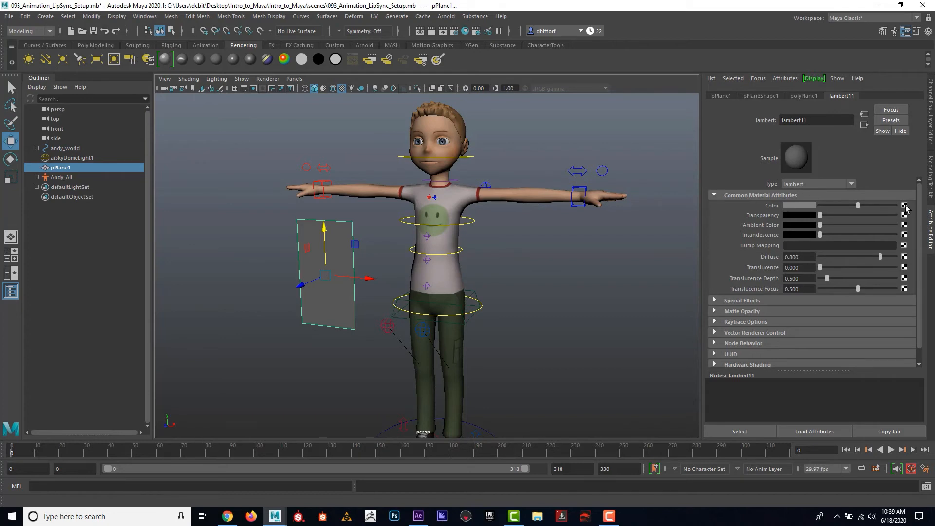
Step: Connect a File texture to the Lambert colour and browse for its image
left_click(904, 205)
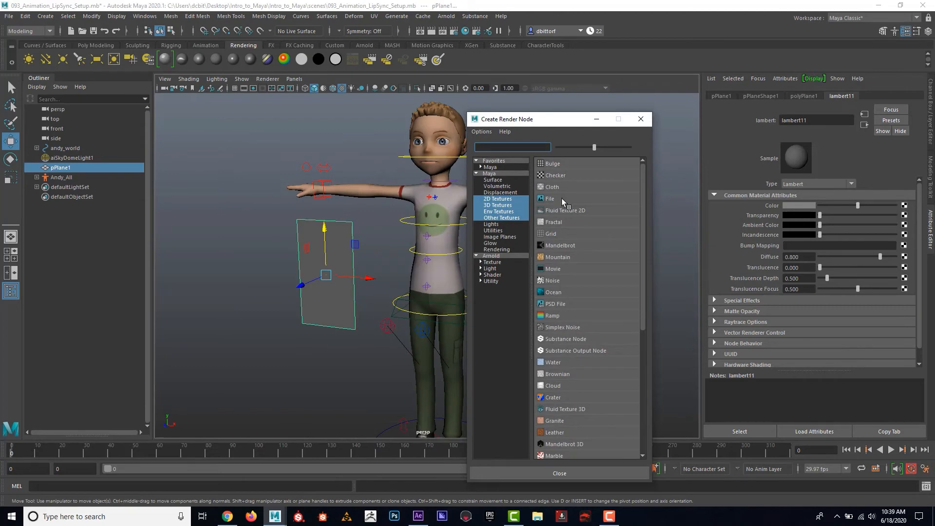
left_click(549, 198)
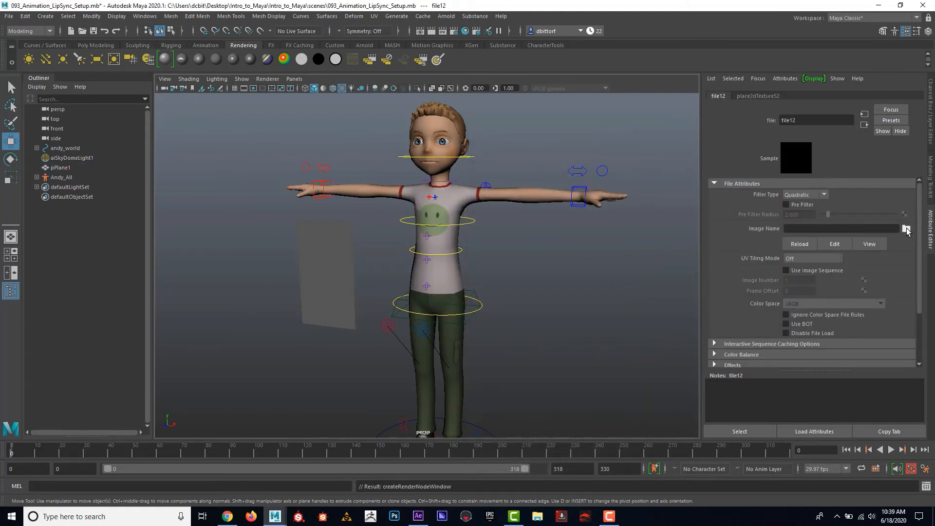
left_click(905, 229)
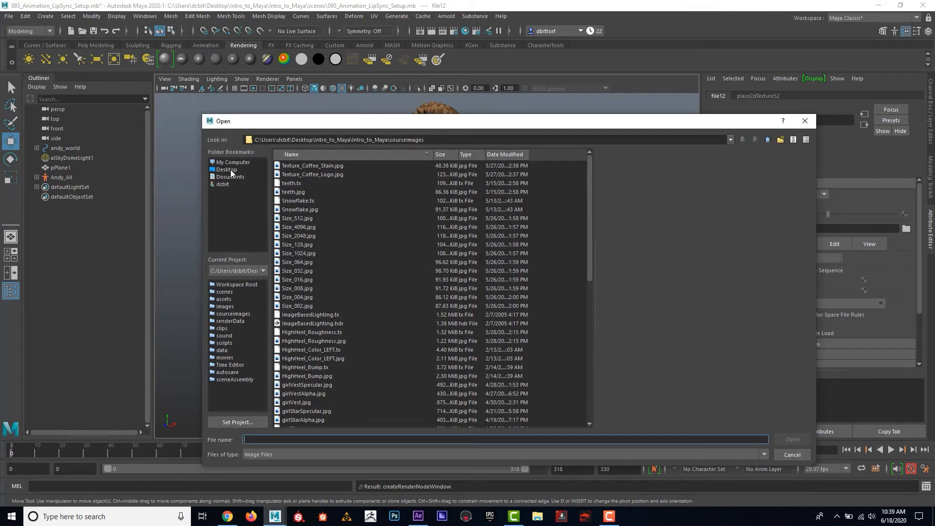
Step: Load Dialogue.00179.jpg from Desktop > intro_to_Maya > clips > Sequence as the texture
left_click(225, 168)
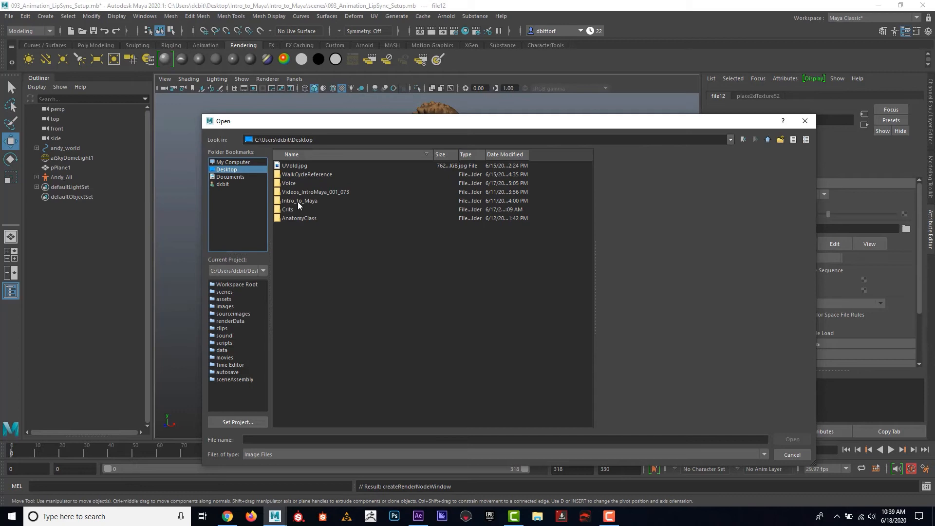
double_click(299, 201)
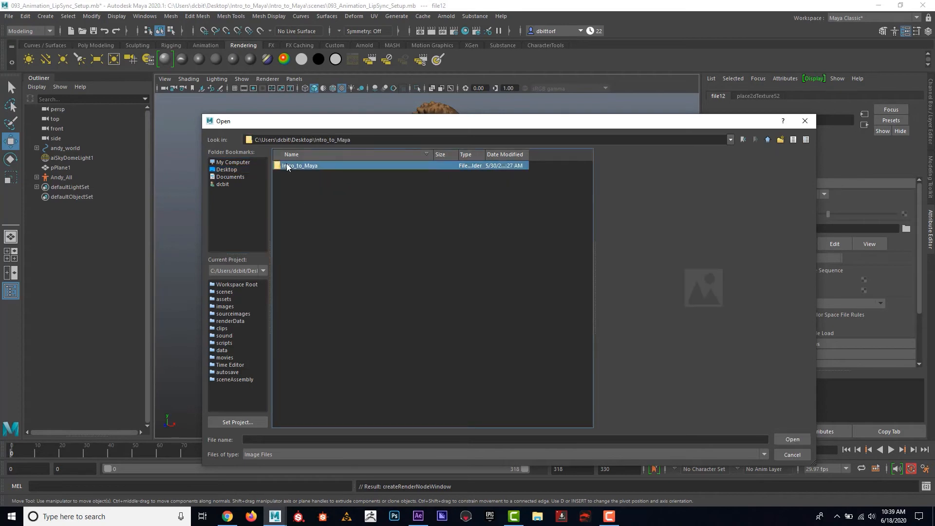
double_click(300, 166)
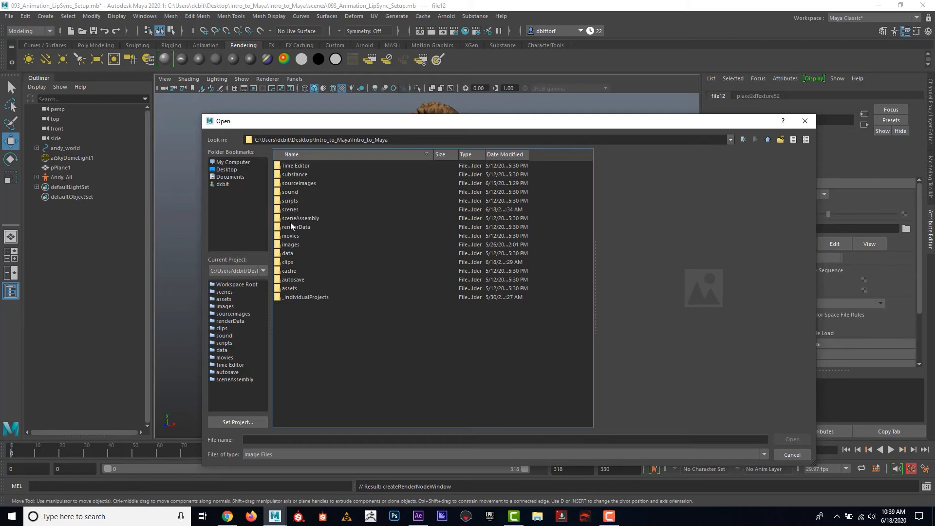
double_click(287, 262)
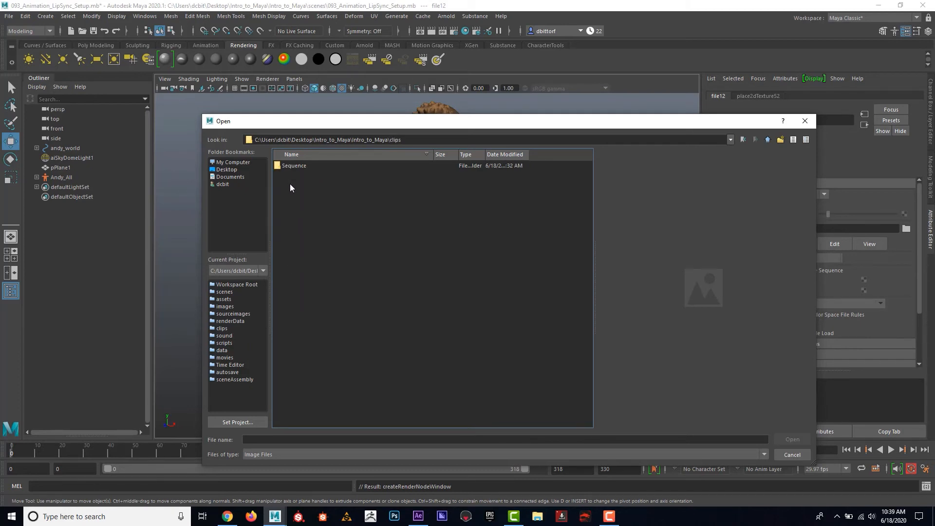
double_click(294, 166)
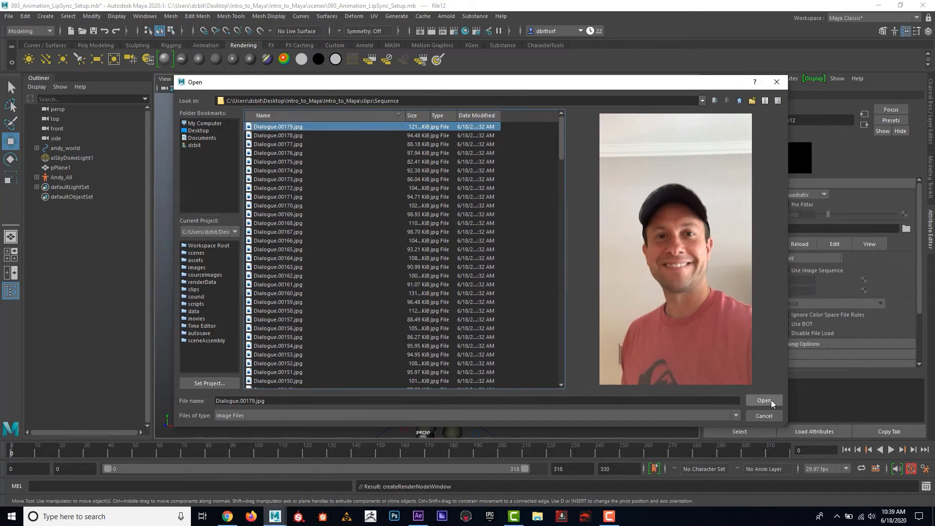
left_click(763, 400)
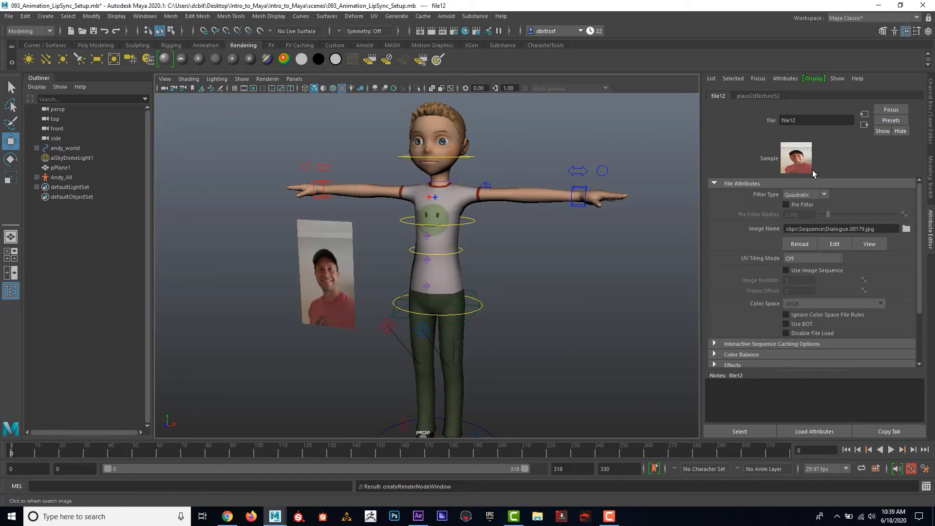
mouse_move(808, 145)
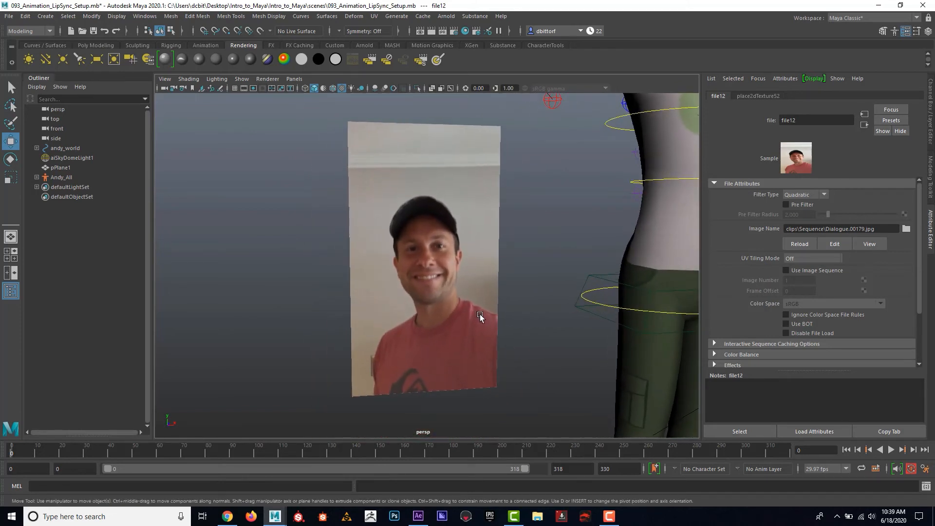
key("5")
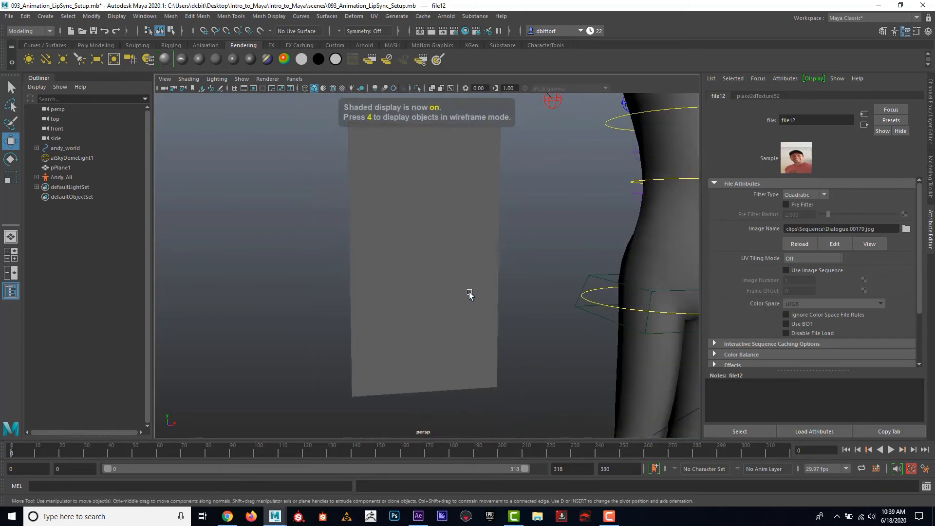
key("6")
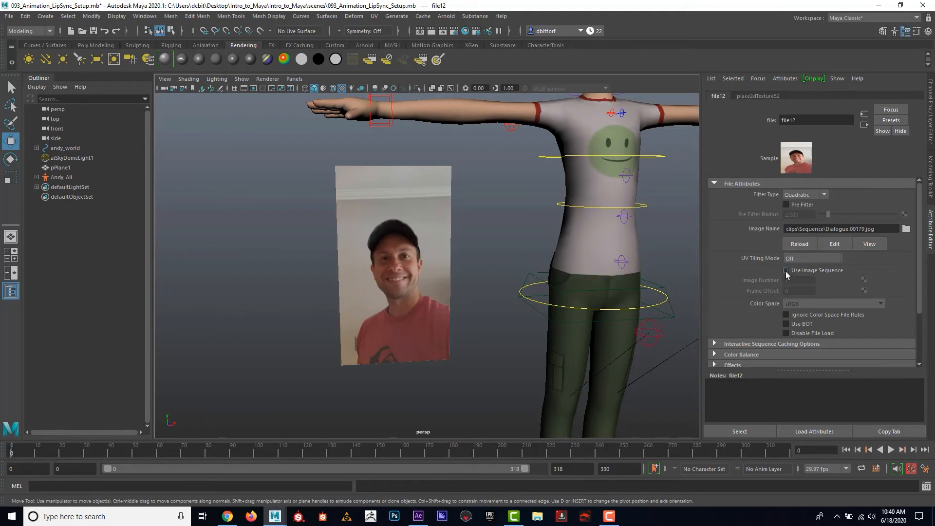
Step: Enable Use Image Sequence on file12 and play the timeline to preview it
left_click(787, 270)
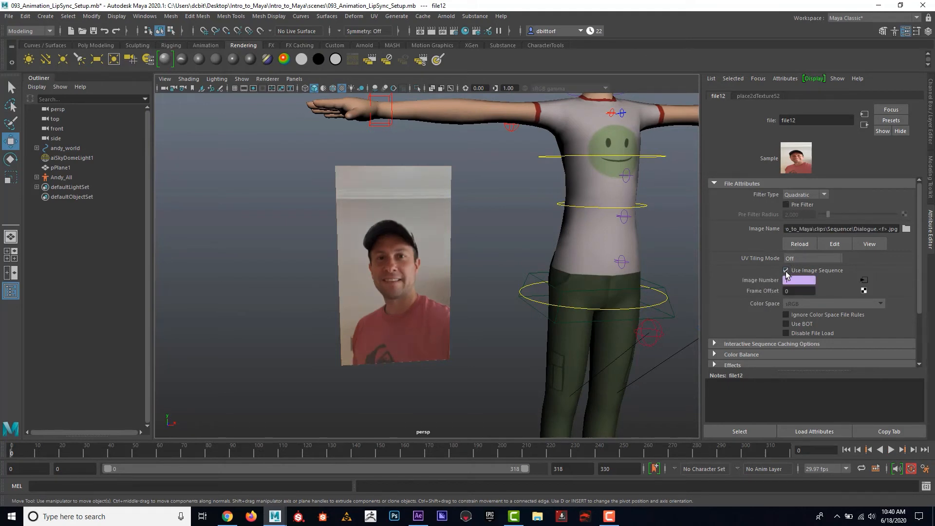
left_click(787, 269)
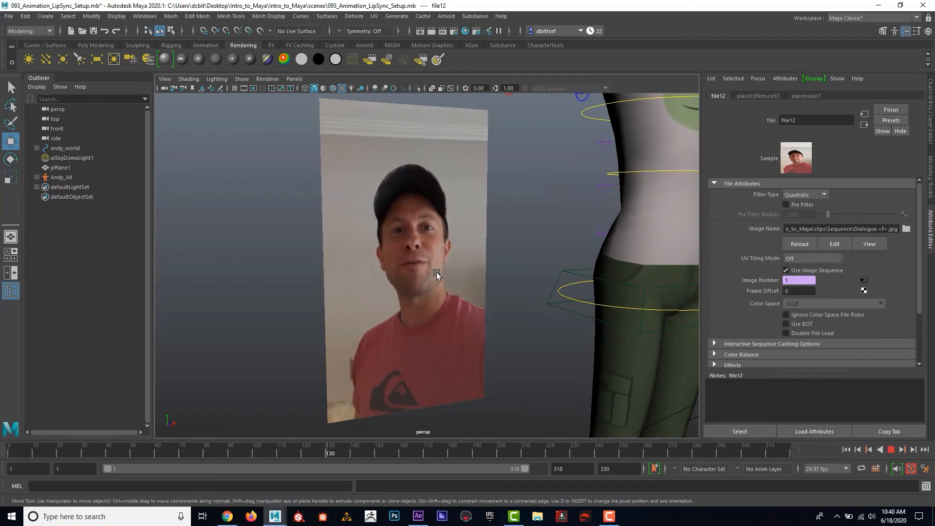
left_click(894, 450)
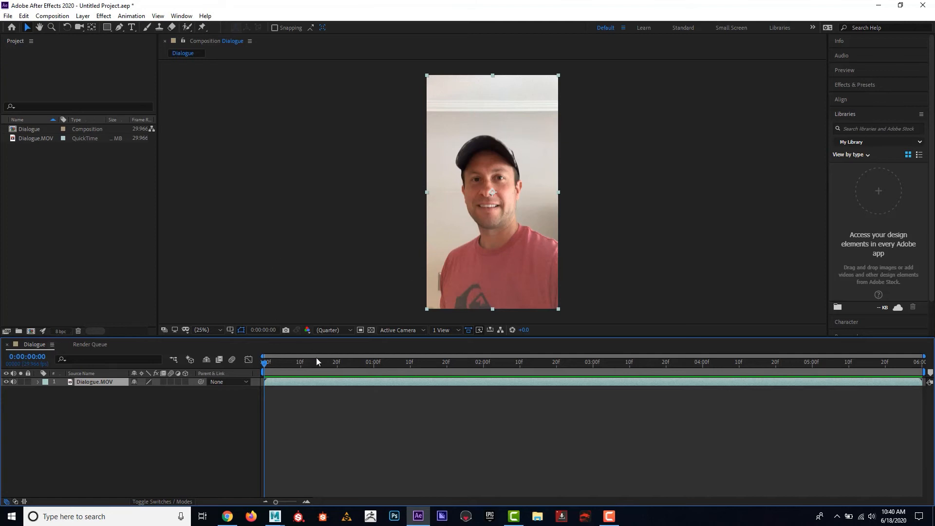
left_click(626, 362)
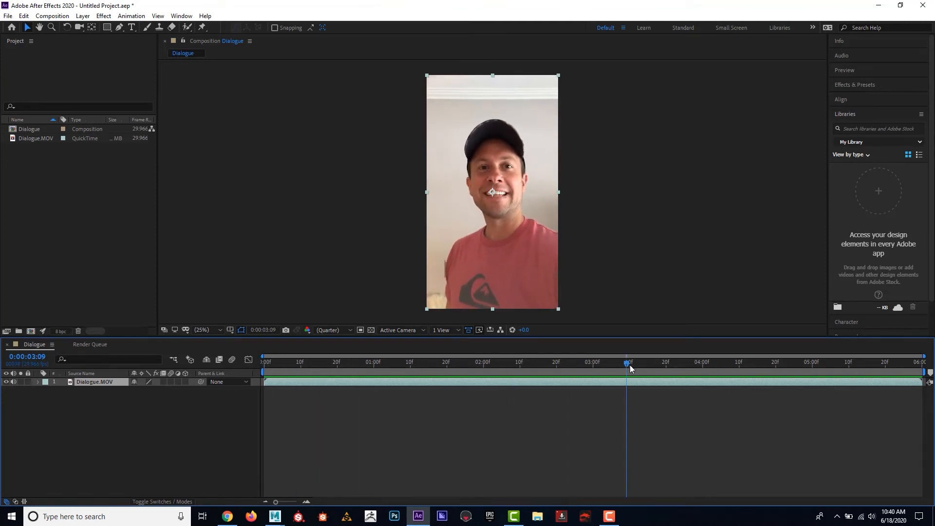
left_click(262, 363)
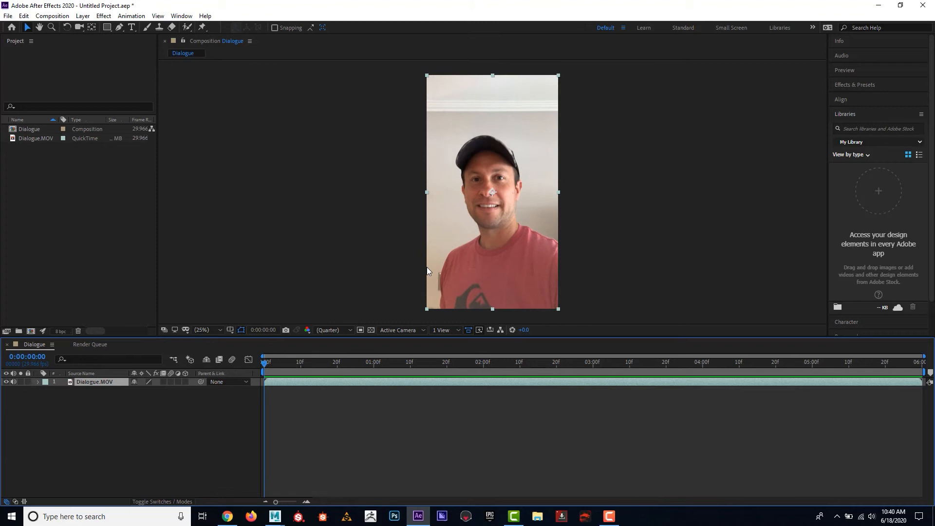
Step: Add the Dialogue composition to the render queue and bring up its output module
left_click(51, 15)
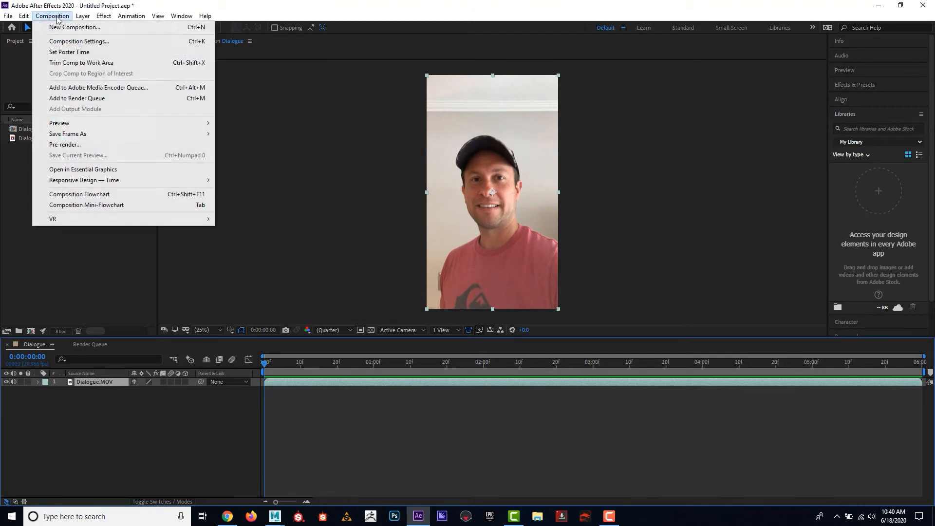
mouse_move(81, 62)
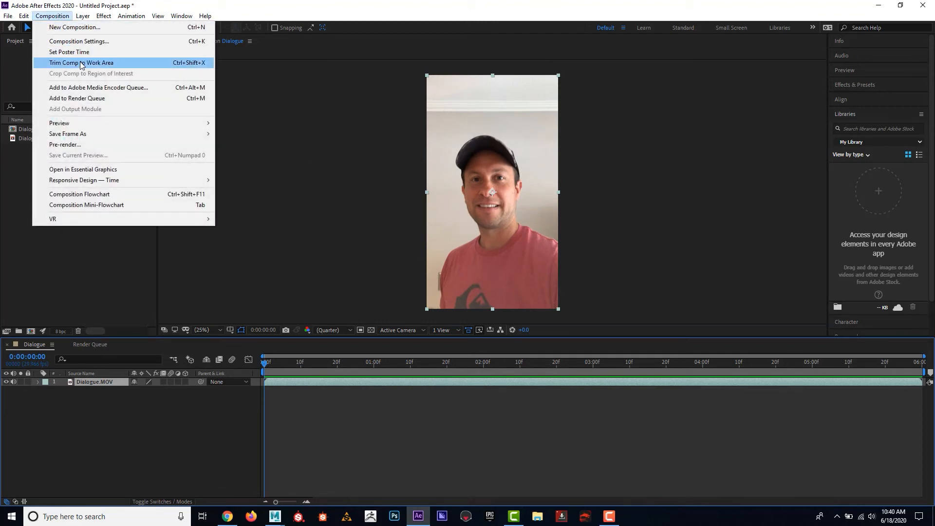
mouse_move(95, 98)
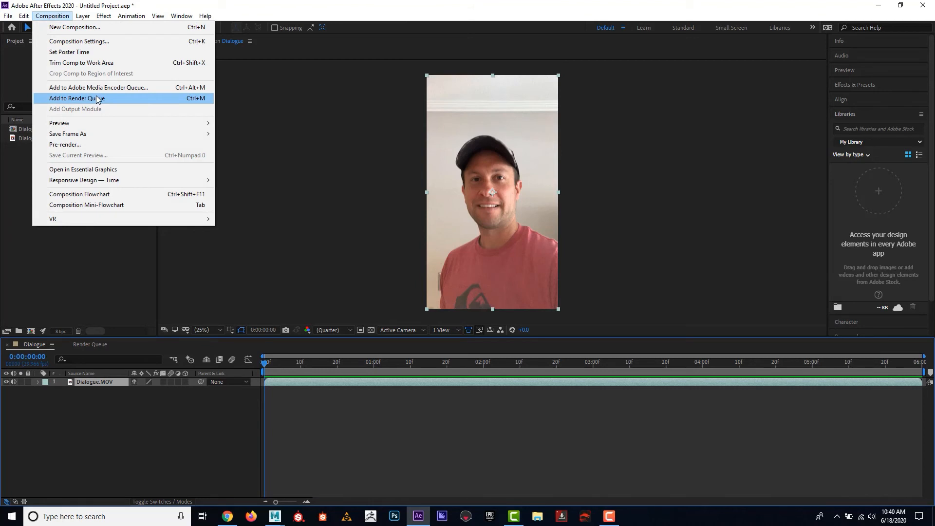
left_click(76, 97)
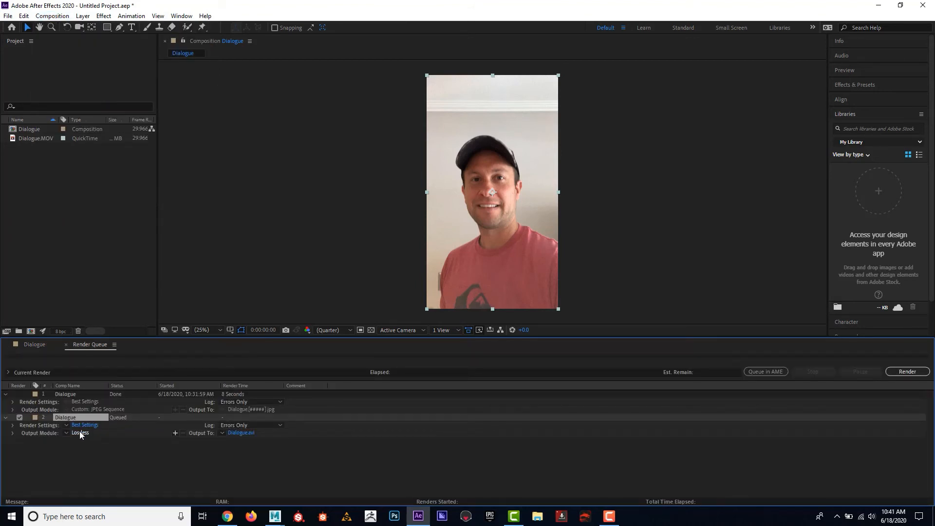
left_click(81, 433)
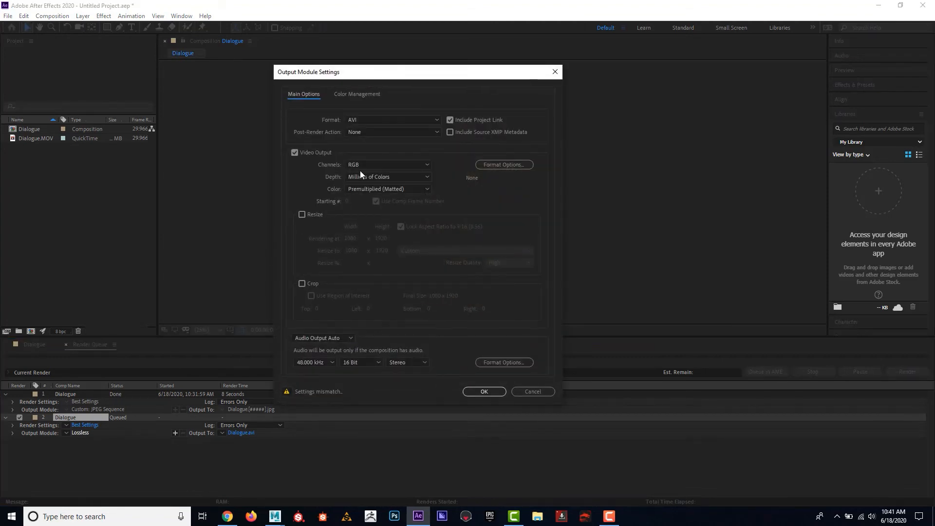
Step: Set the output format to AIFF audio only, confirm, and choose its save location
left_click(393, 120)
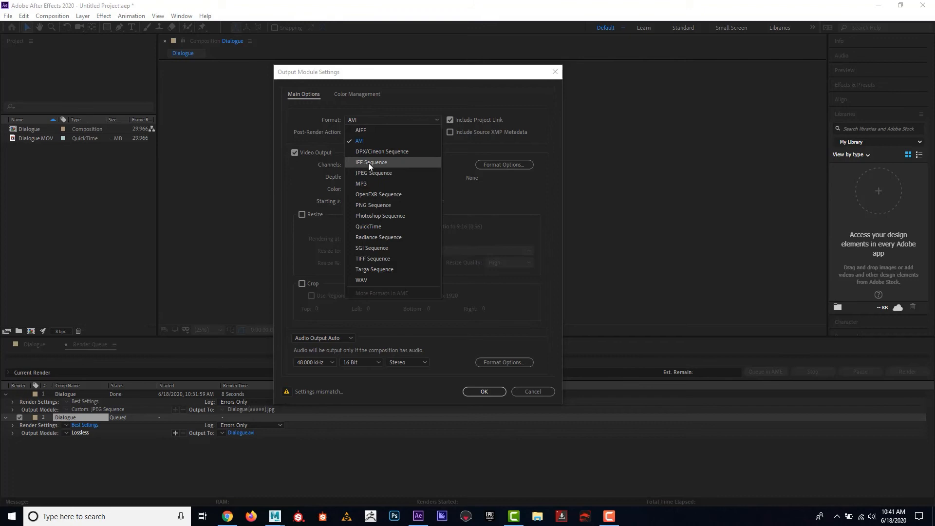
mouse_move(368, 132)
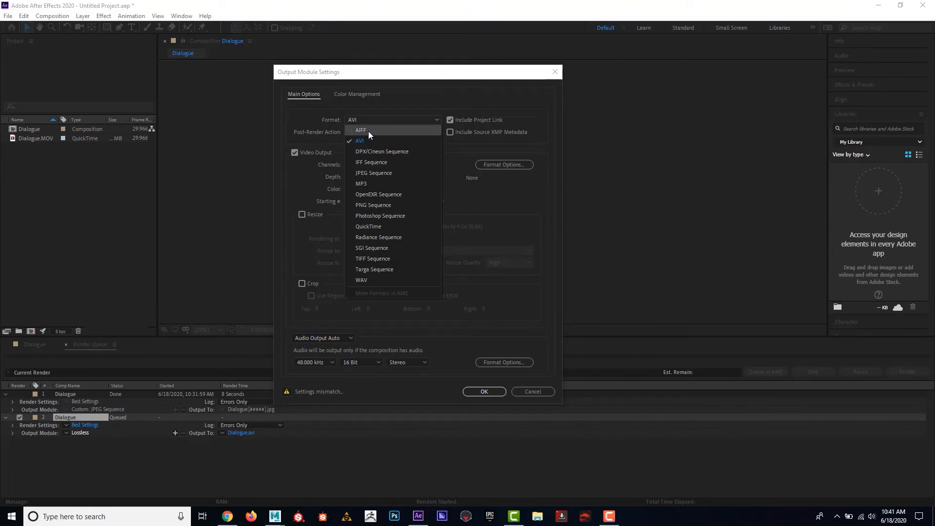
left_click(361, 130)
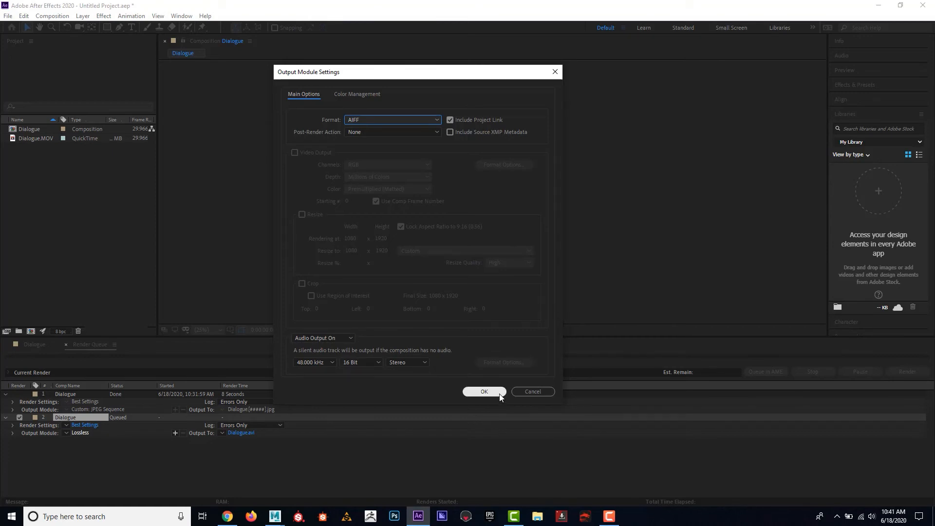
left_click(484, 392)
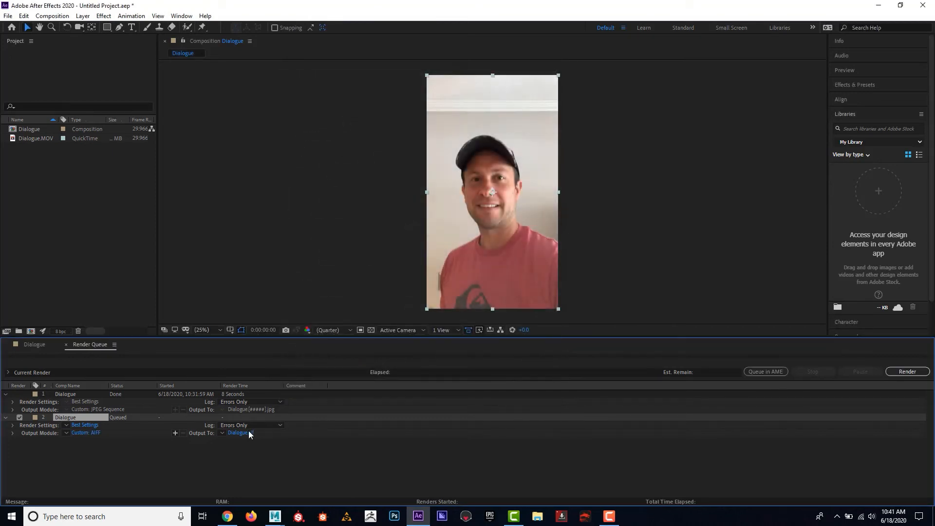
left_click(241, 433)
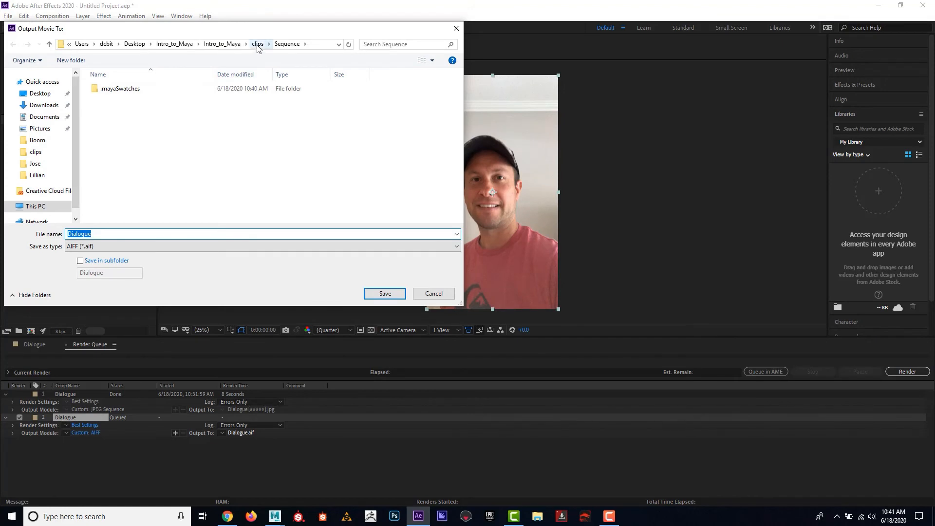
Step: Save the render output as Audio.aif in the clips folder and start the render
left_click(257, 43)
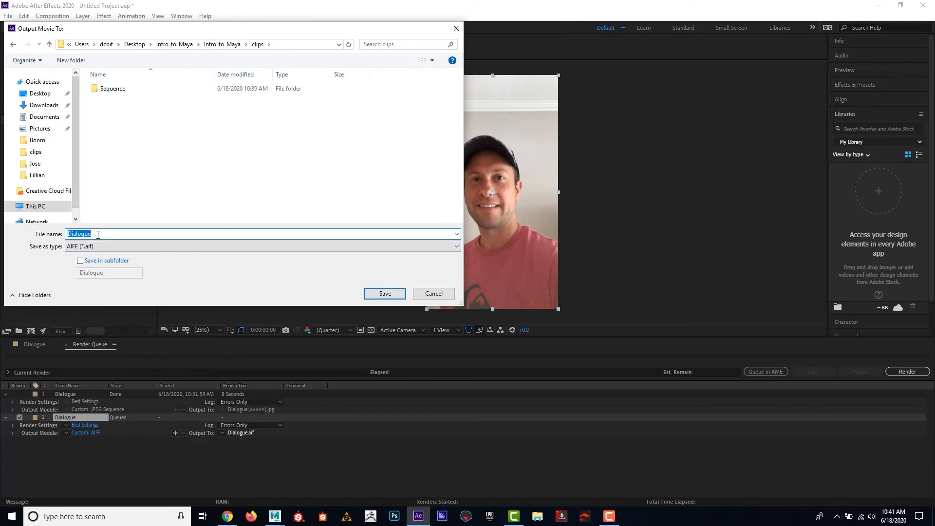
type("A")
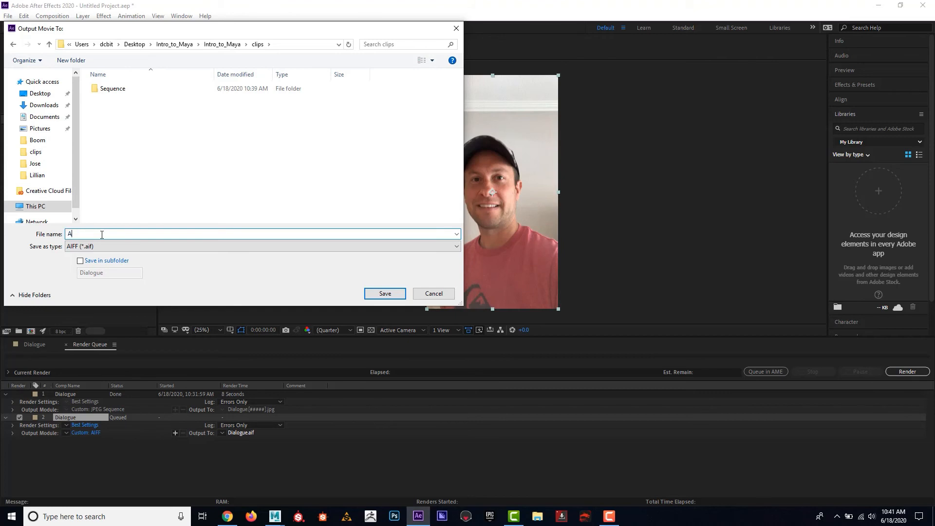
type("udio")
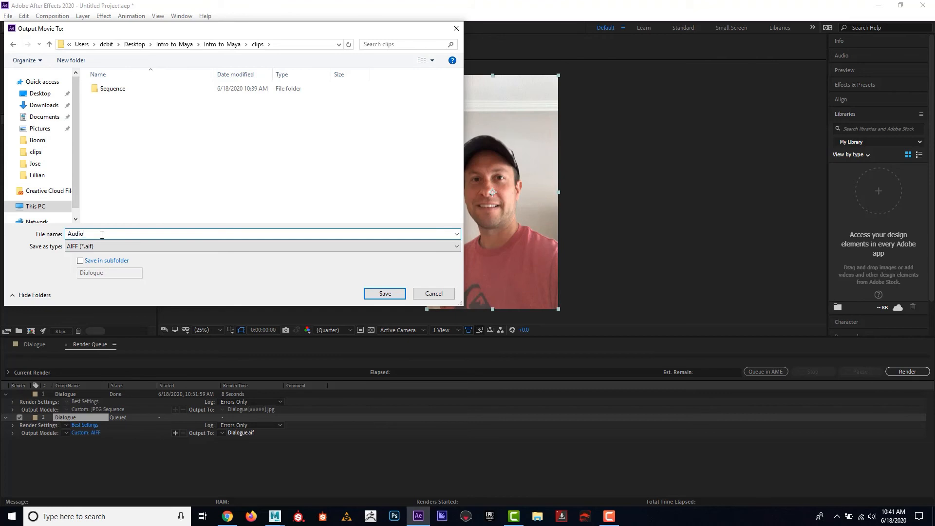
left_click(385, 293)
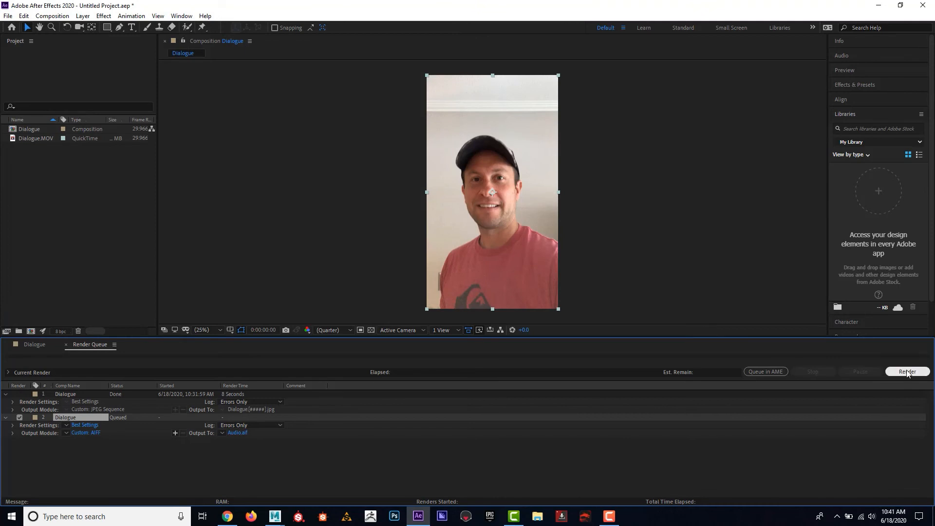
left_click(907, 371)
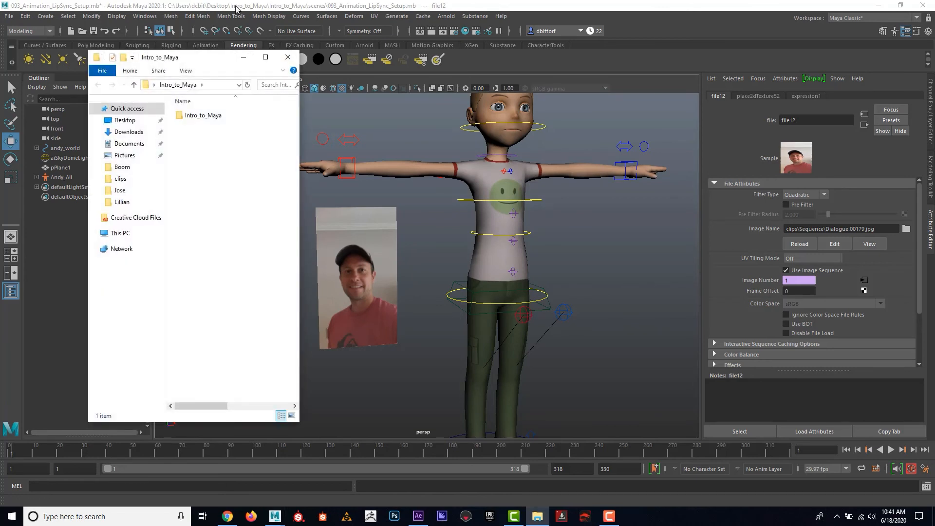
Step: Browse File Explorer into the Intro_to_Maya > clips folder
double_click(203, 115)
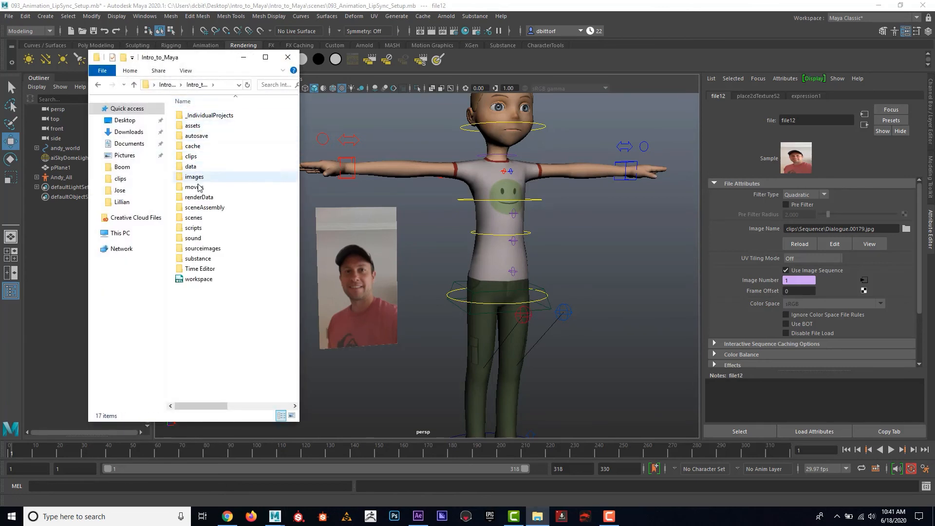
left_click(190, 156)
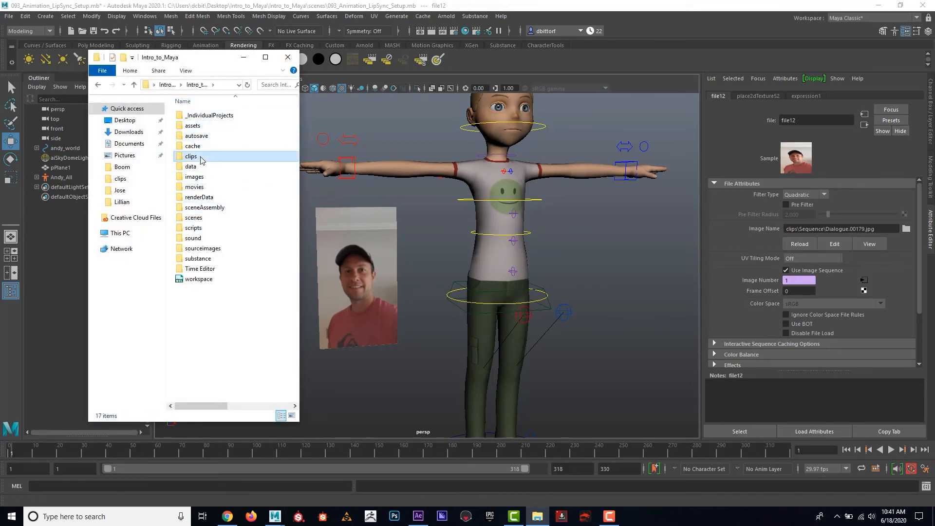
double_click(191, 156)
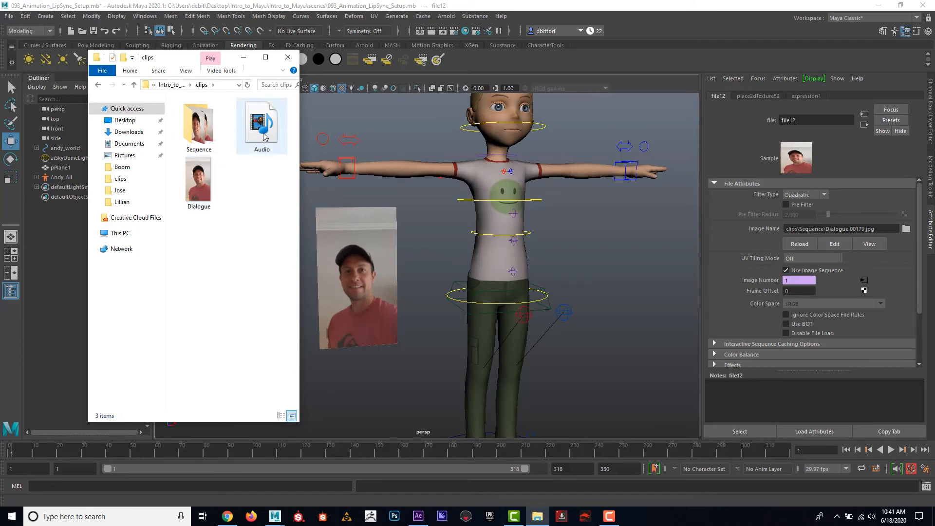
Step: Drag Audio.aif onto the Time Slider so its waveform shows, then close Explorer
left_click_drag(262, 123, 279, 456)
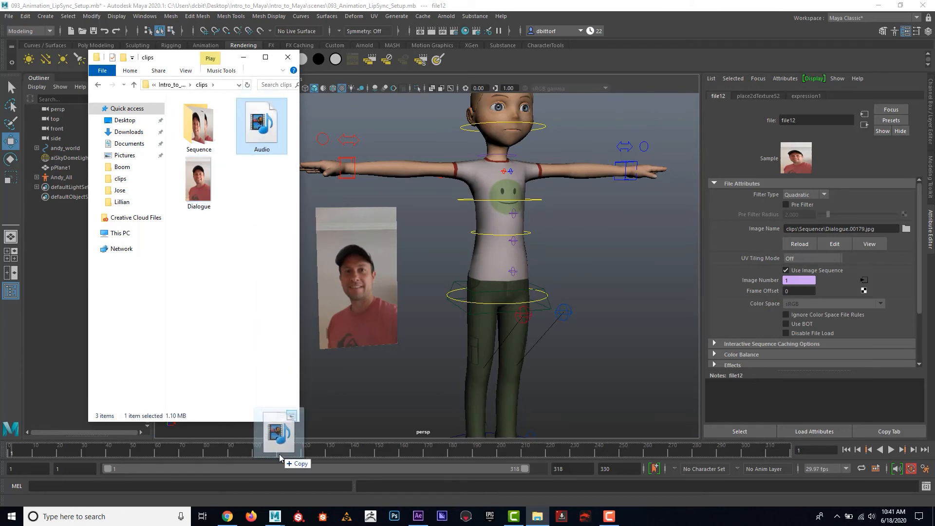
left_click_drag(277, 430, 286, 451)
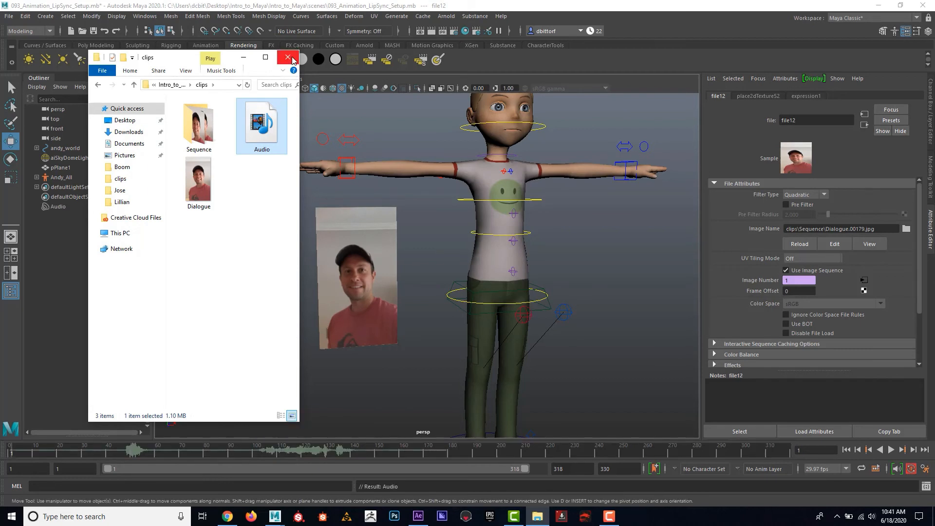
left_click(288, 58)
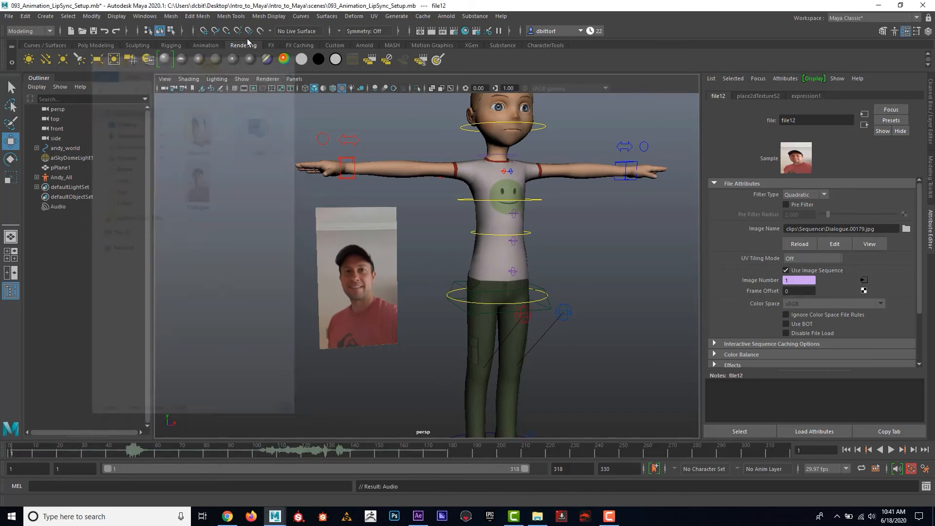
left_click(144, 17)
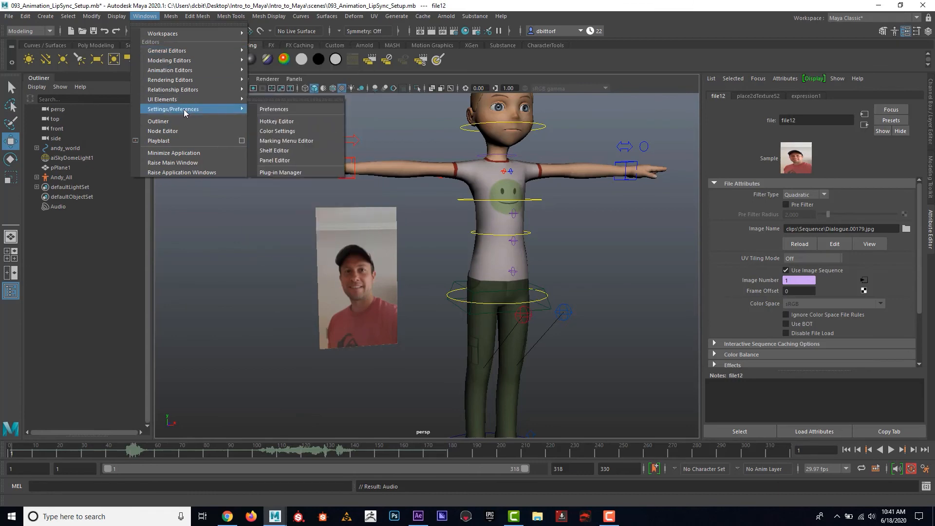
left_click(274, 109)
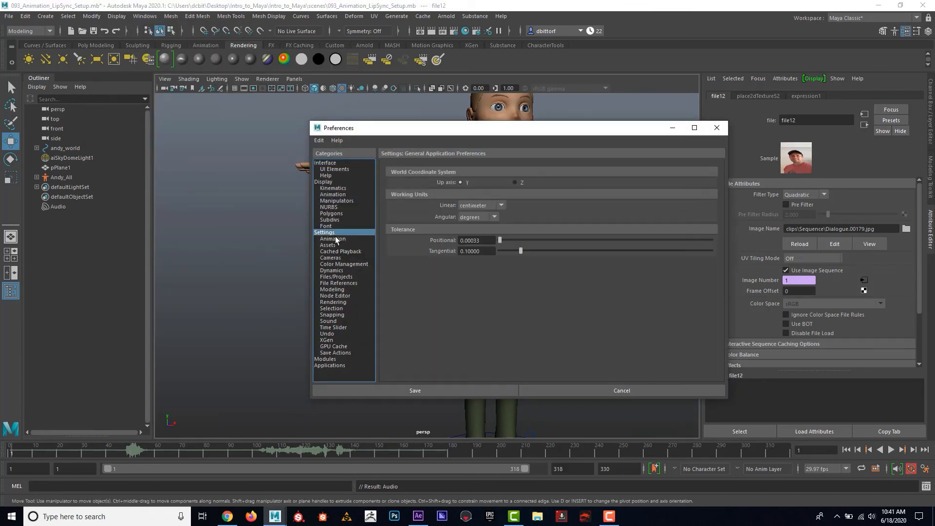
left_click(334, 327)
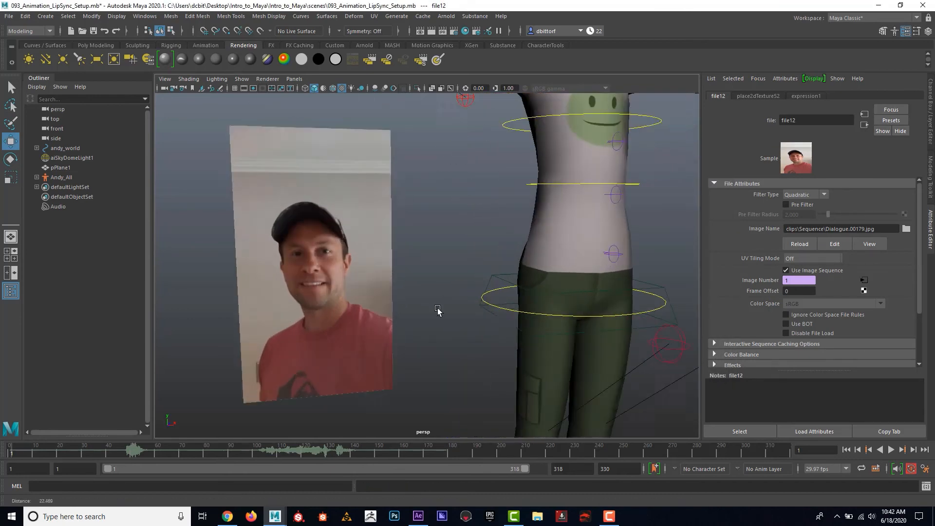
left_click(880, 450)
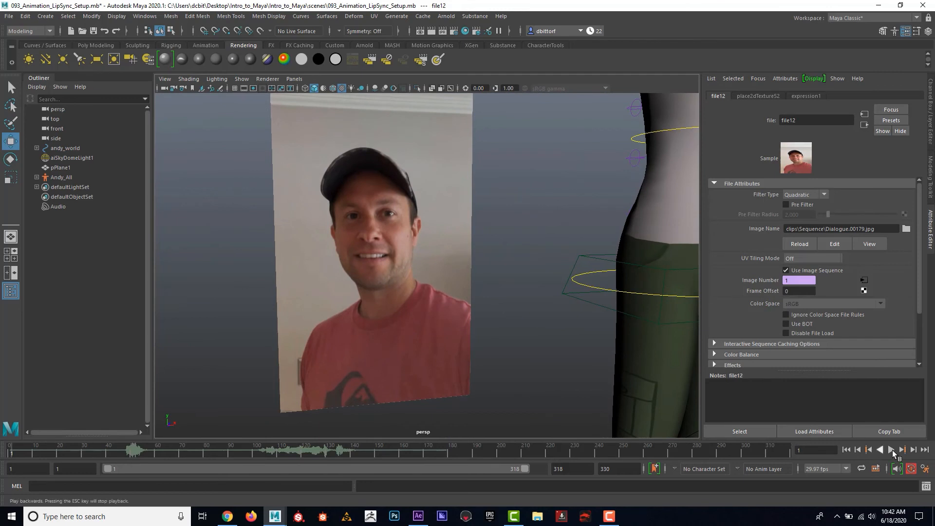
left_click(878, 450)
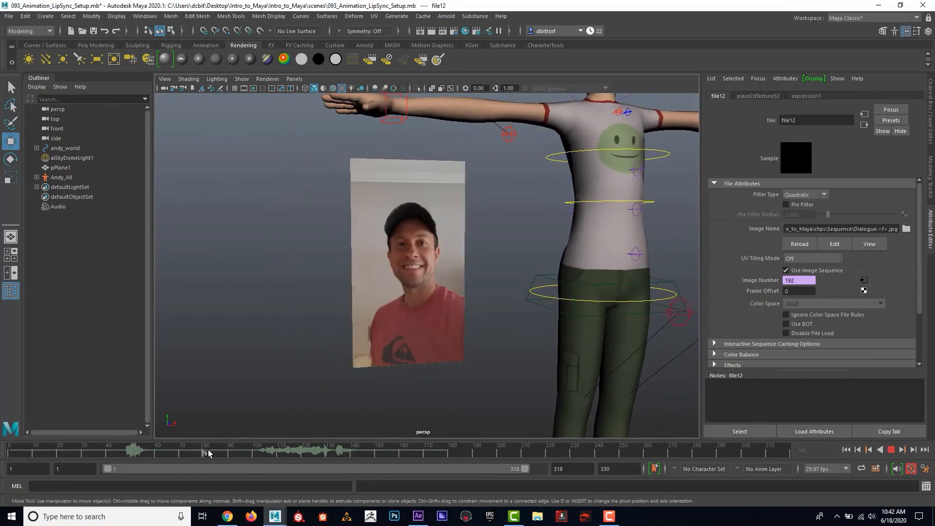
left_click(310, 446)
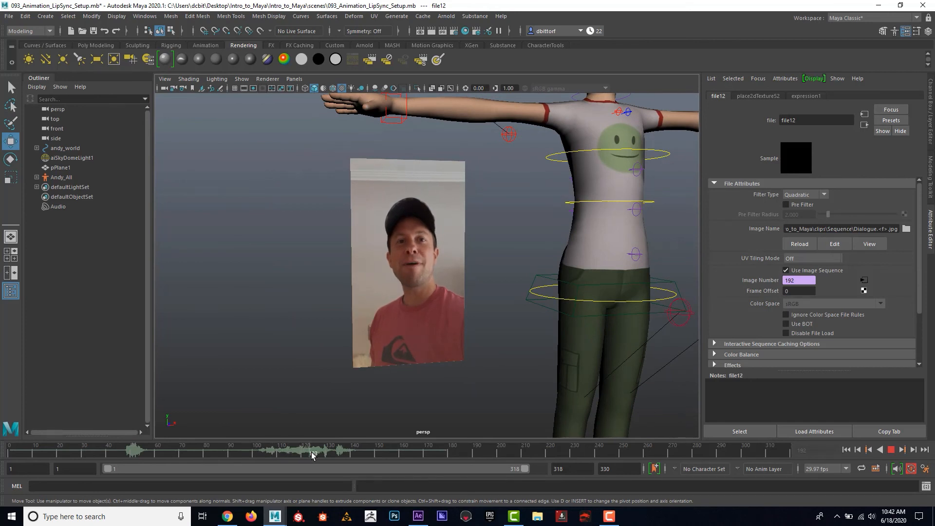
left_click(353, 453)
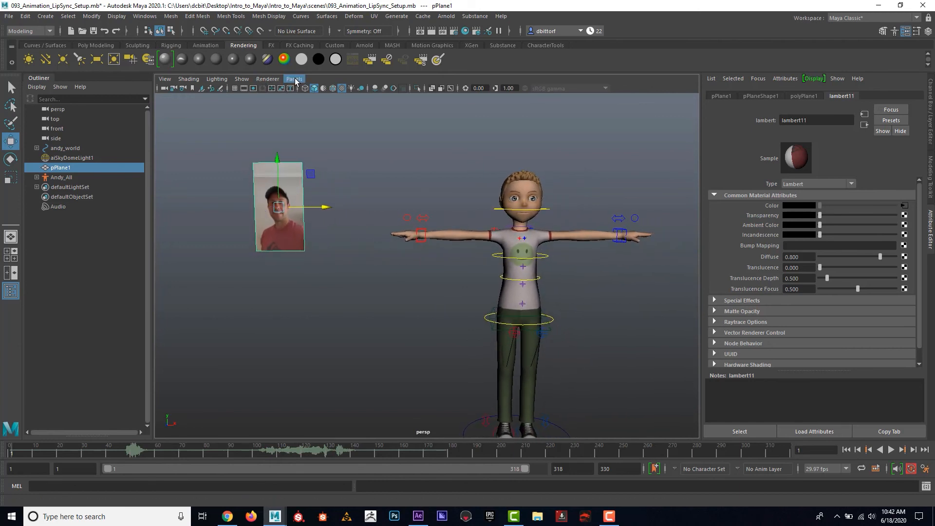
Step: Switch the viewport to the front orthographic camera via Panels > Orthographic > front
left_click(294, 78)
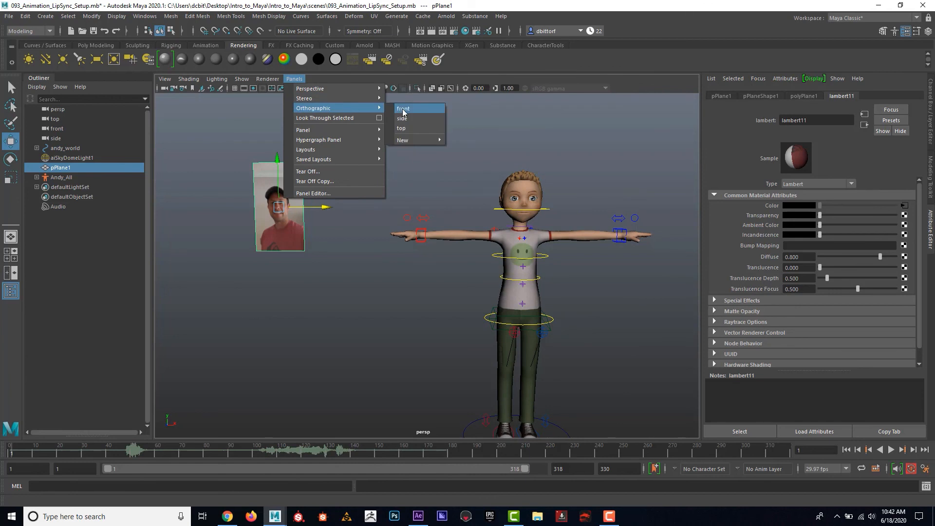
left_click(403, 108)
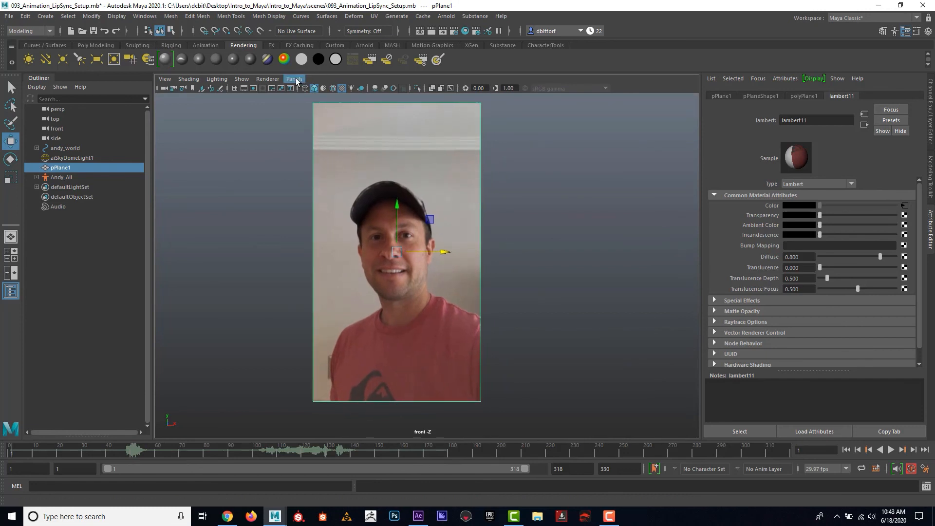
Step: Tear off a copy of the front view, restore perspective, and move the floating window left
left_click(294, 78)
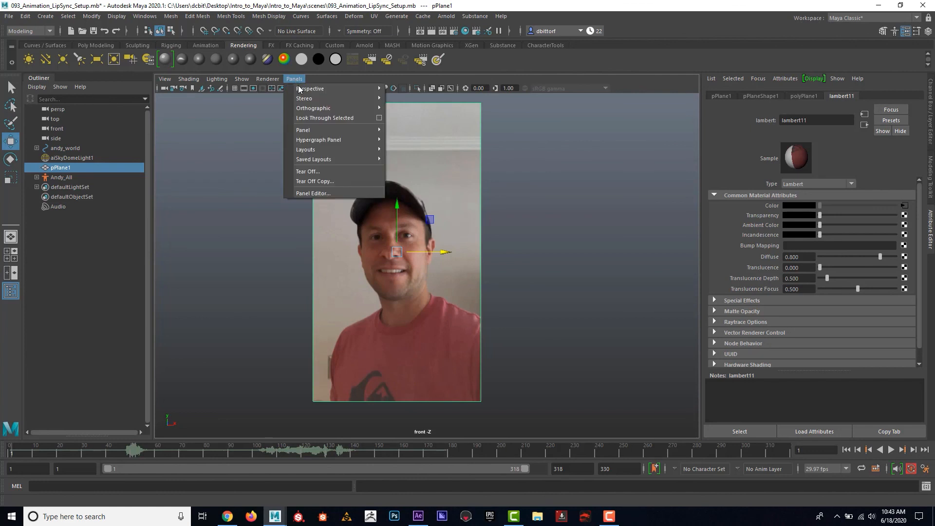
left_click(317, 184)
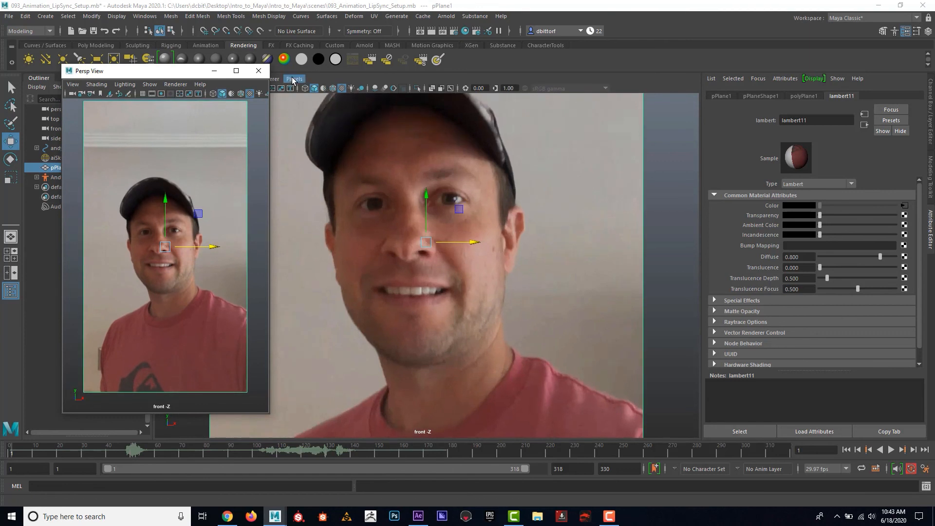
left_click(294, 79)
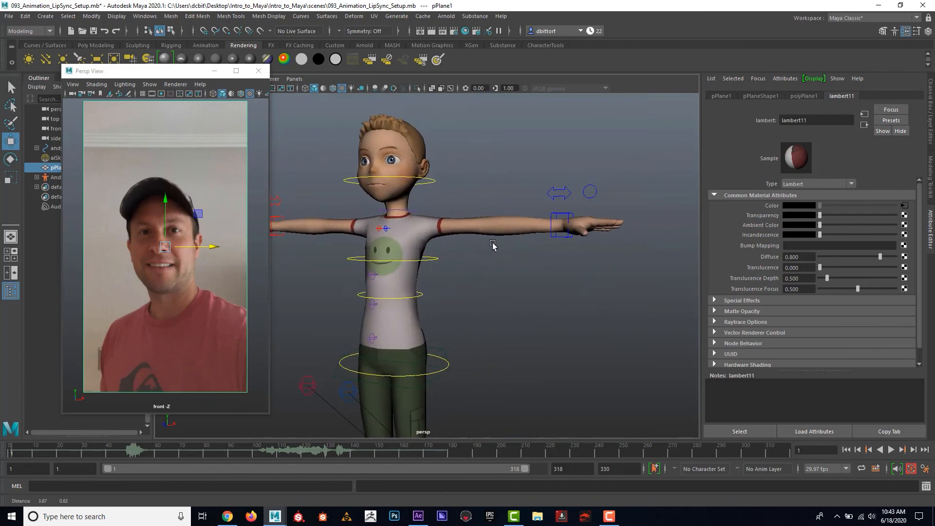
left_click_drag(495, 247, 476, 259)
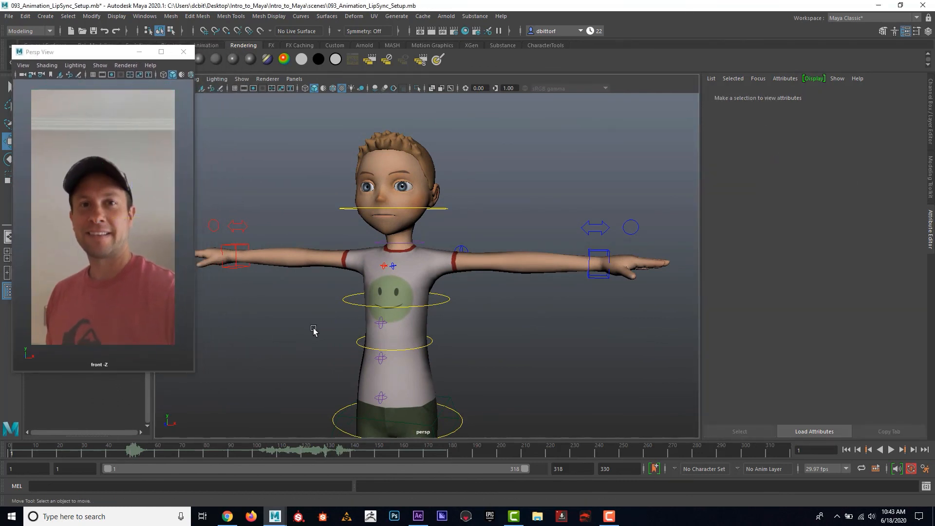
Step: Deselect everything and play the scene with the reference video running
left_click(902, 450)
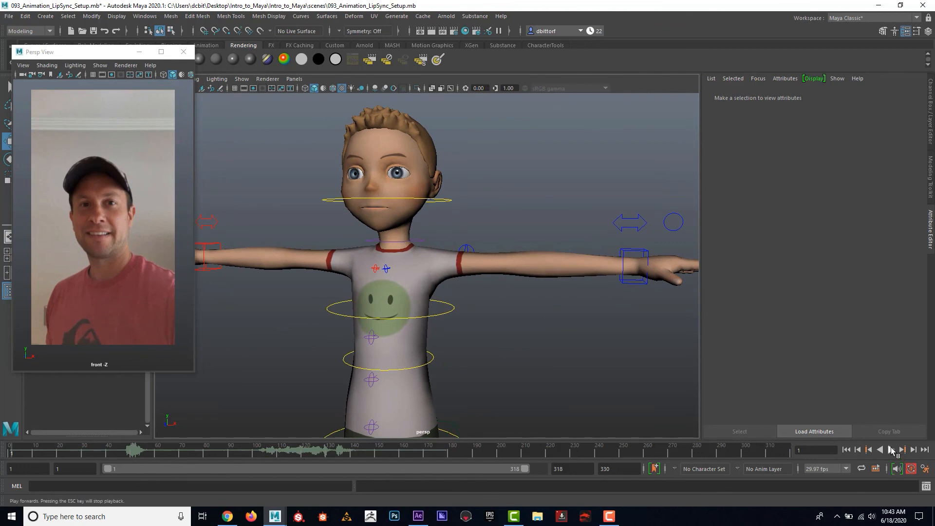
left_click(890, 450)
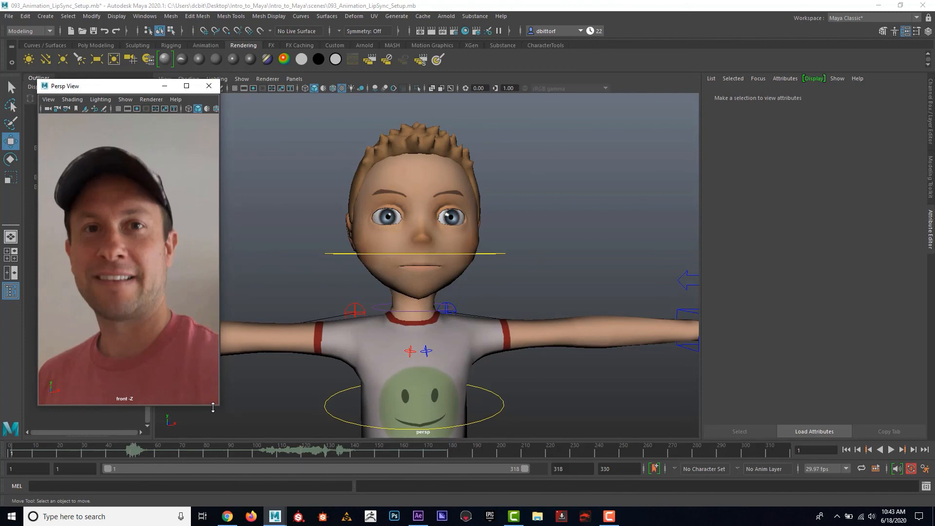
mouse_move(213, 407)
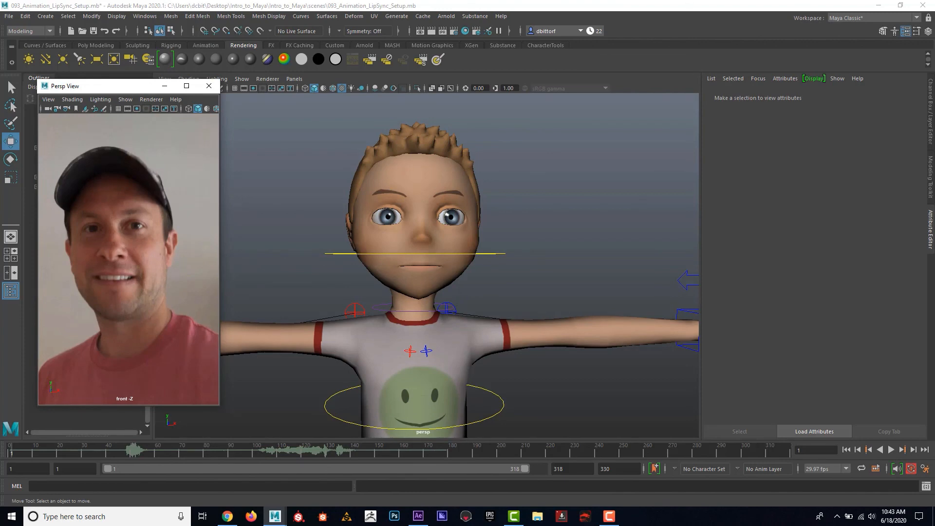